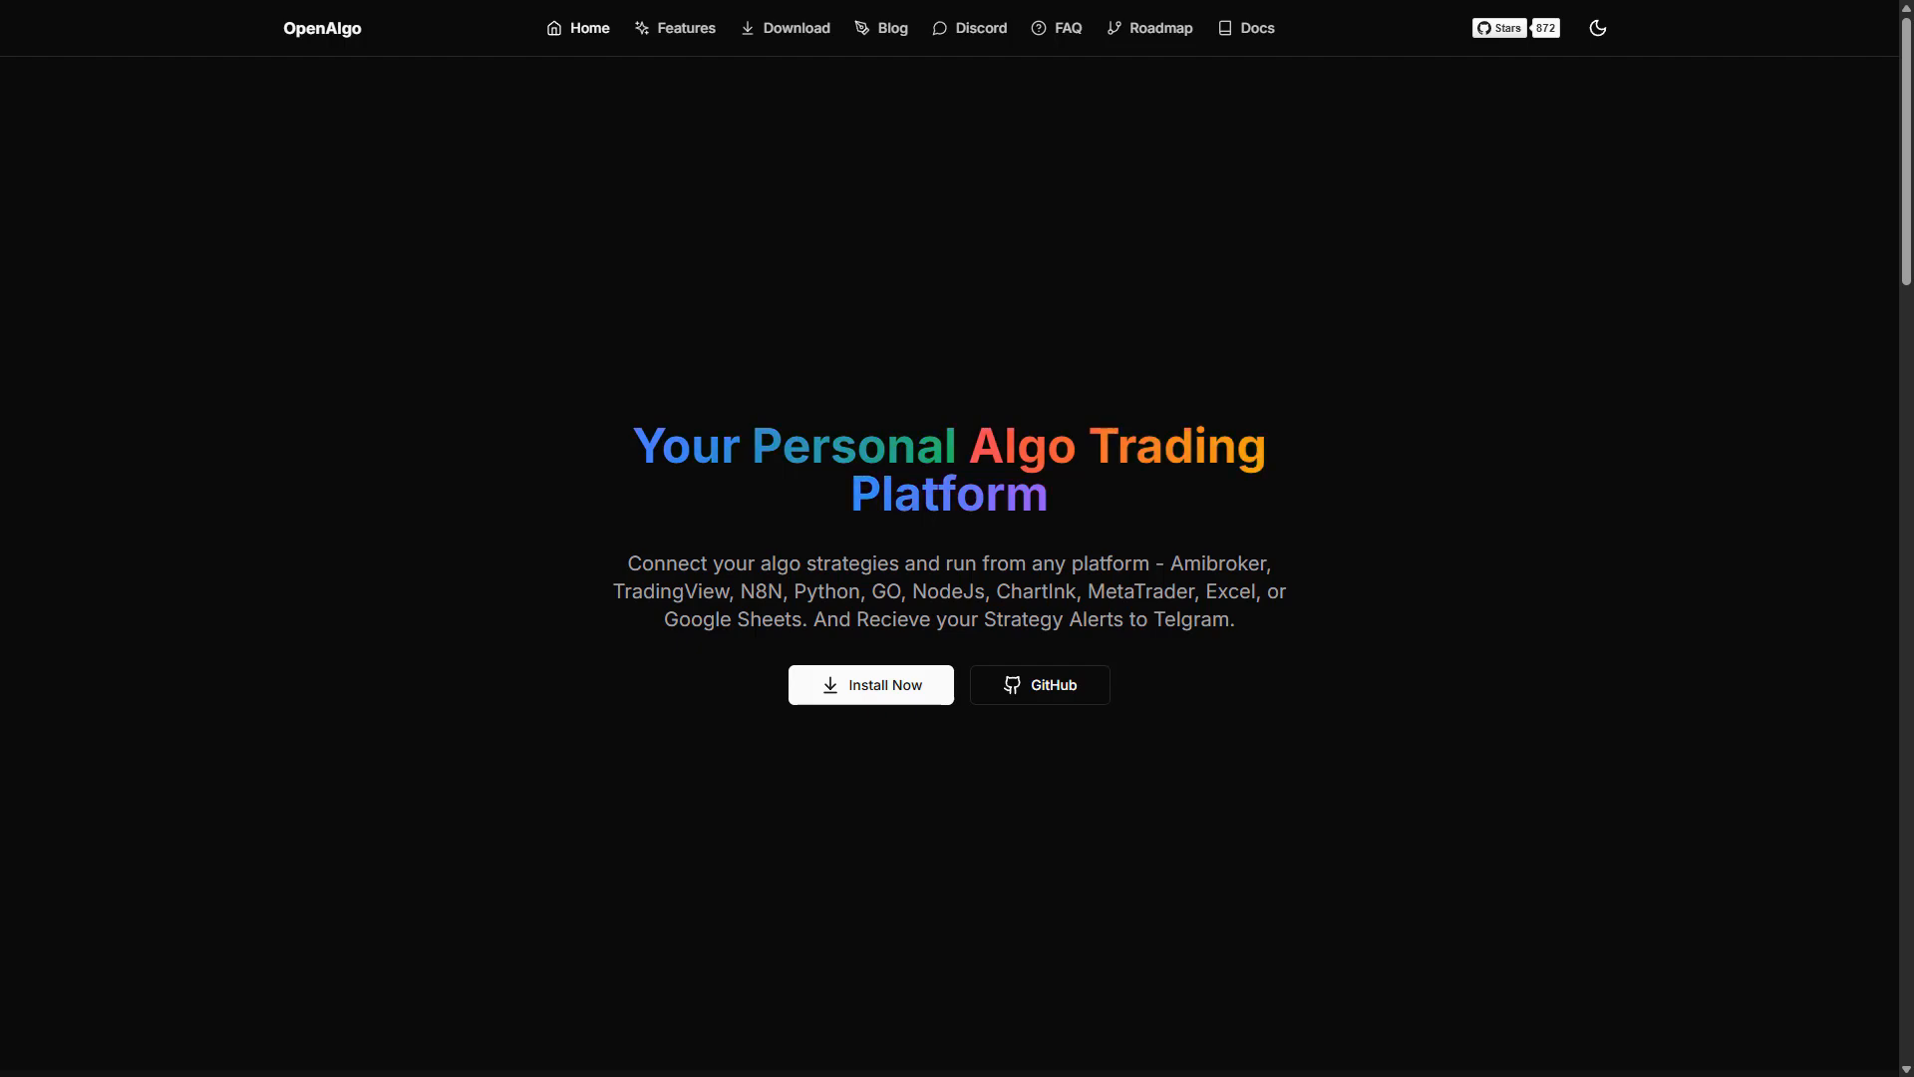
{"action": "mouse_move", "coordinate": [1684, 842]}
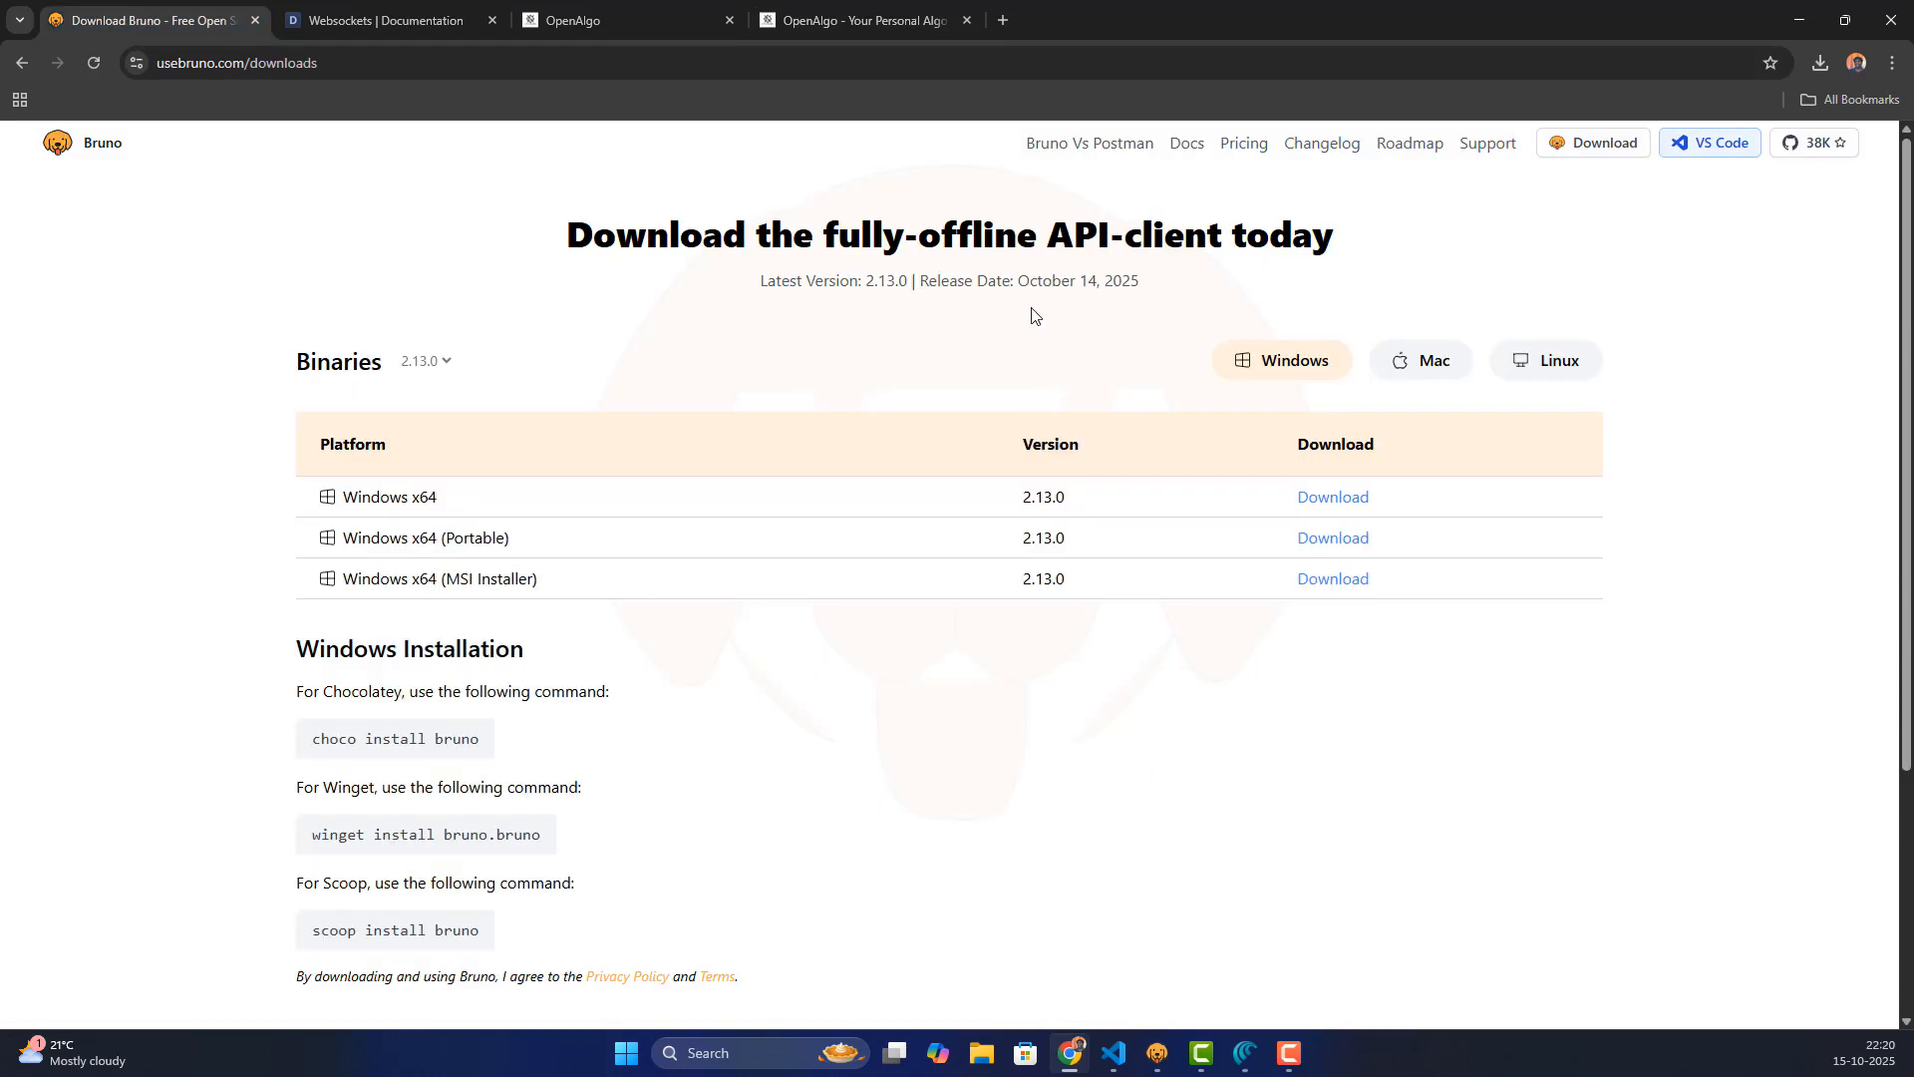
{"action": "mouse_move", "coordinate": [1603, 143]}
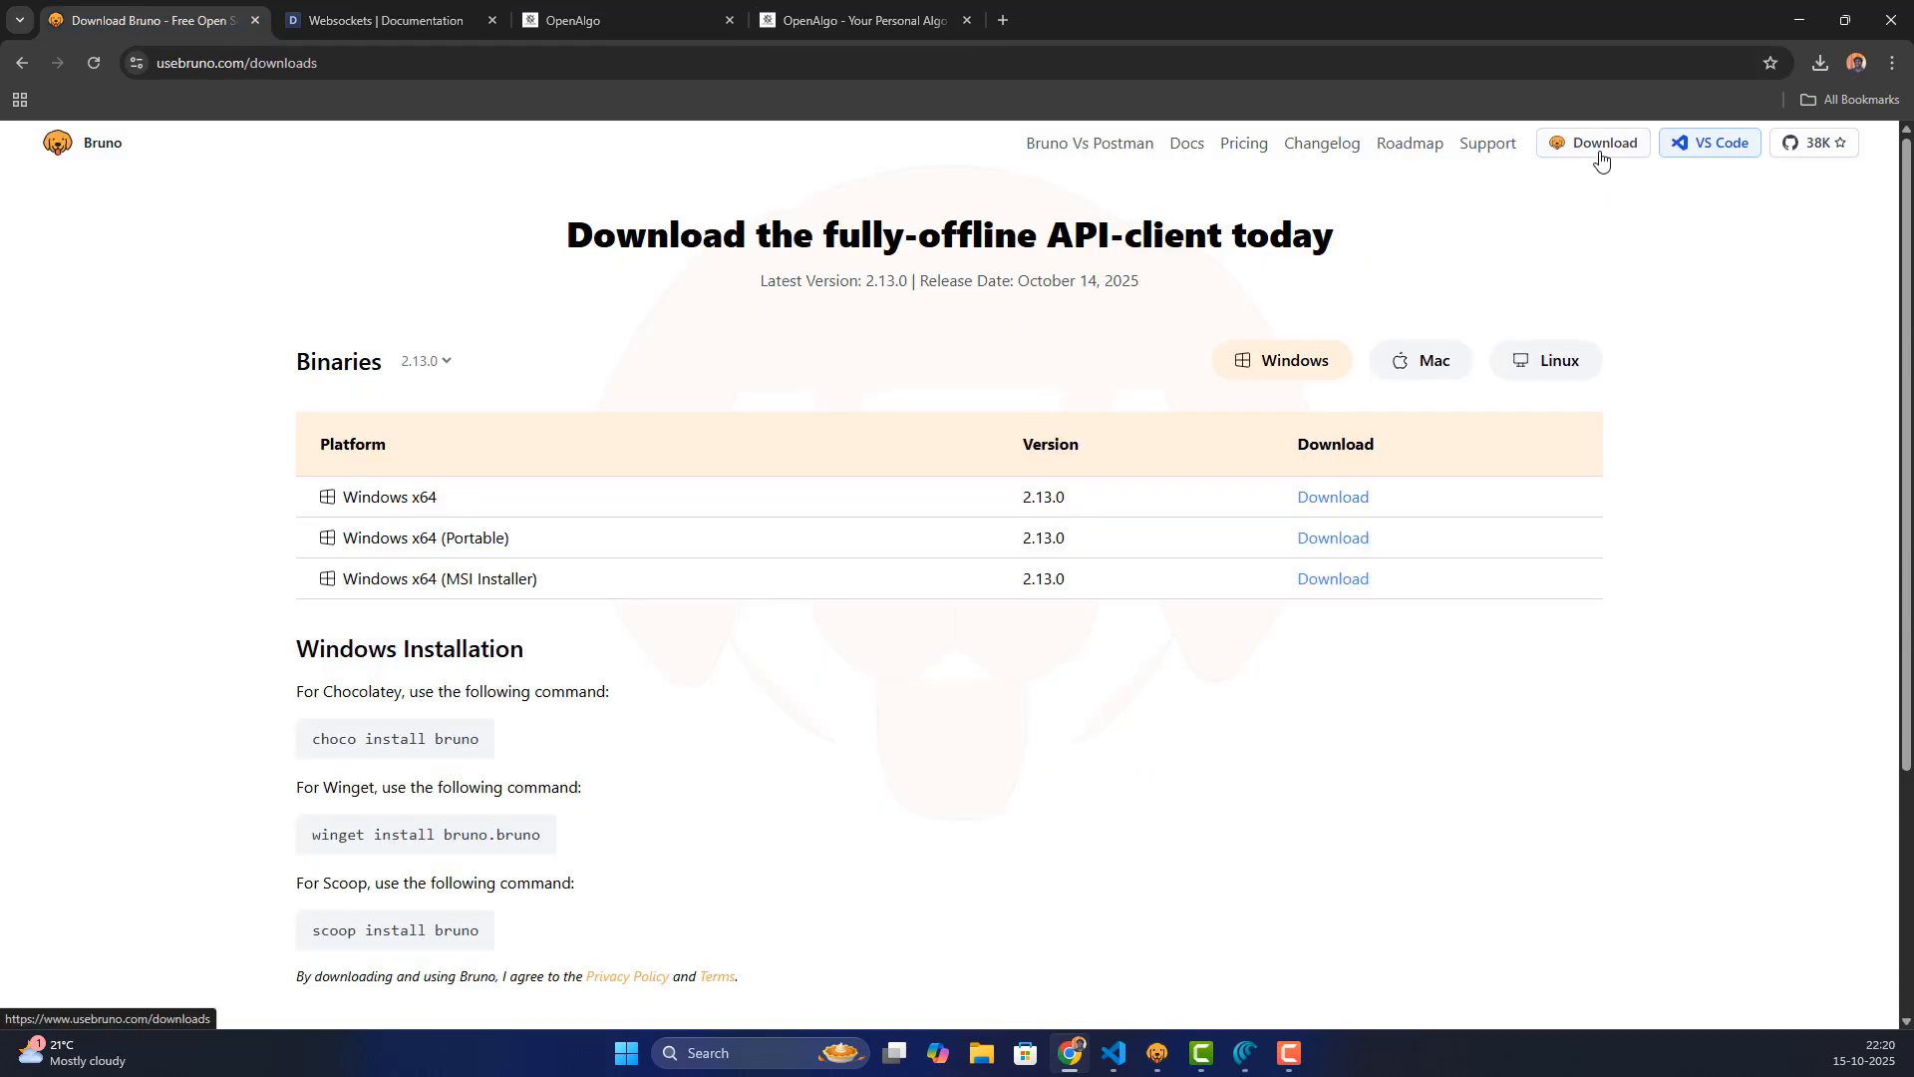
{"action": "mouse_move", "coordinate": [1027, 500]}
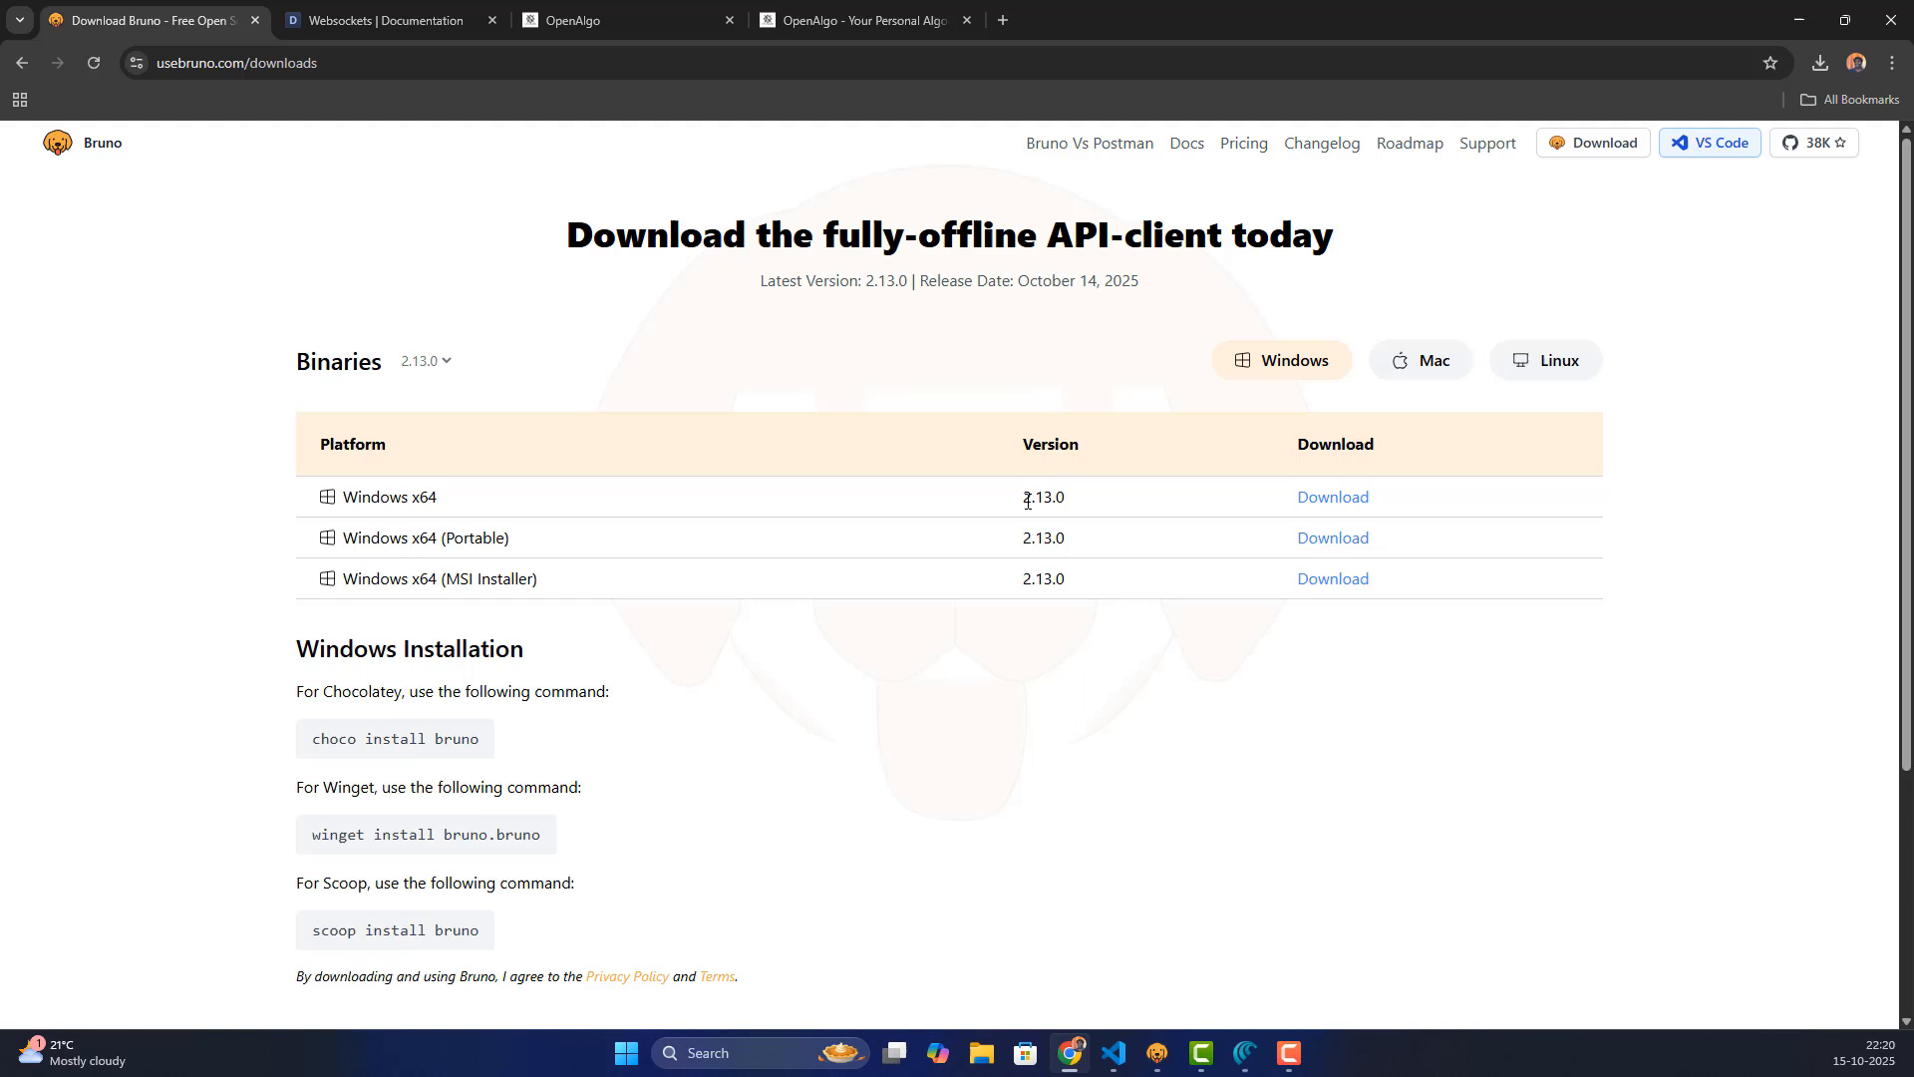
Highlight the Windows x64 release number 2.13.0 on usebruno.com/downloads
{"action": "double_click", "coordinate": [1043, 497]}
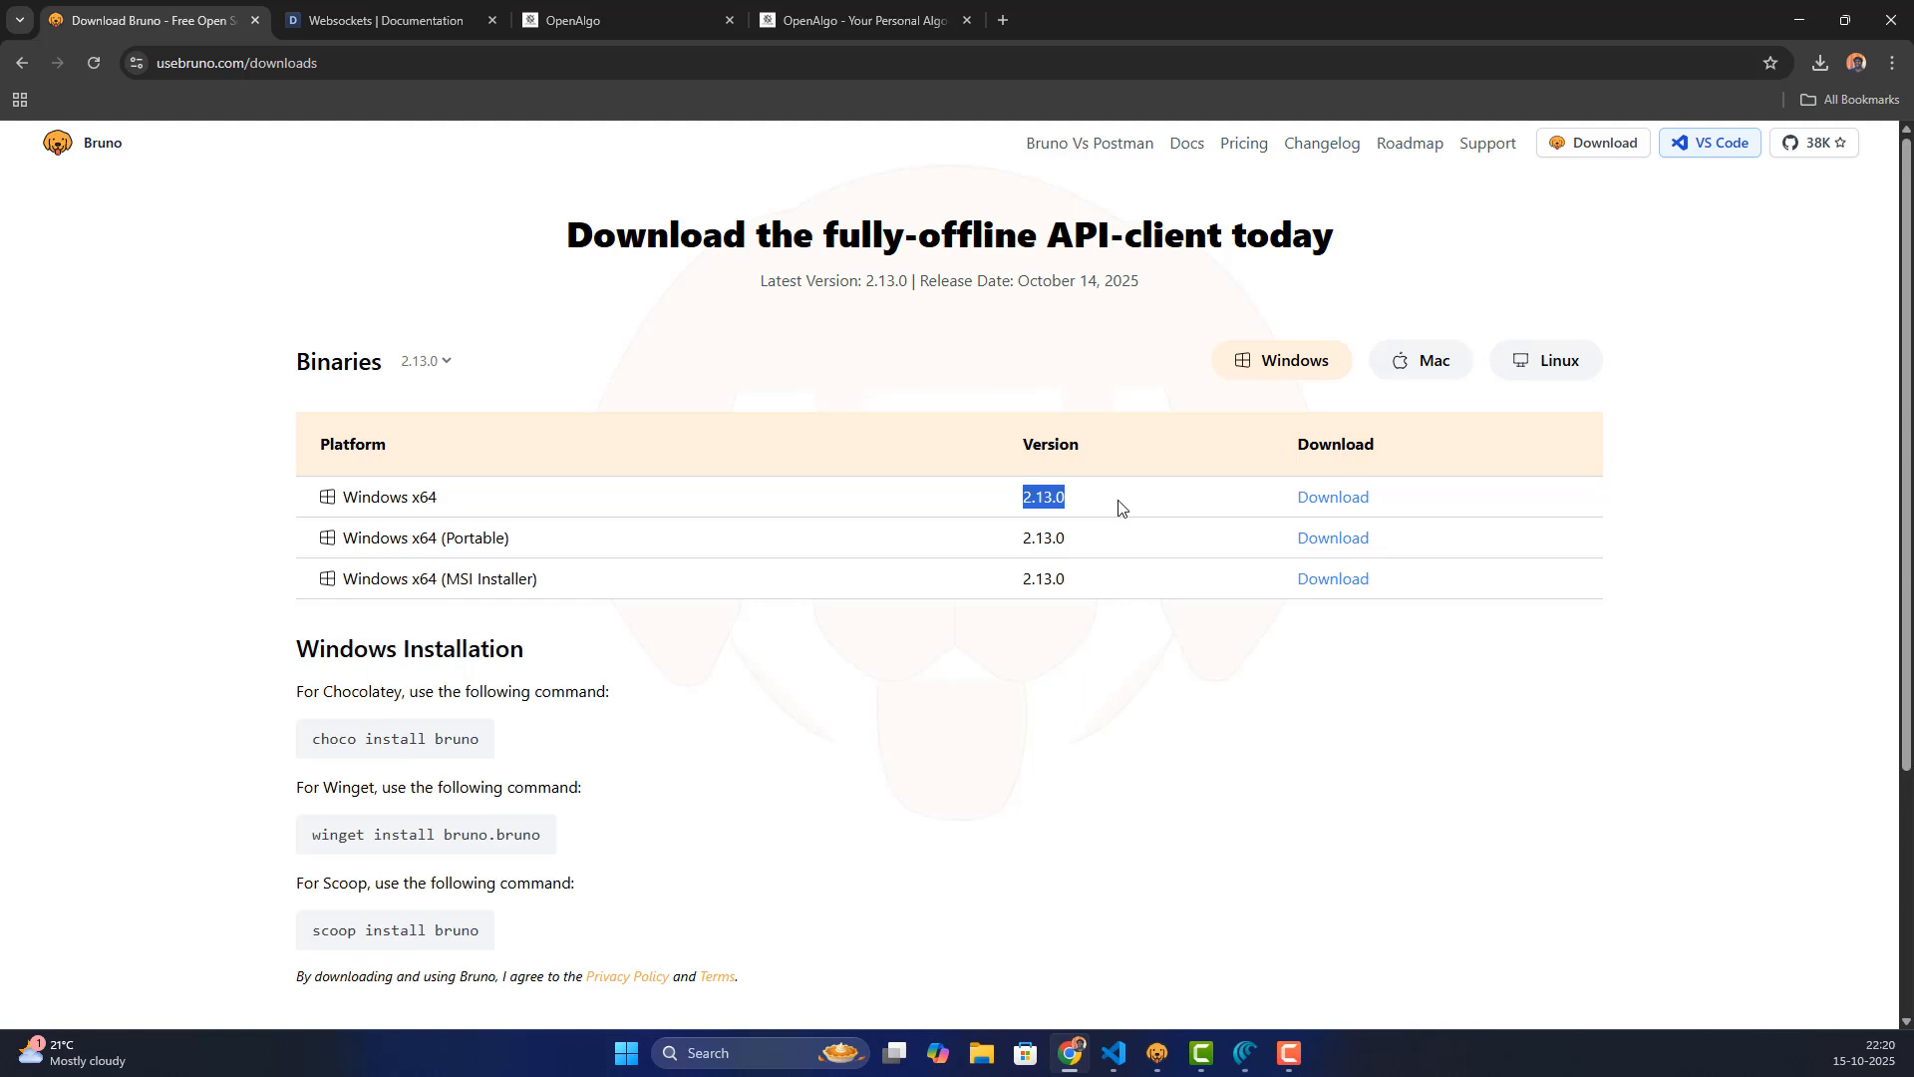
{"action": "mouse_move", "coordinate": [1603, 144]}
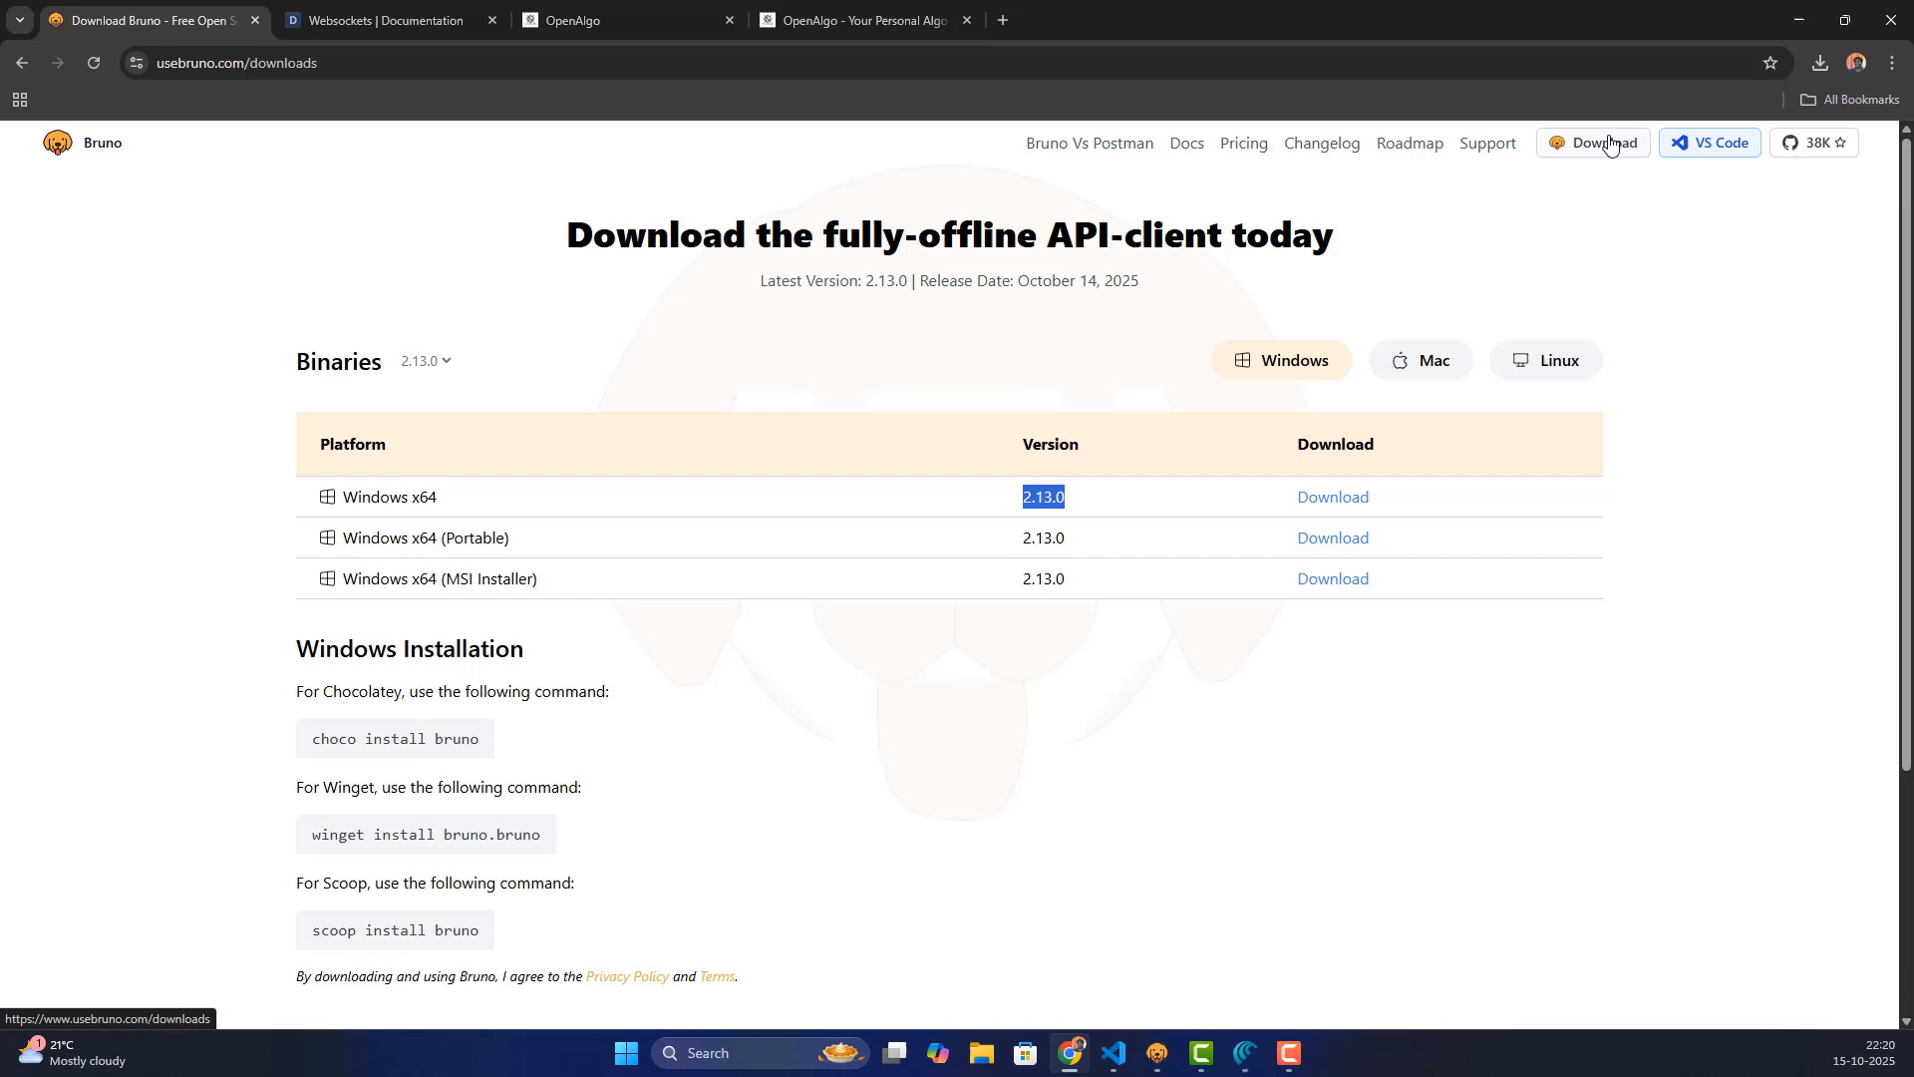
{"action": "mouse_move", "coordinate": [1135, 740]}
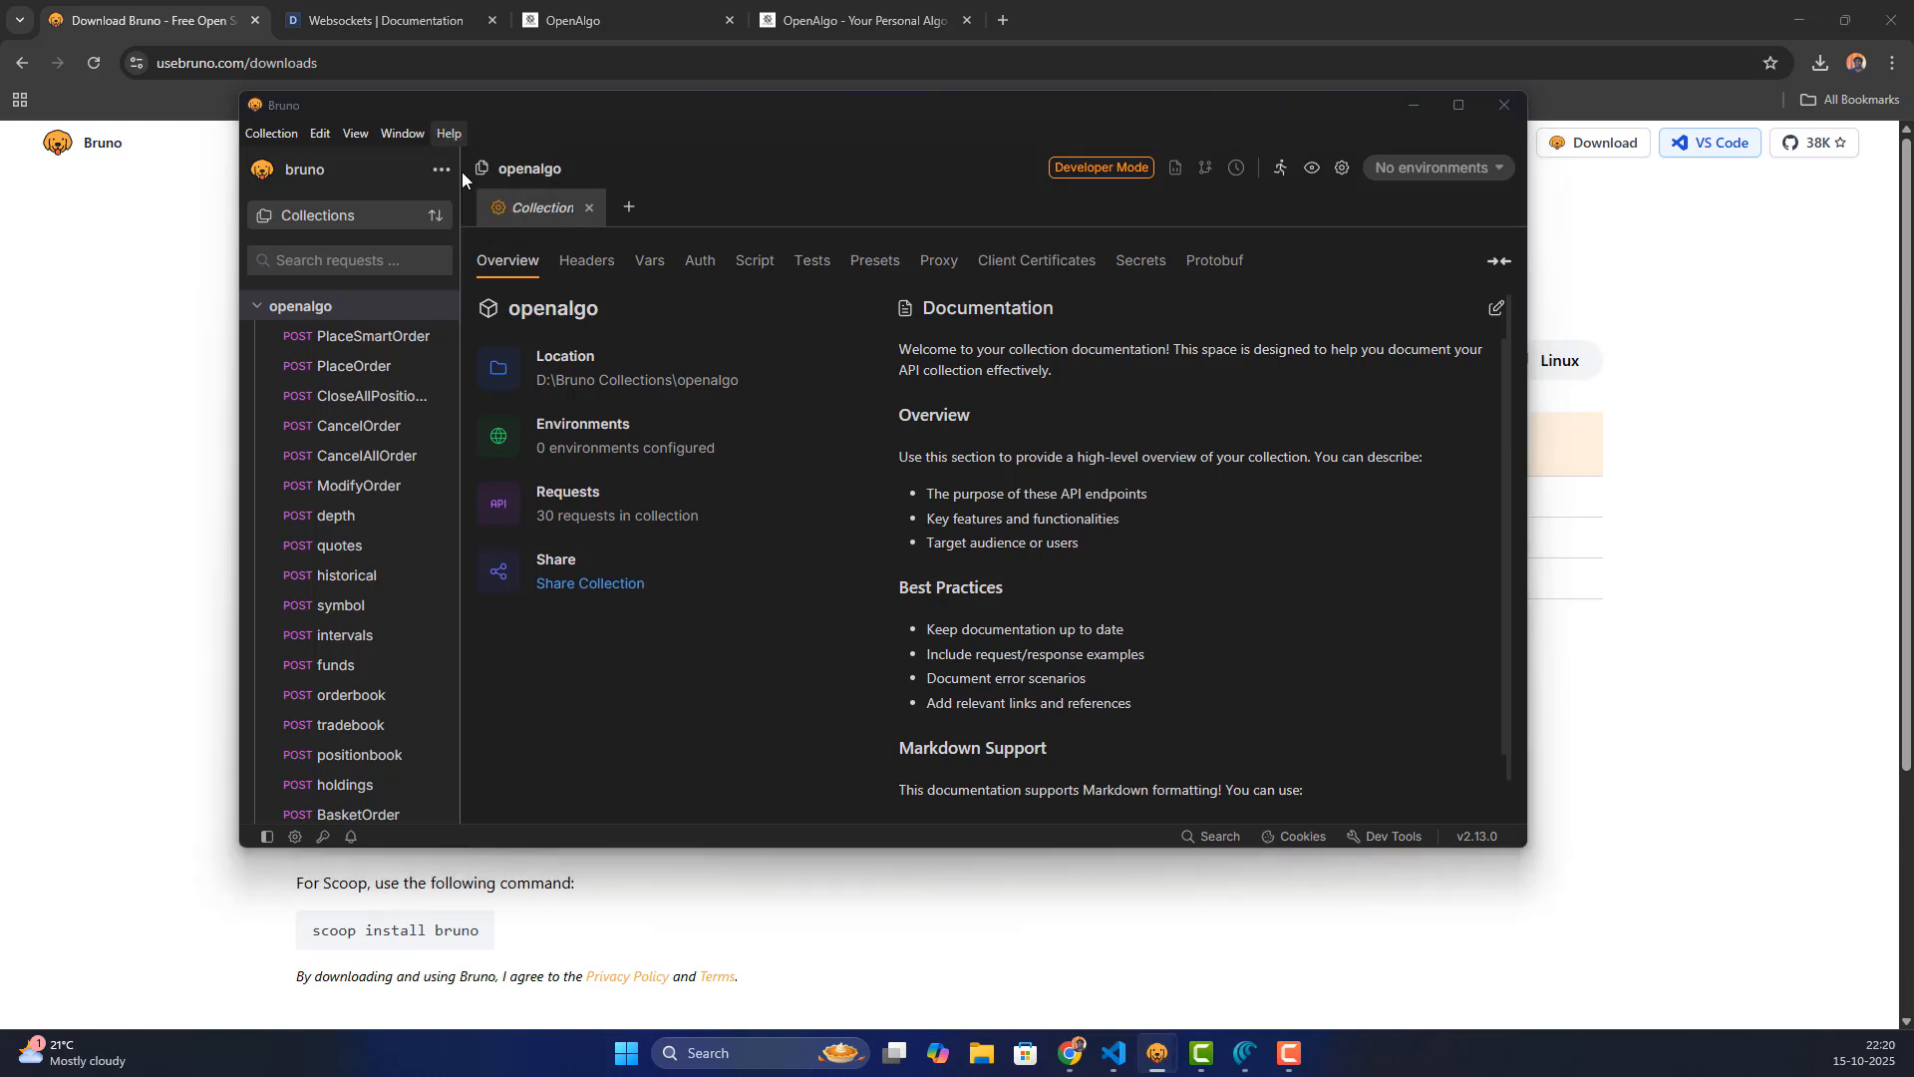
Check Help > About shows Bruno 2.13.0, then dismiss the About window
{"action": "left_click", "coordinate": [449, 134]}
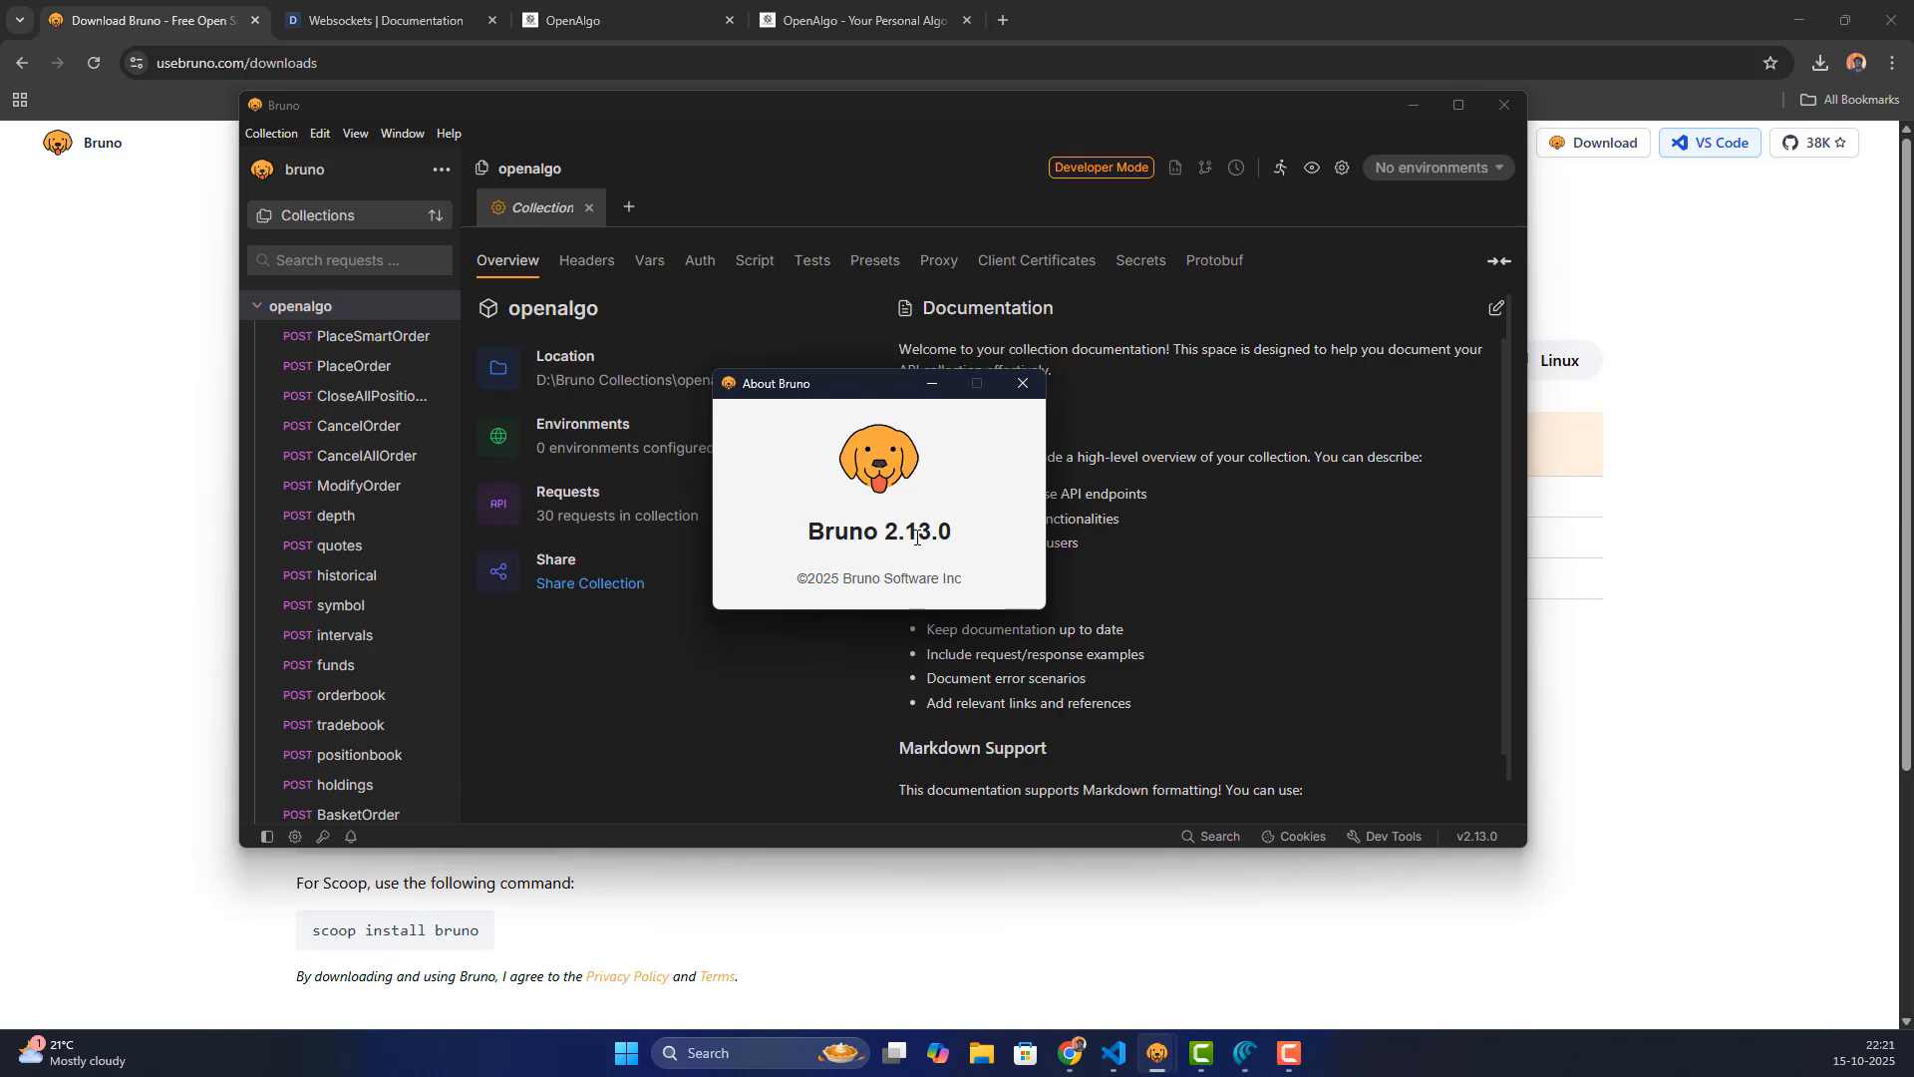
{"action": "mouse_move", "coordinate": [1023, 383]}
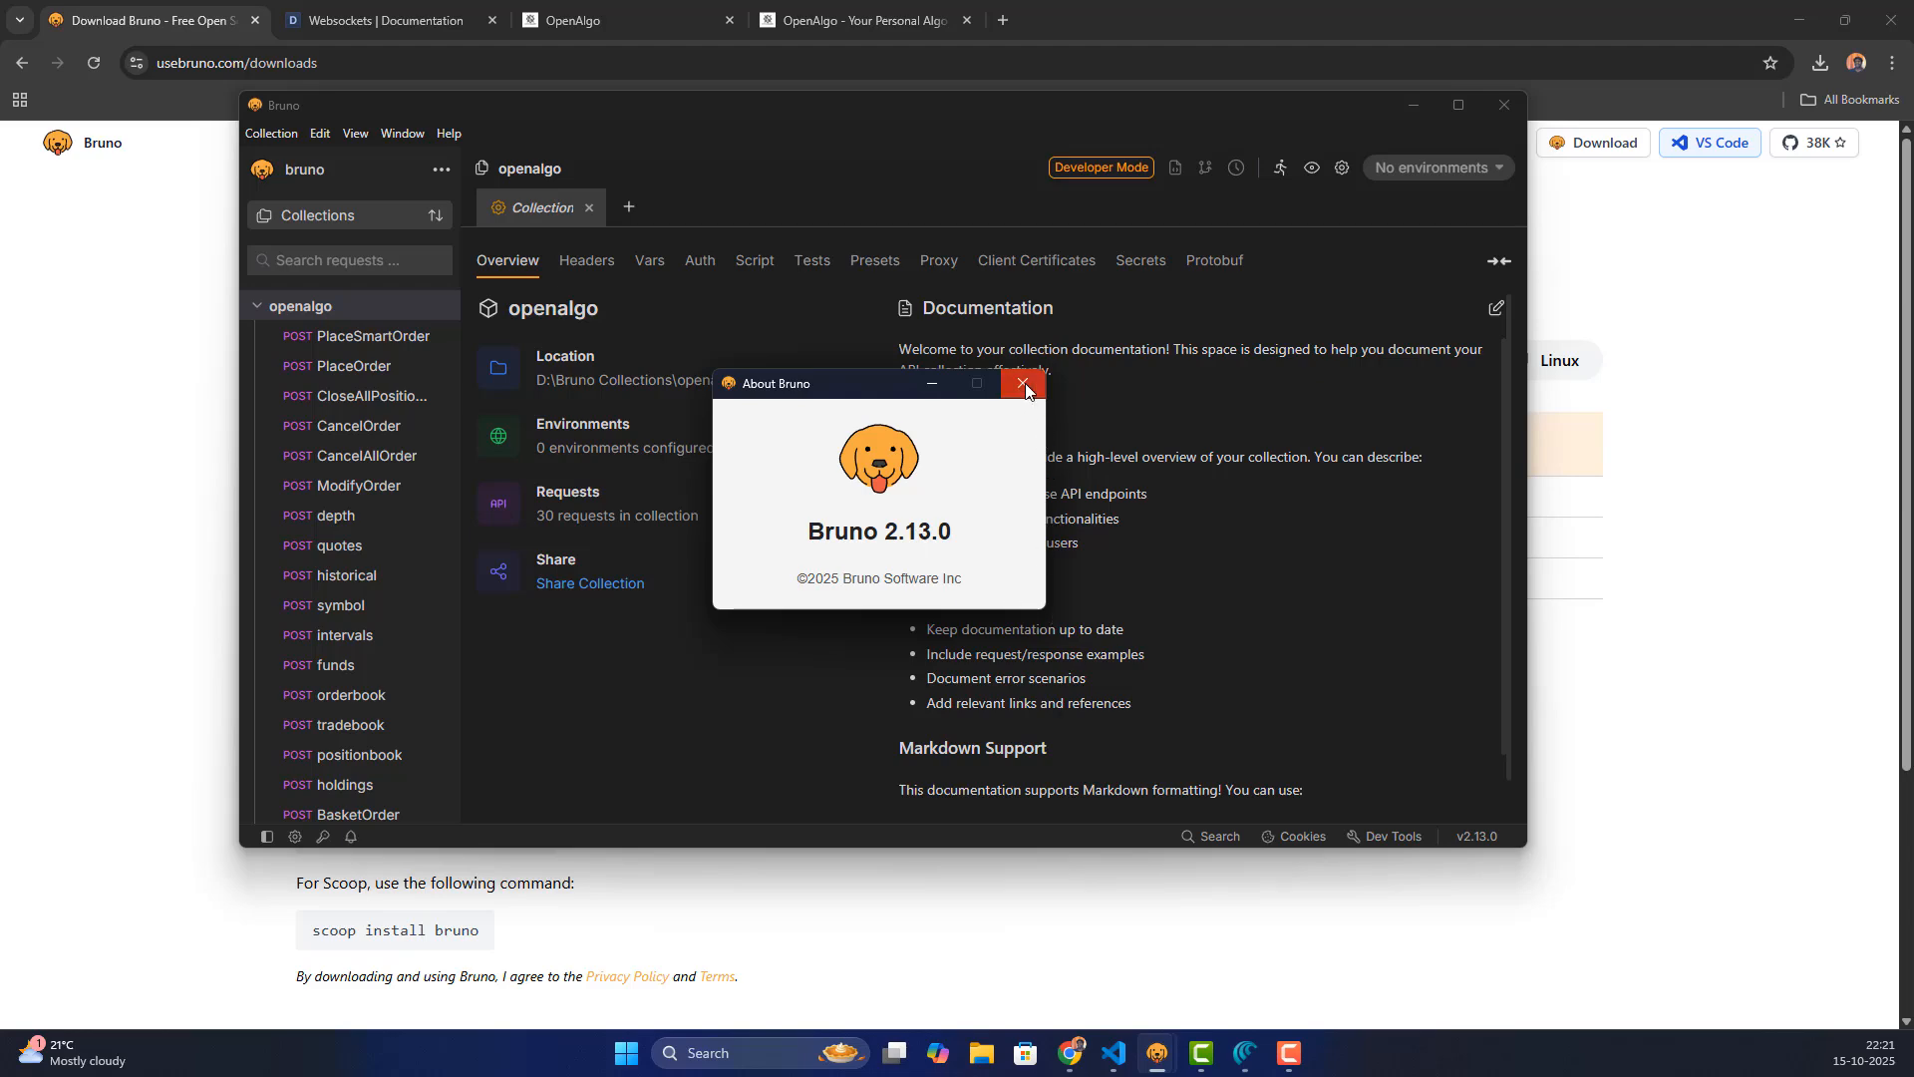
{"action": "left_click", "coordinate": [1025, 382]}
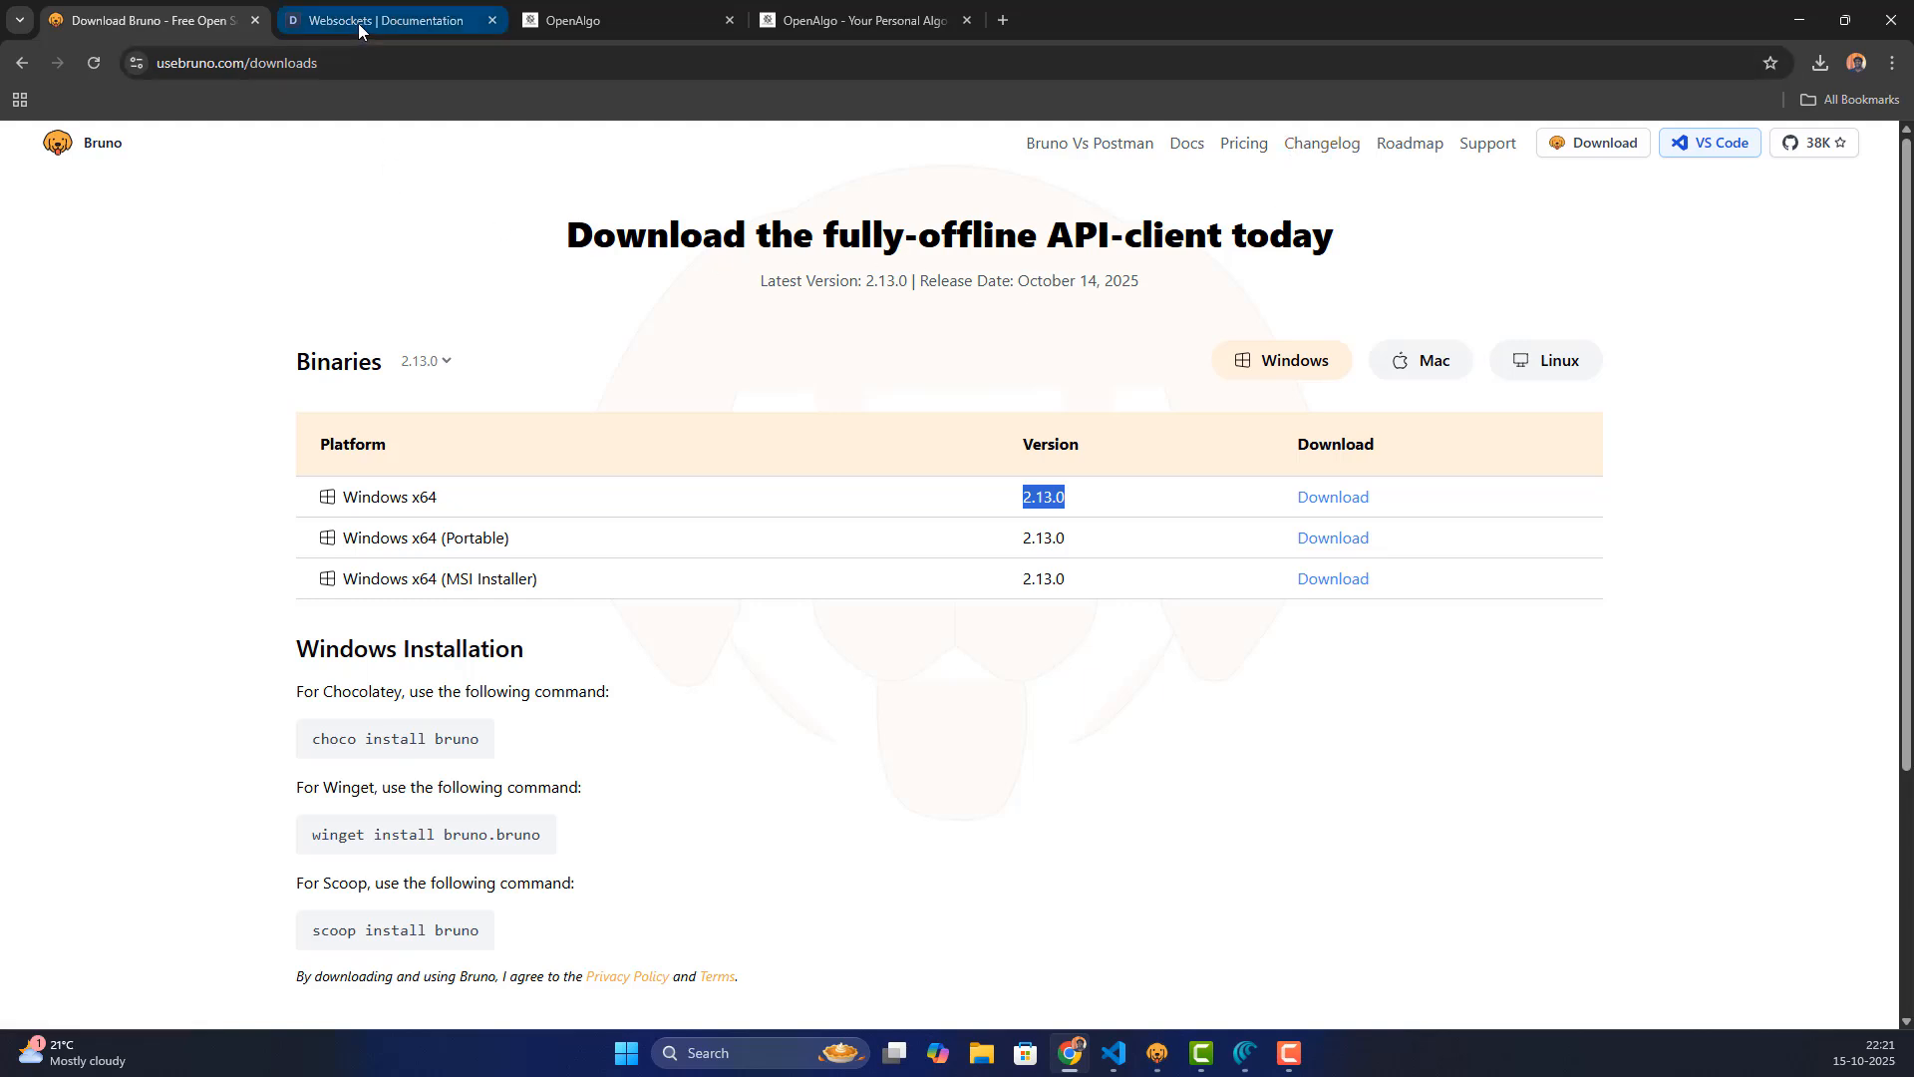
Review the WebSockets docs sections on Subscription, Authentication and the URL ws://127.0.0.1:8765
{"action": "left_click", "coordinate": [389, 20]}
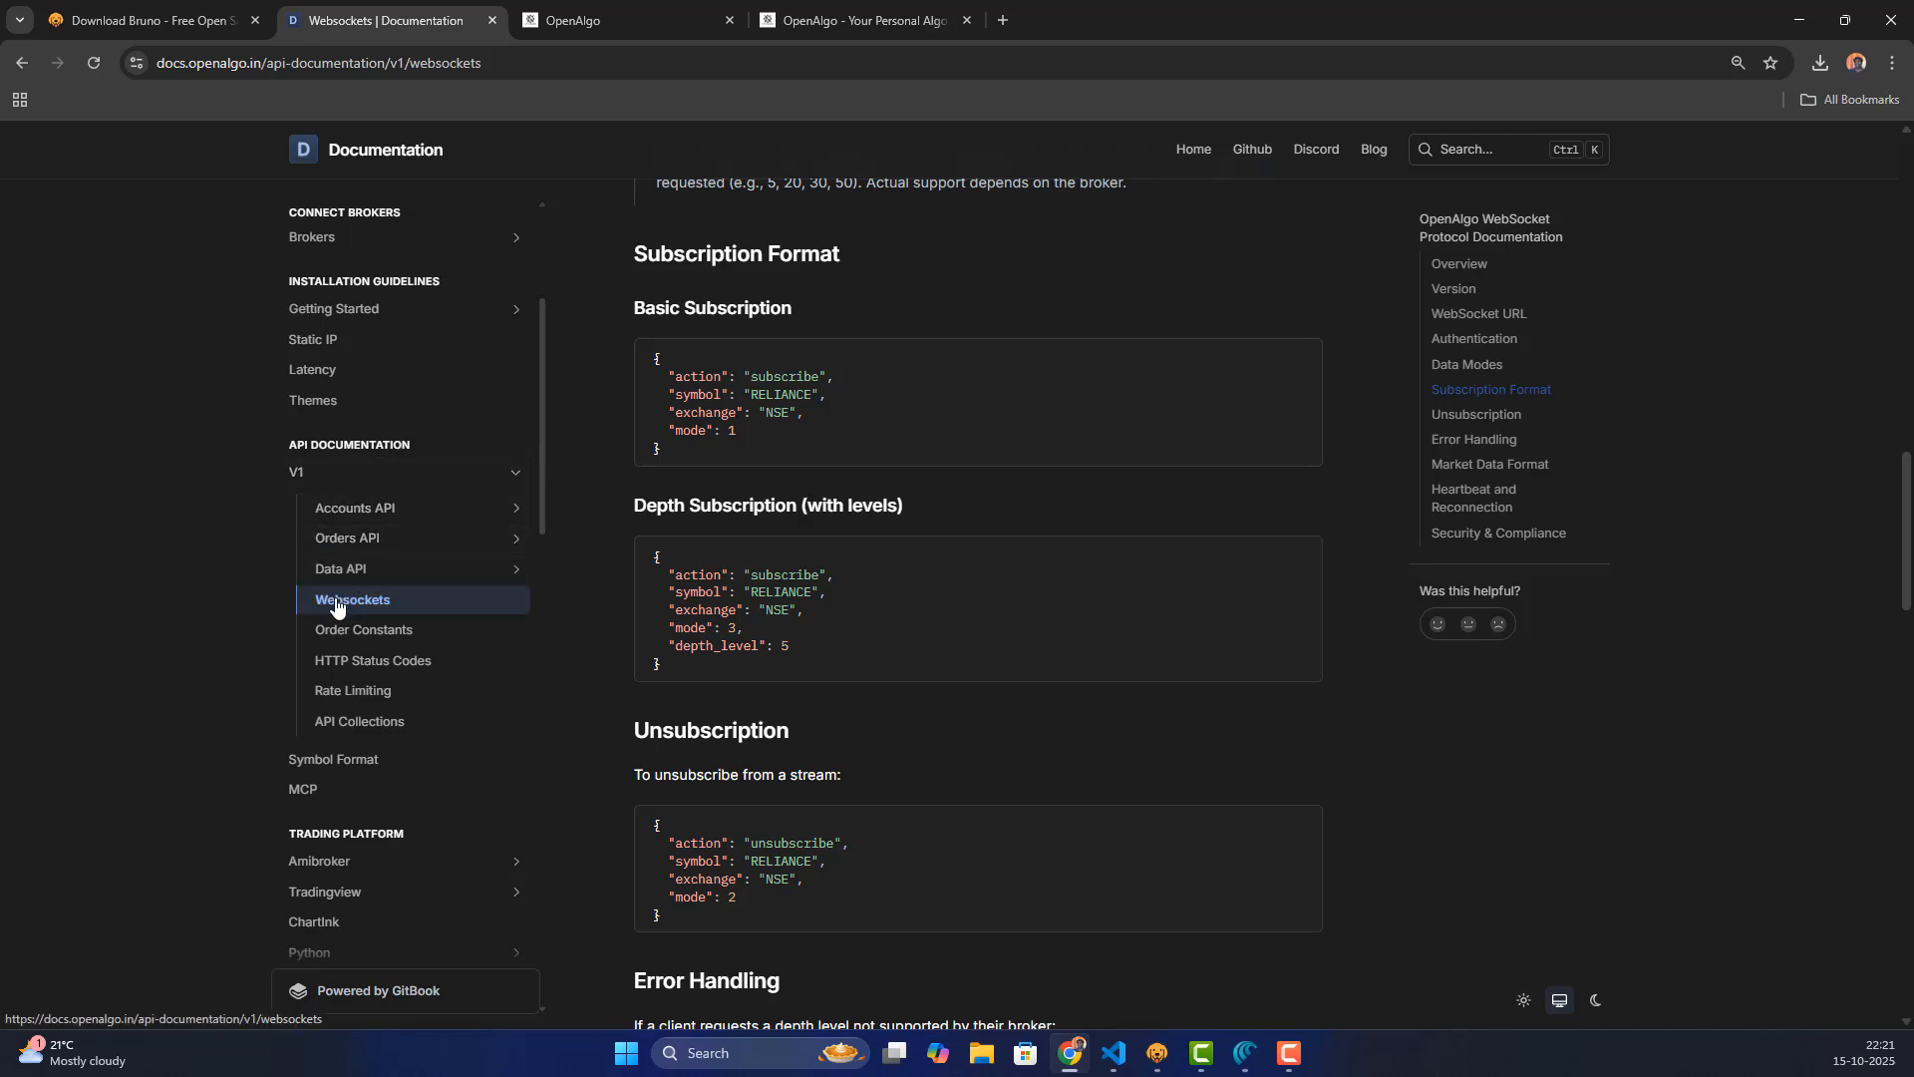
{"action": "scroll", "scroll_direction": "up", "scroll_amount": 3}
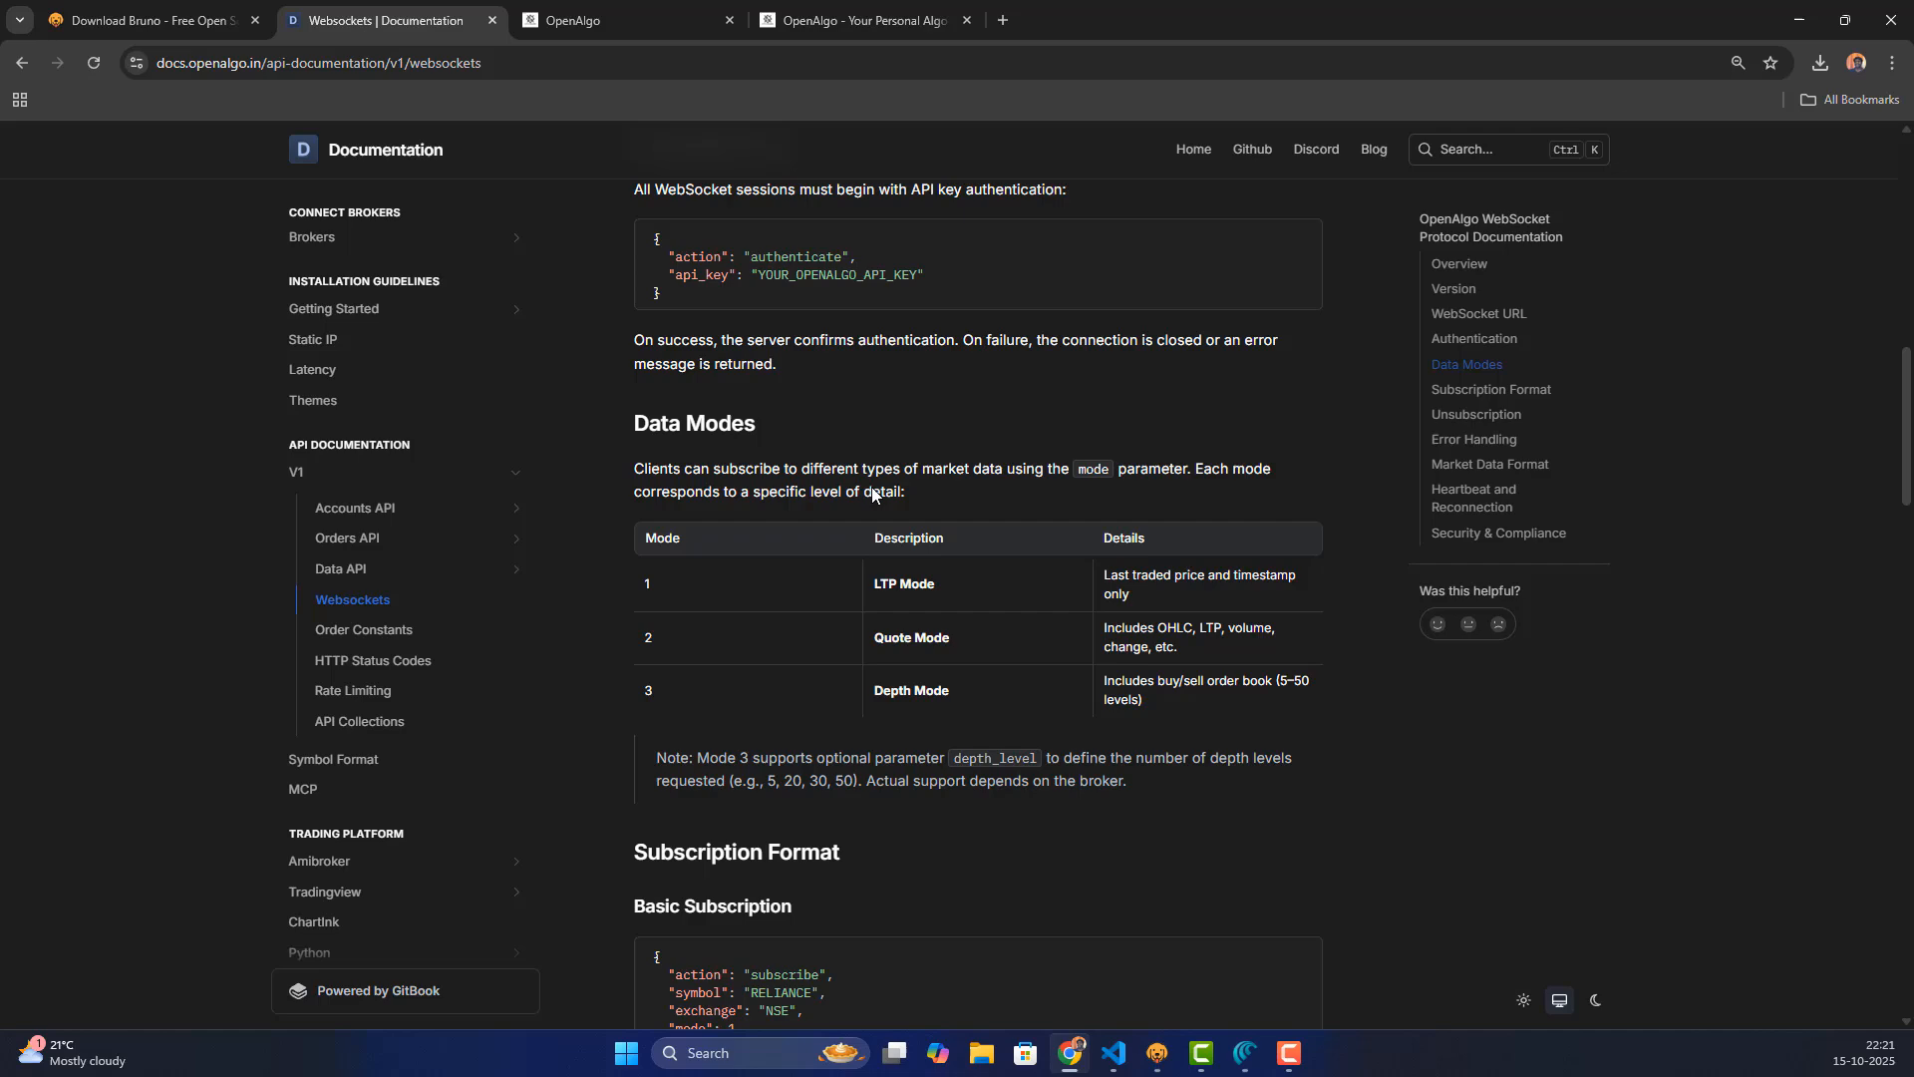
{"action": "scroll", "scroll_direction": "up", "scroll_amount": 3}
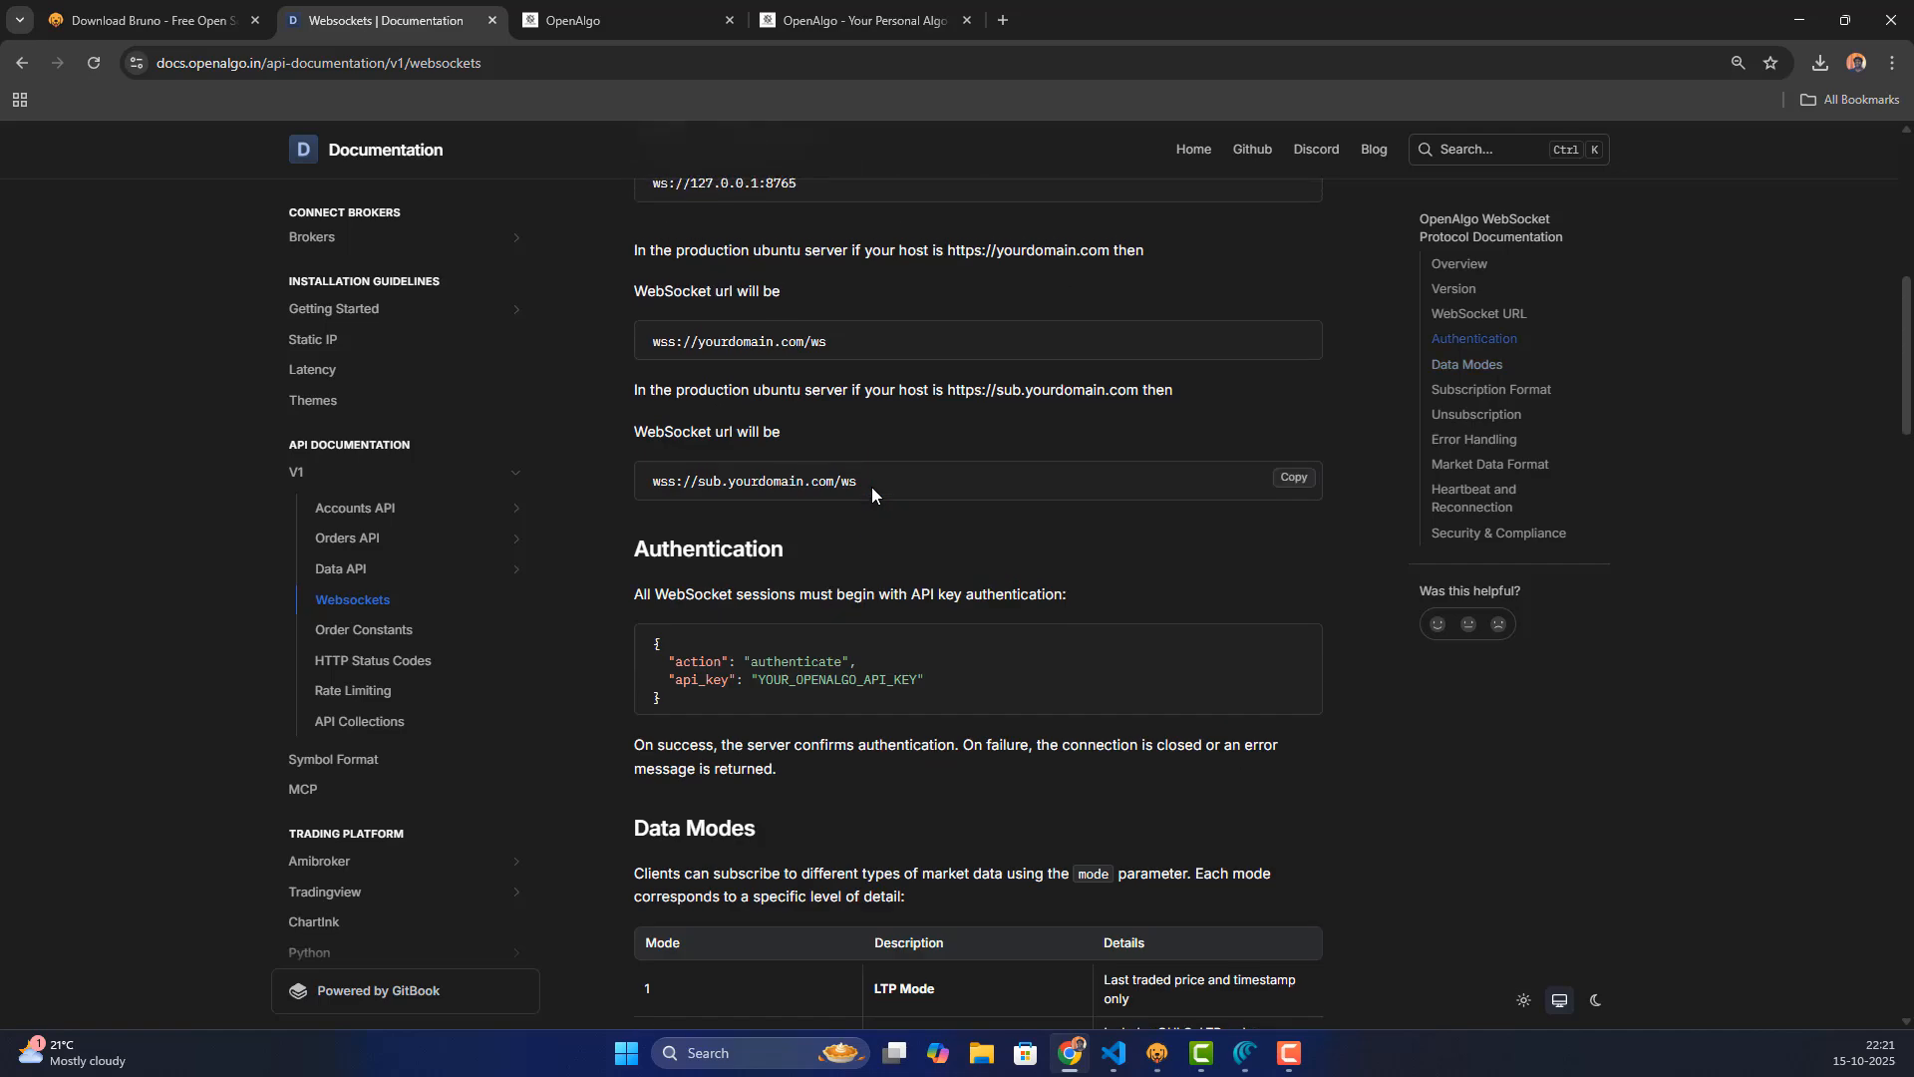
{"action": "scroll", "scroll_direction": "up", "scroll_amount": 3}
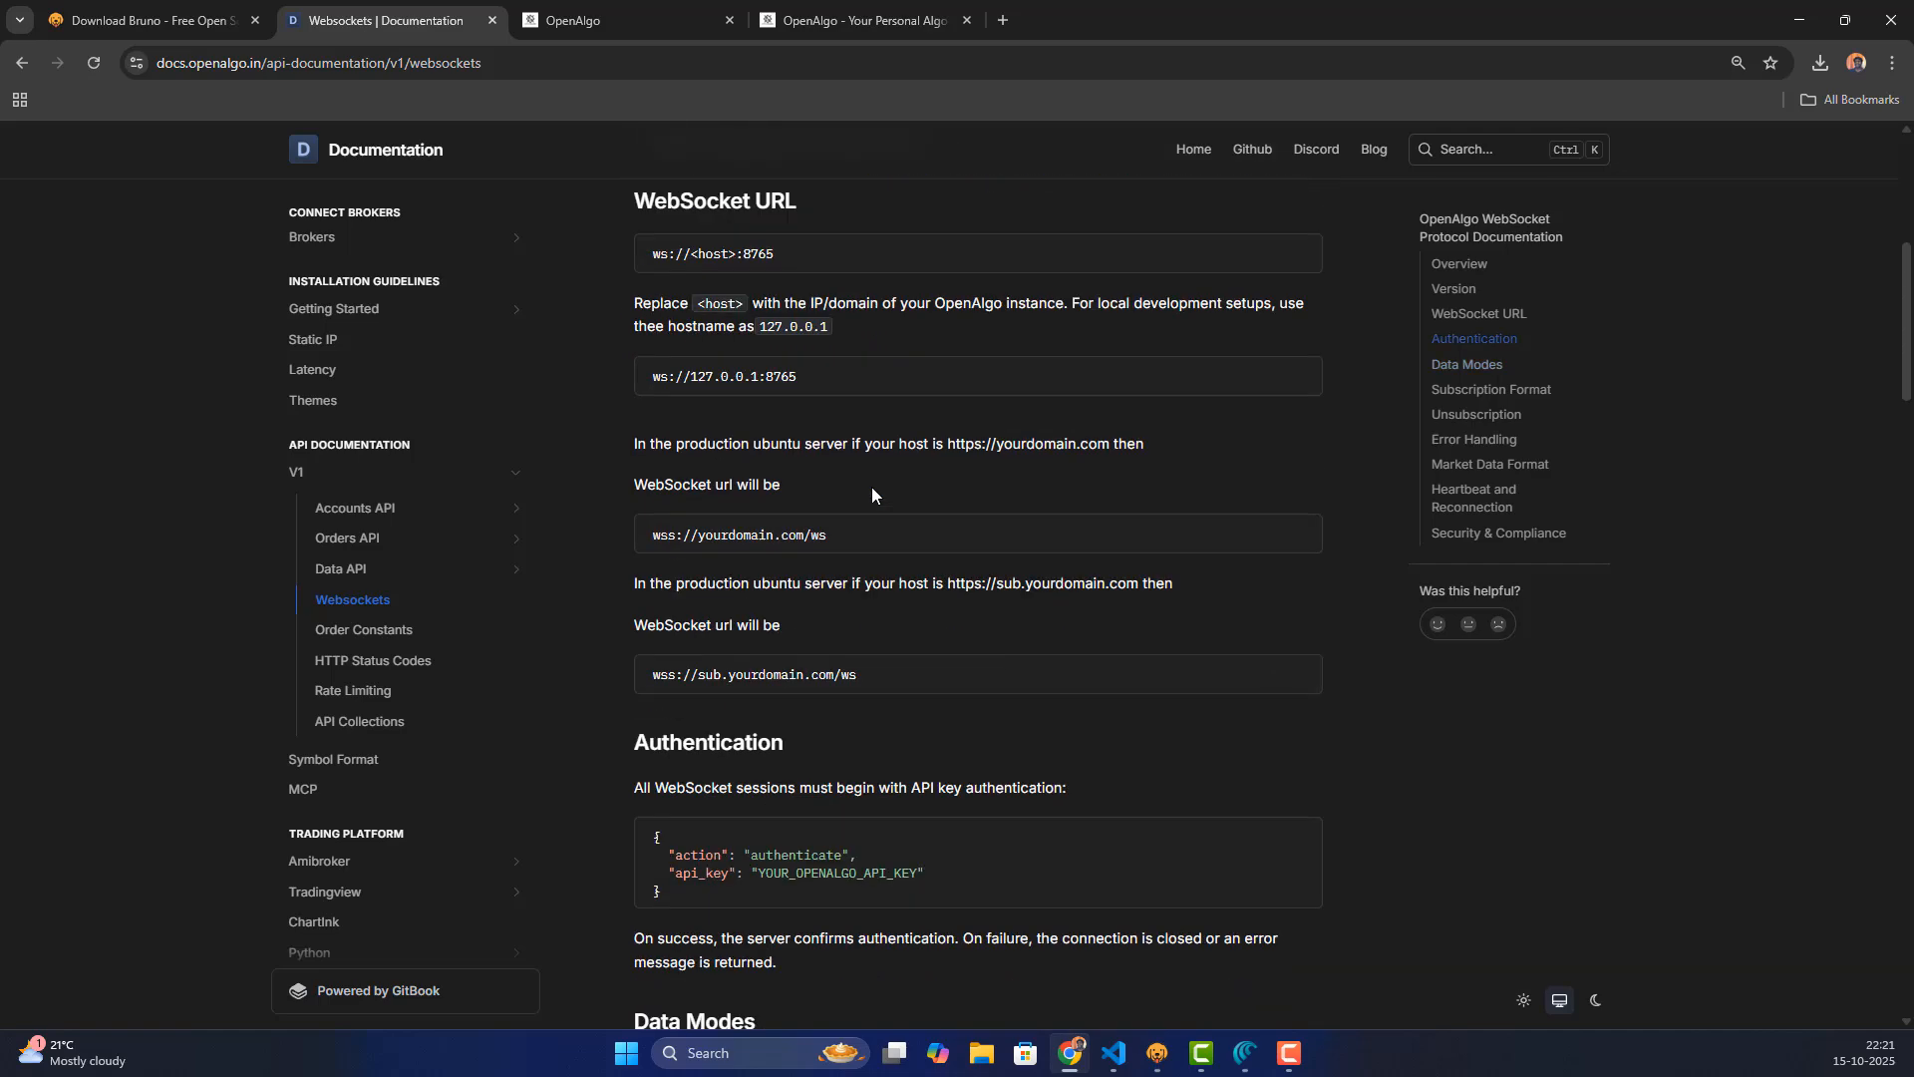
{"action": "scroll", "scroll_direction": "up", "scroll_amount": 3}
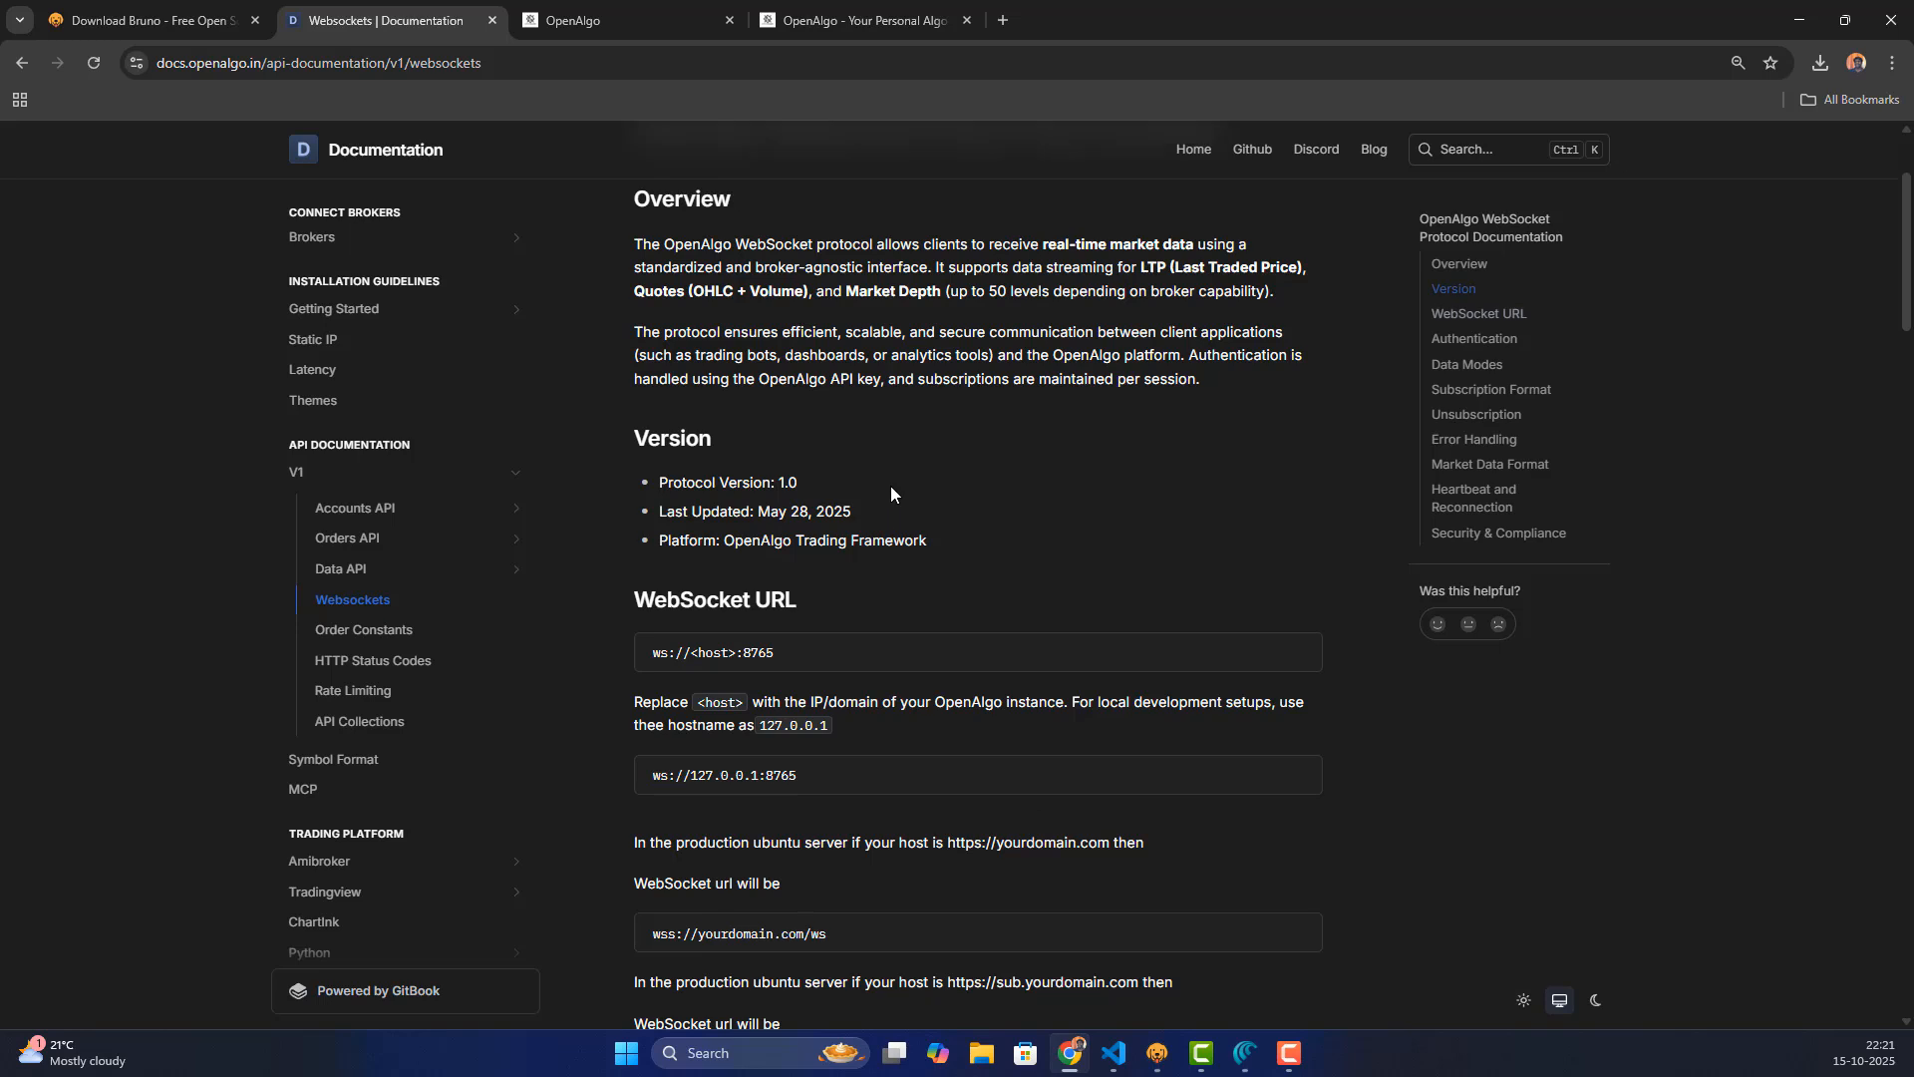
{"action": "scroll", "scroll_direction": "down", "scroll_amount": 3}
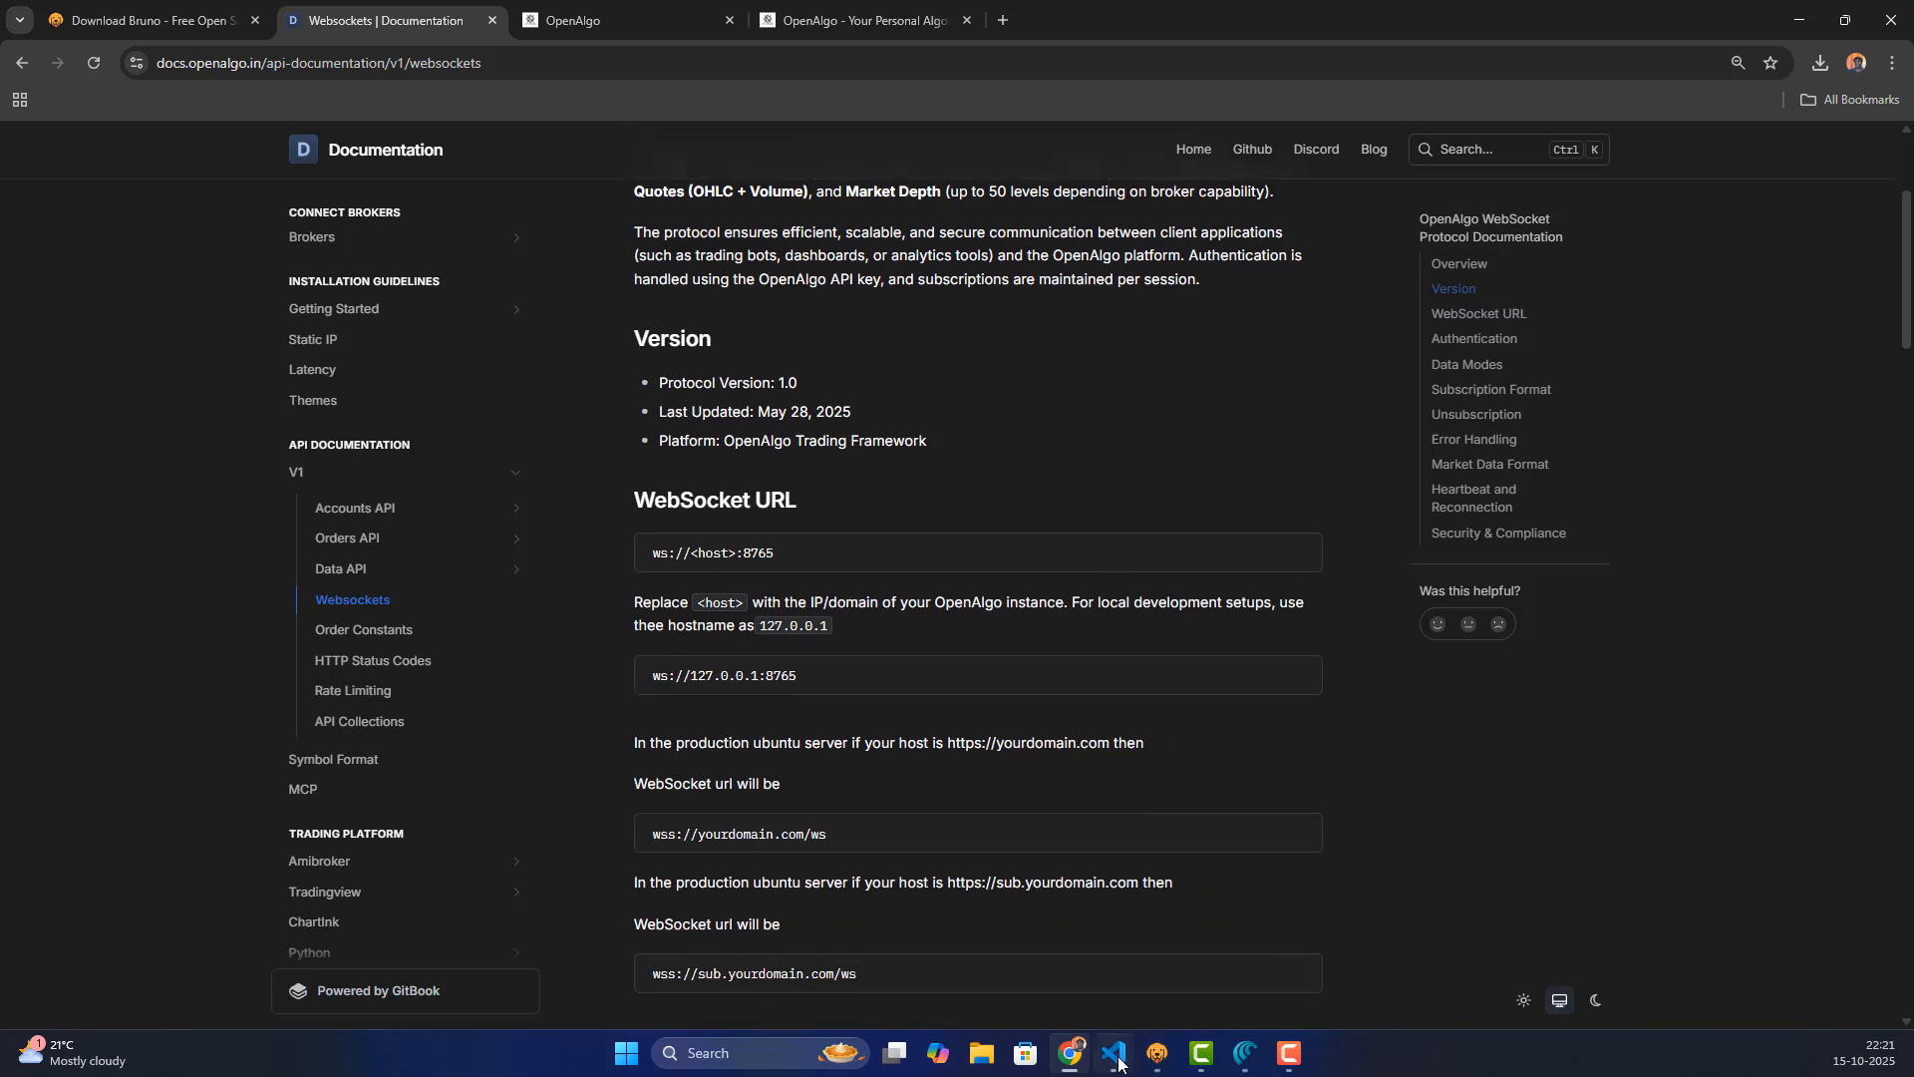
{"action": "mouse_move", "coordinate": [1113, 1053]}
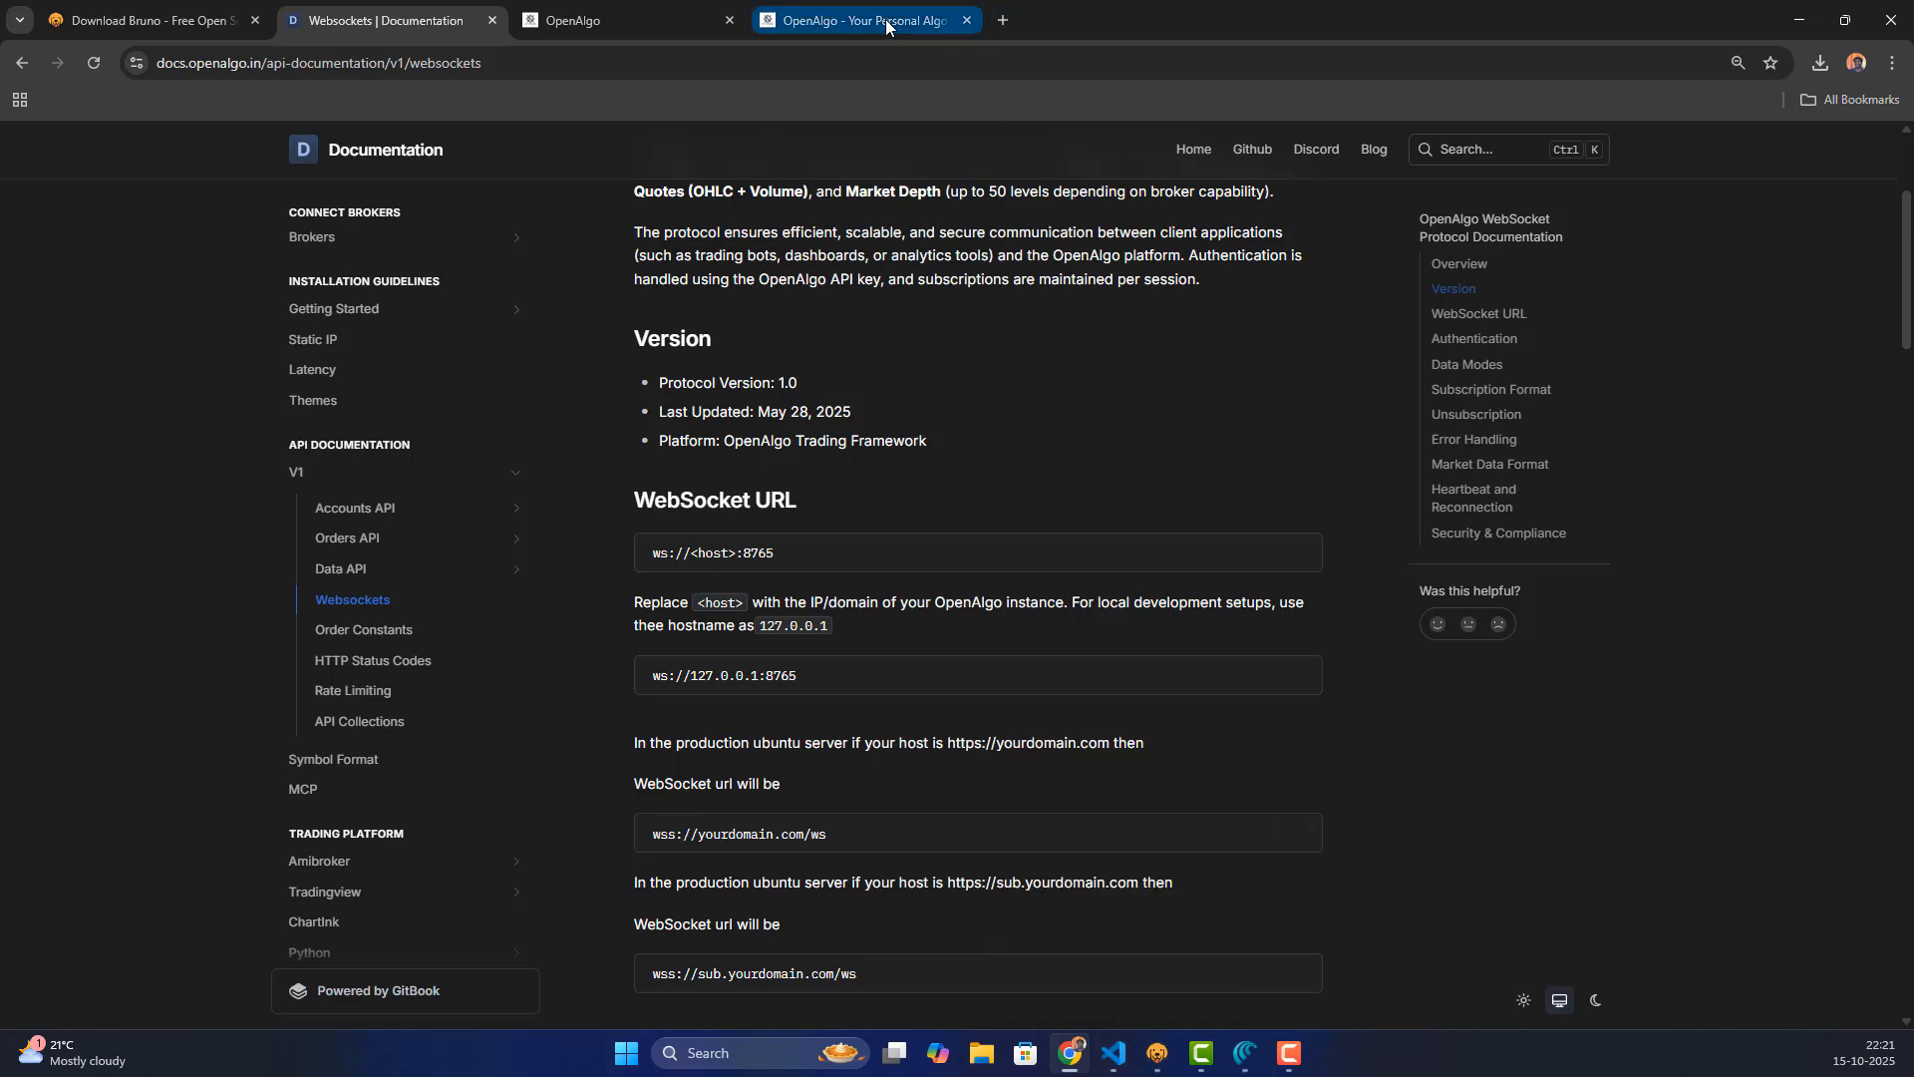
Copy the API key from the local OpenAlgo API Key page to the clipboard
{"action": "left_click", "coordinate": [622, 20]}
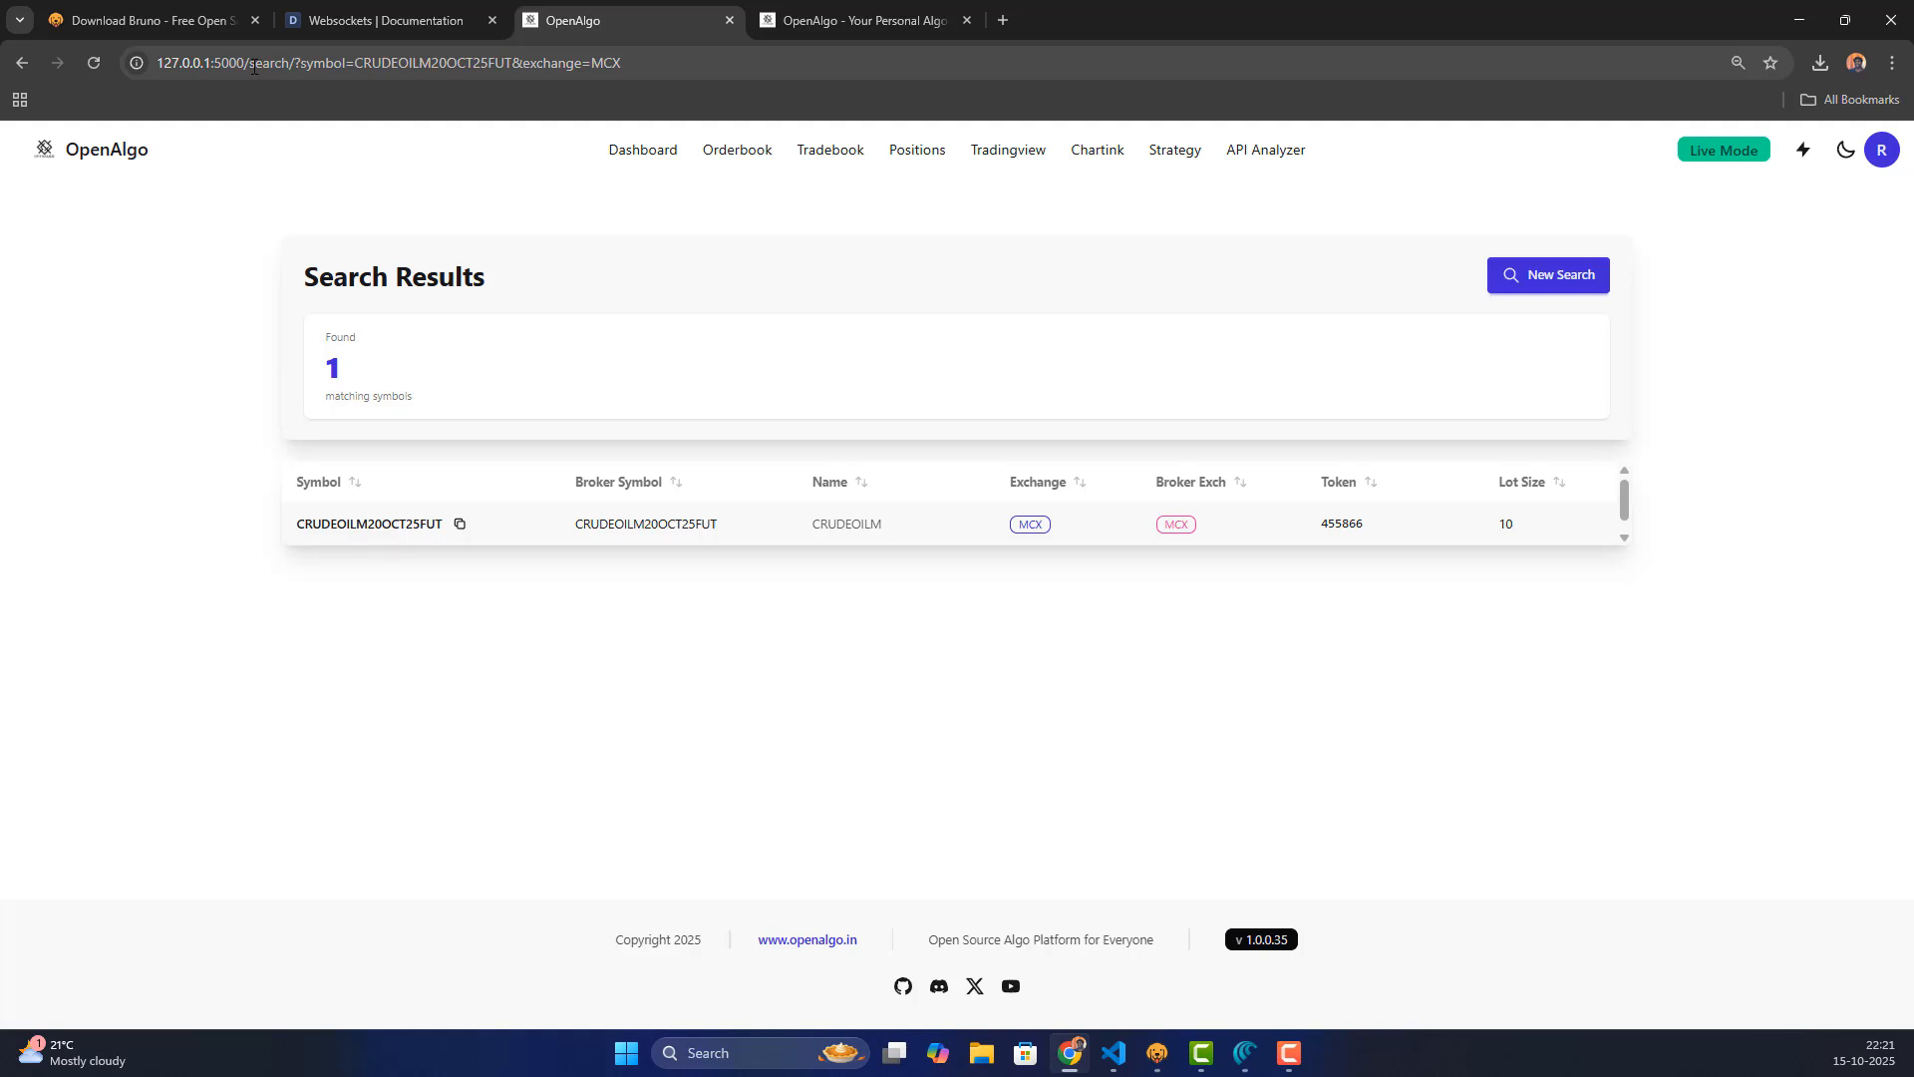
{"action": "mouse_move", "coordinate": [1185, 243]}
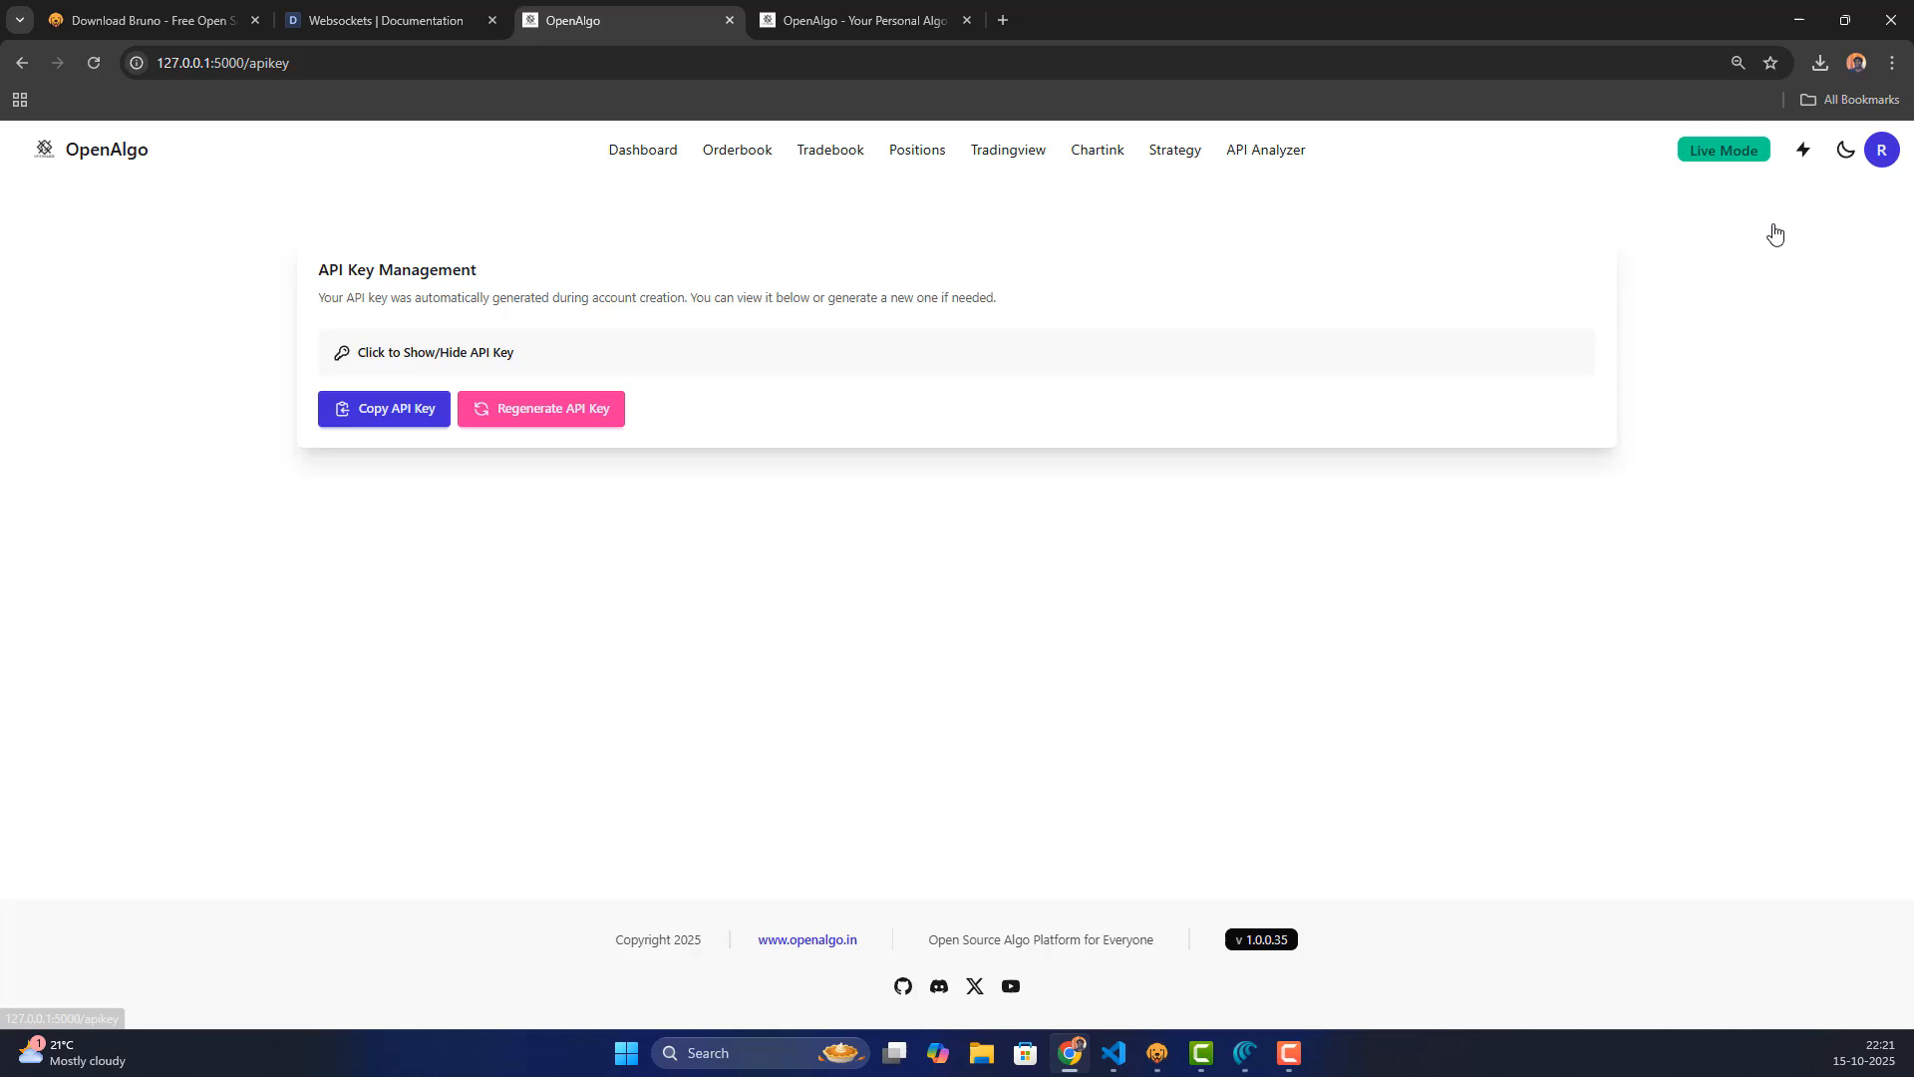
{"action": "left_click", "coordinate": [383, 407]}
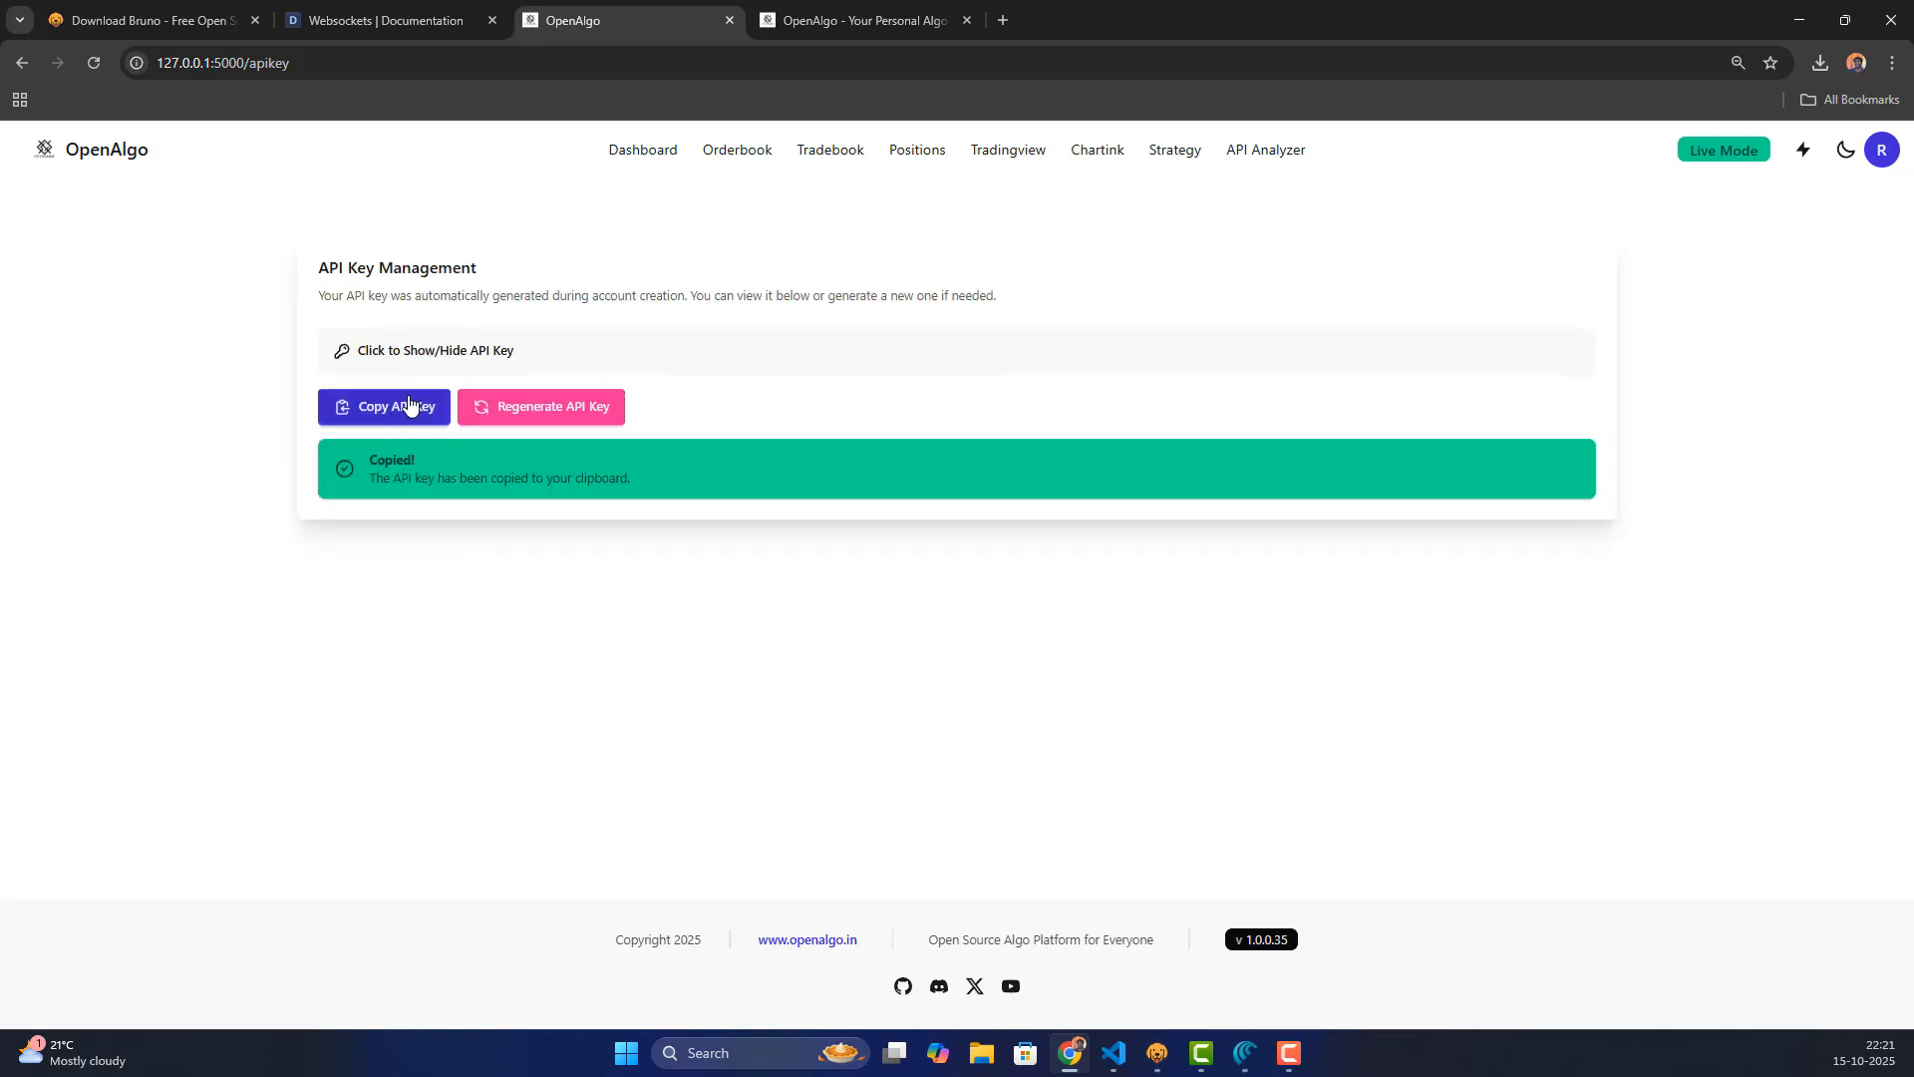
{"action": "mouse_move", "coordinate": [1157, 1053]}
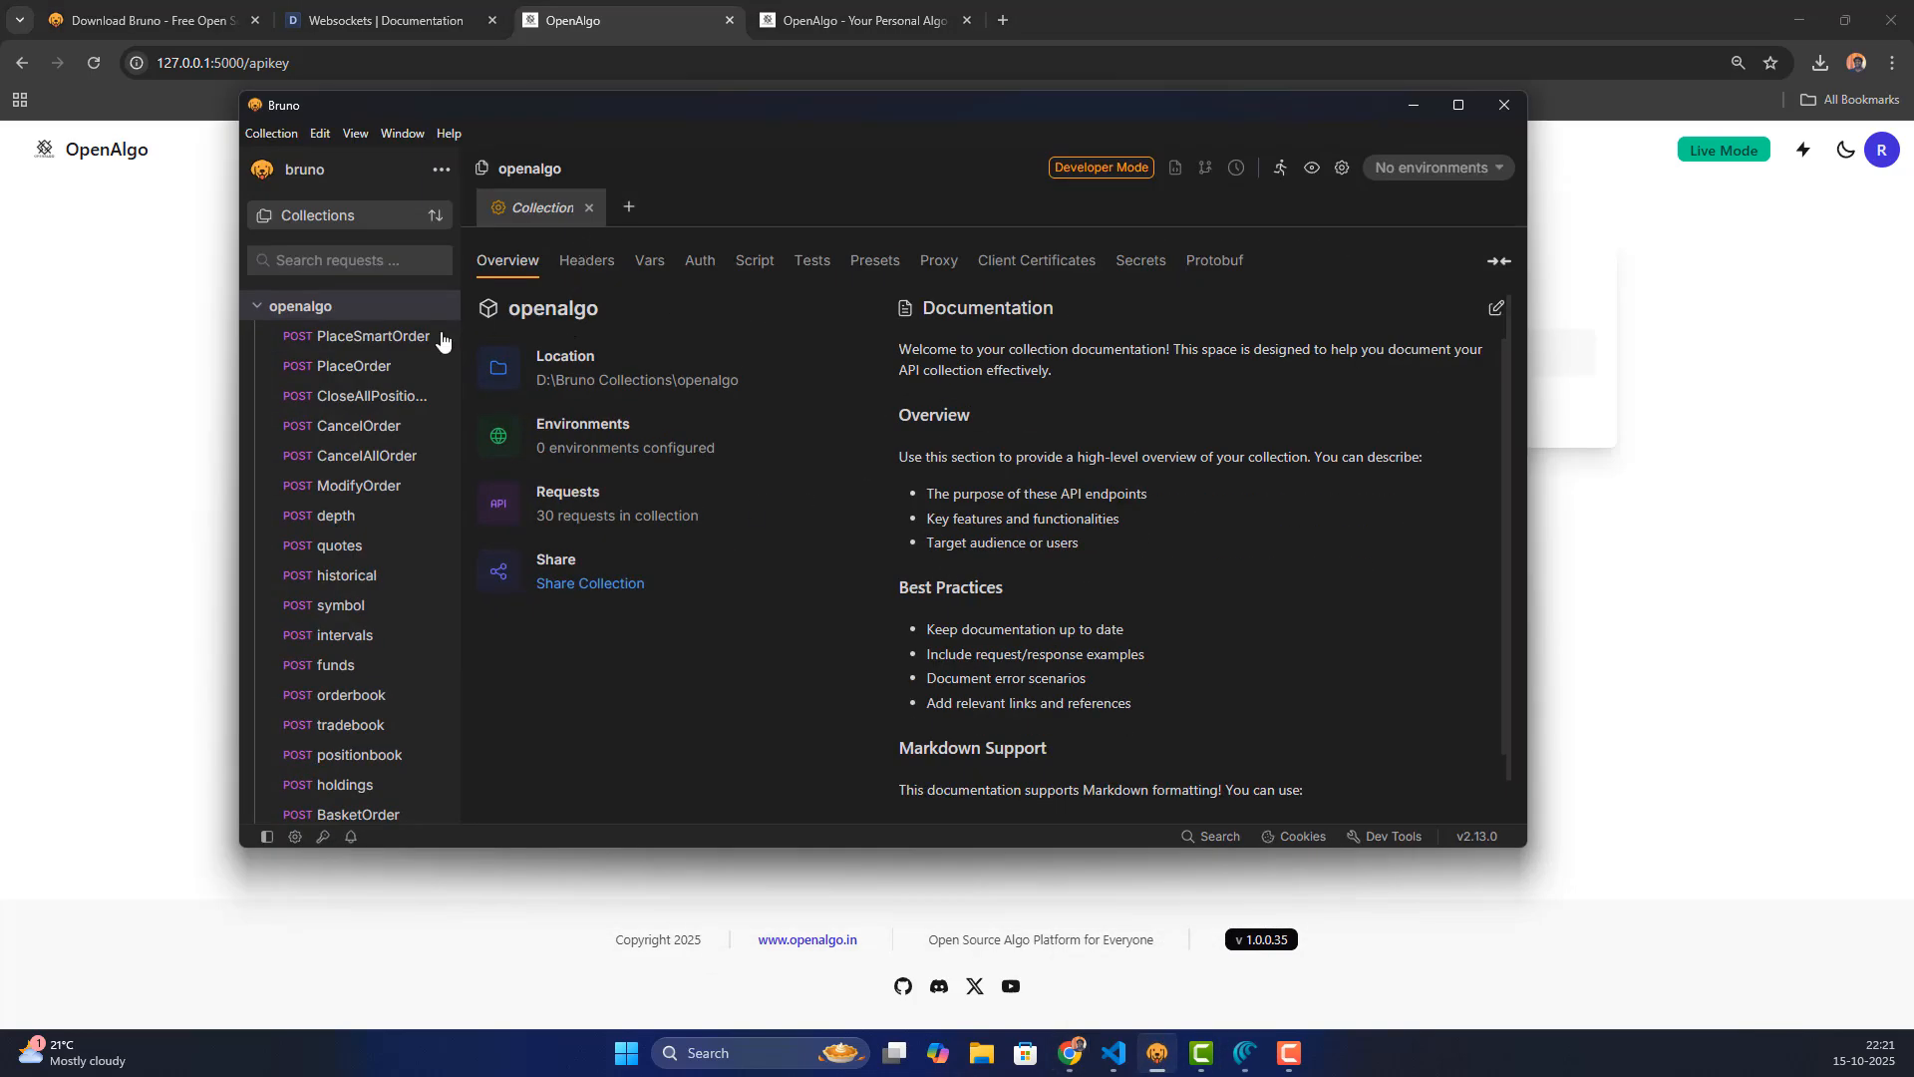
Add a new WebSocket request to the openalgo collection named 'websocket LTP'
{"action": "left_click", "coordinate": [433, 305]}
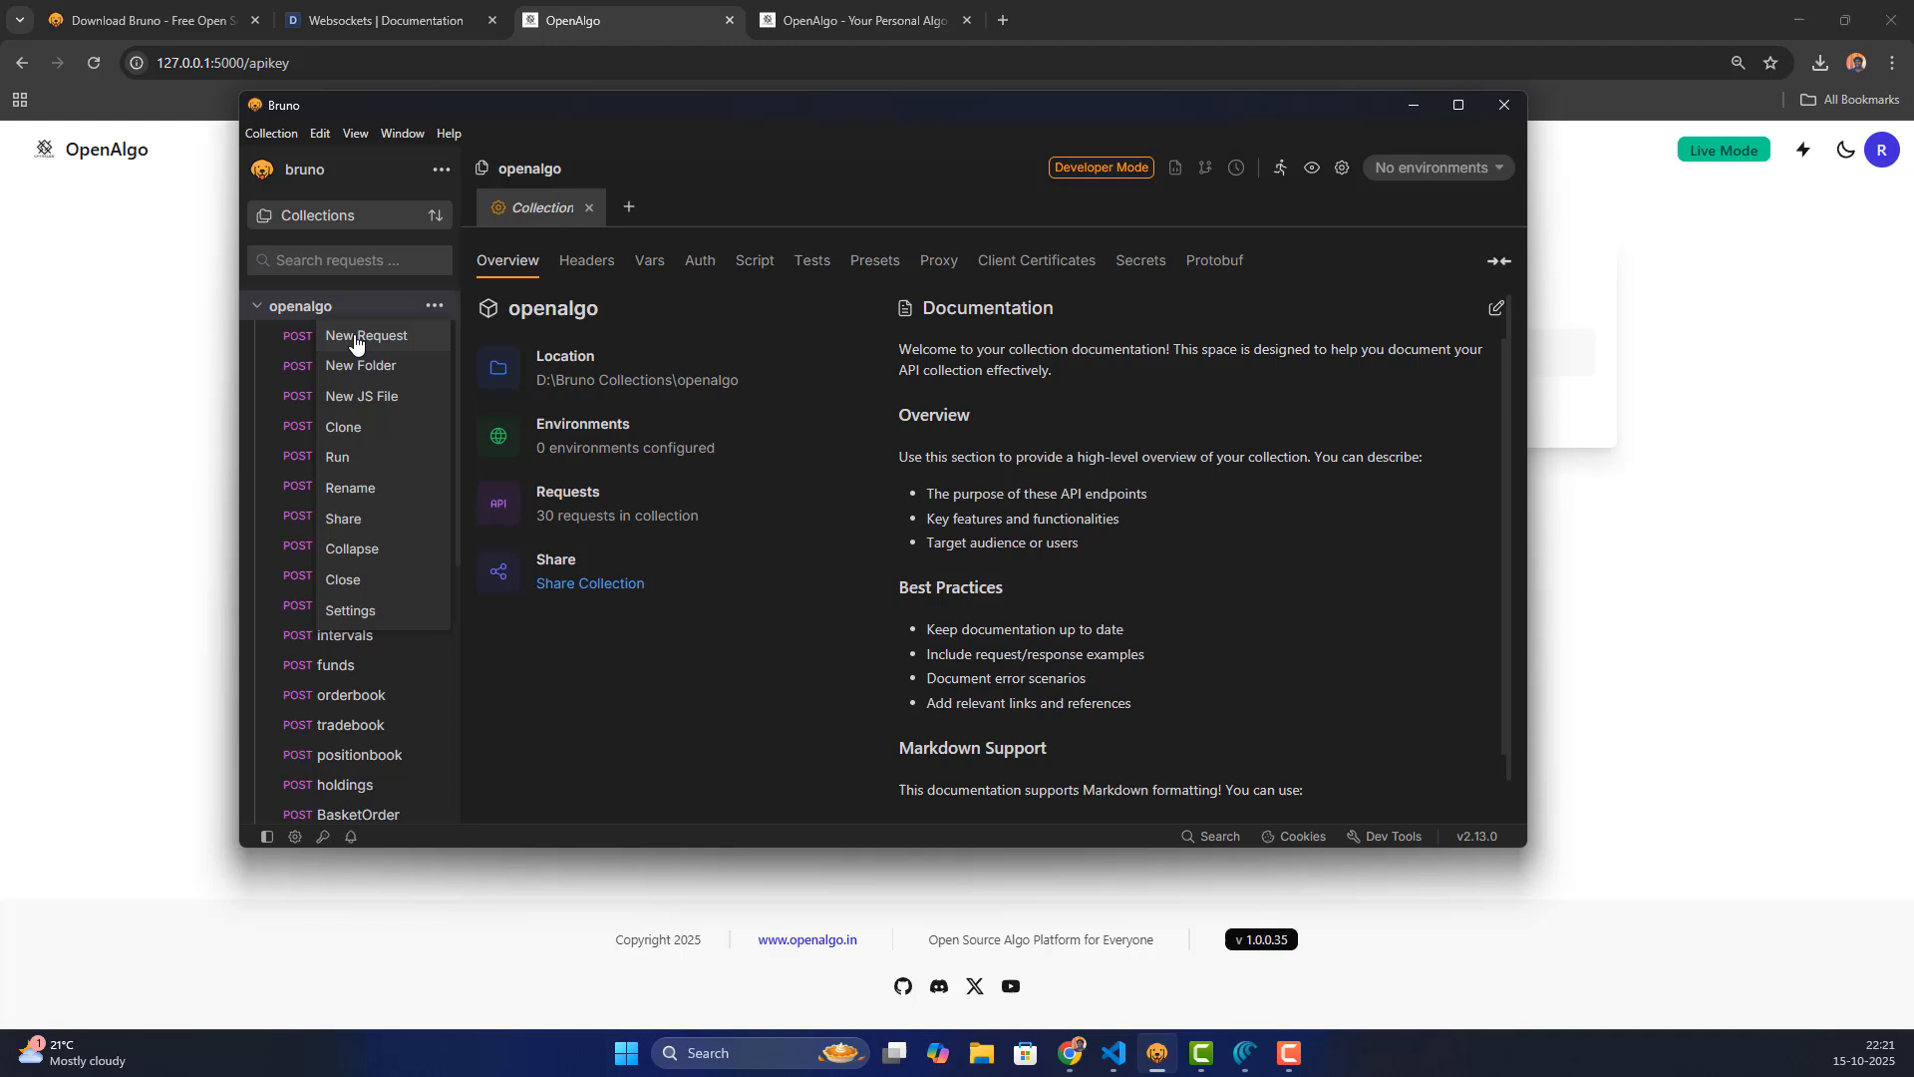
{"action": "left_click", "coordinate": [365, 335]}
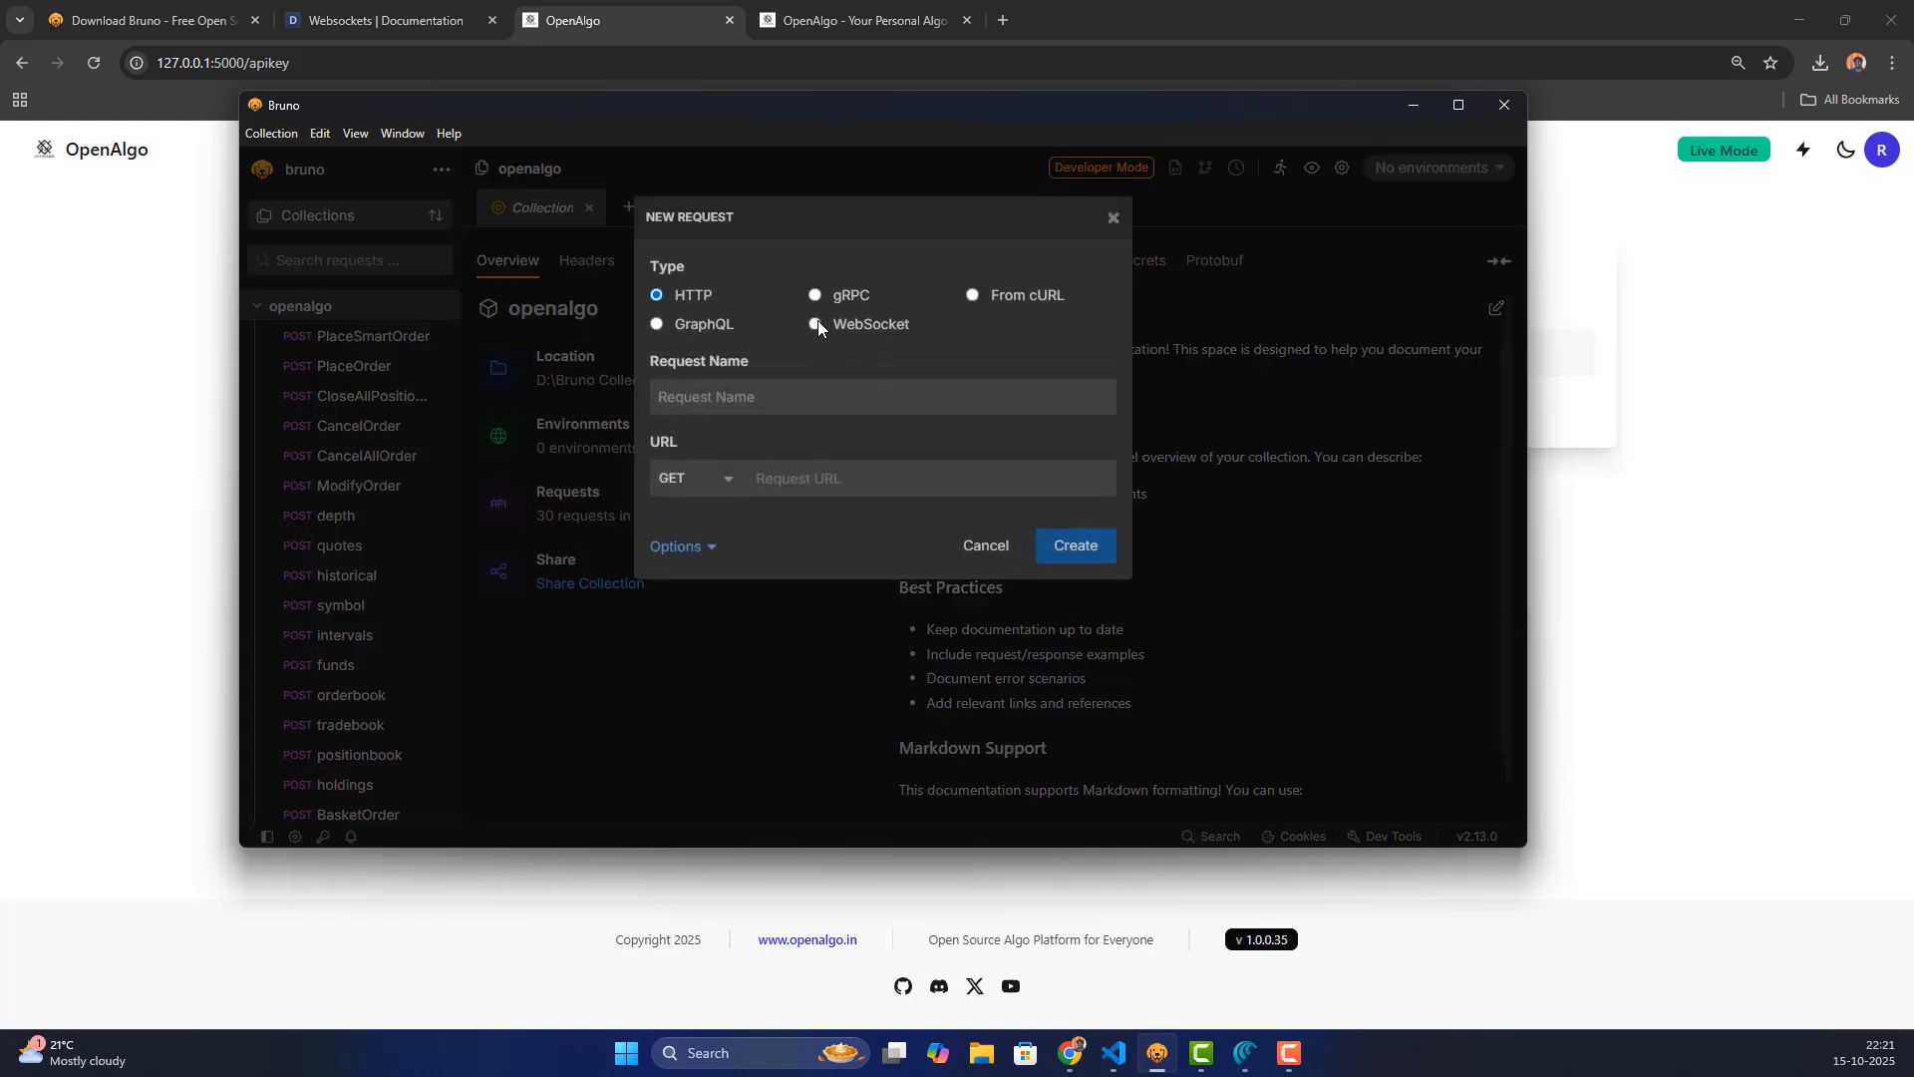
{"action": "left_click", "coordinate": [814, 323]}
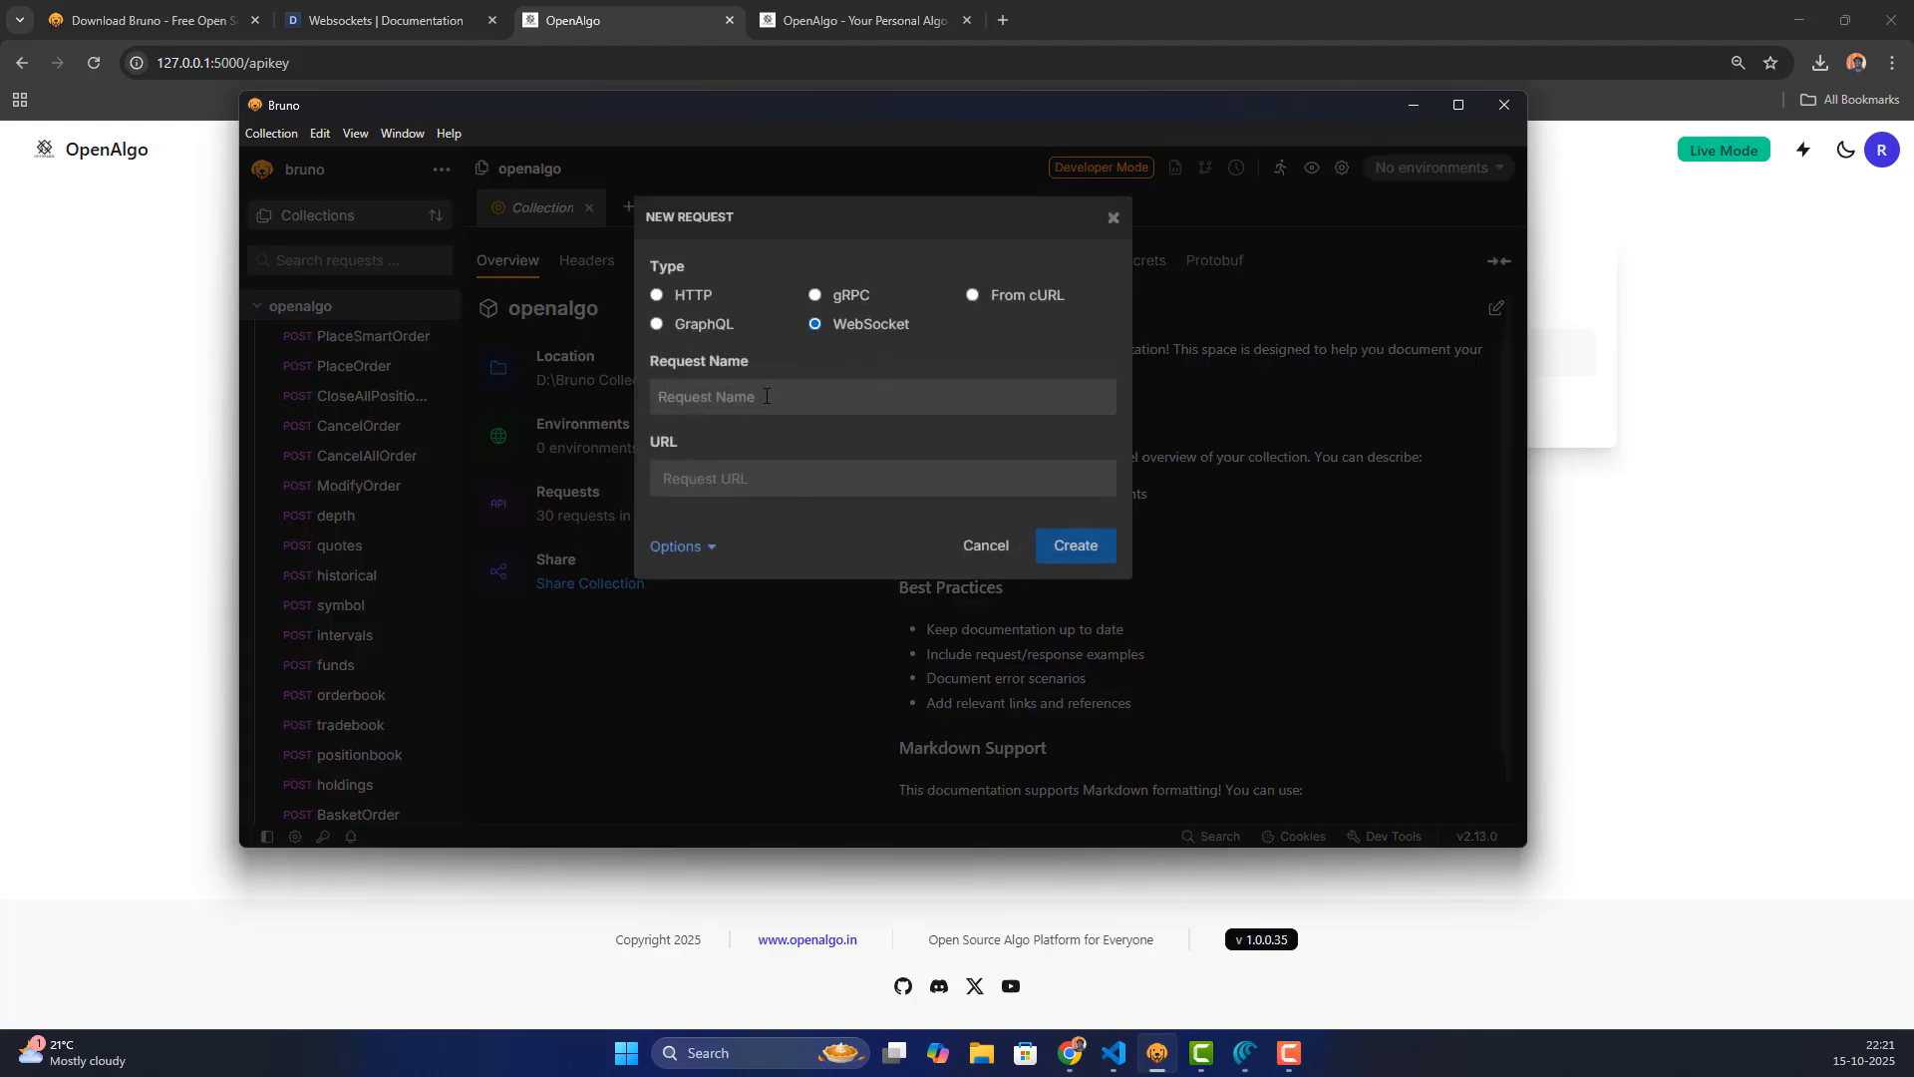
{"action": "type", "text": "websocket LTP"}
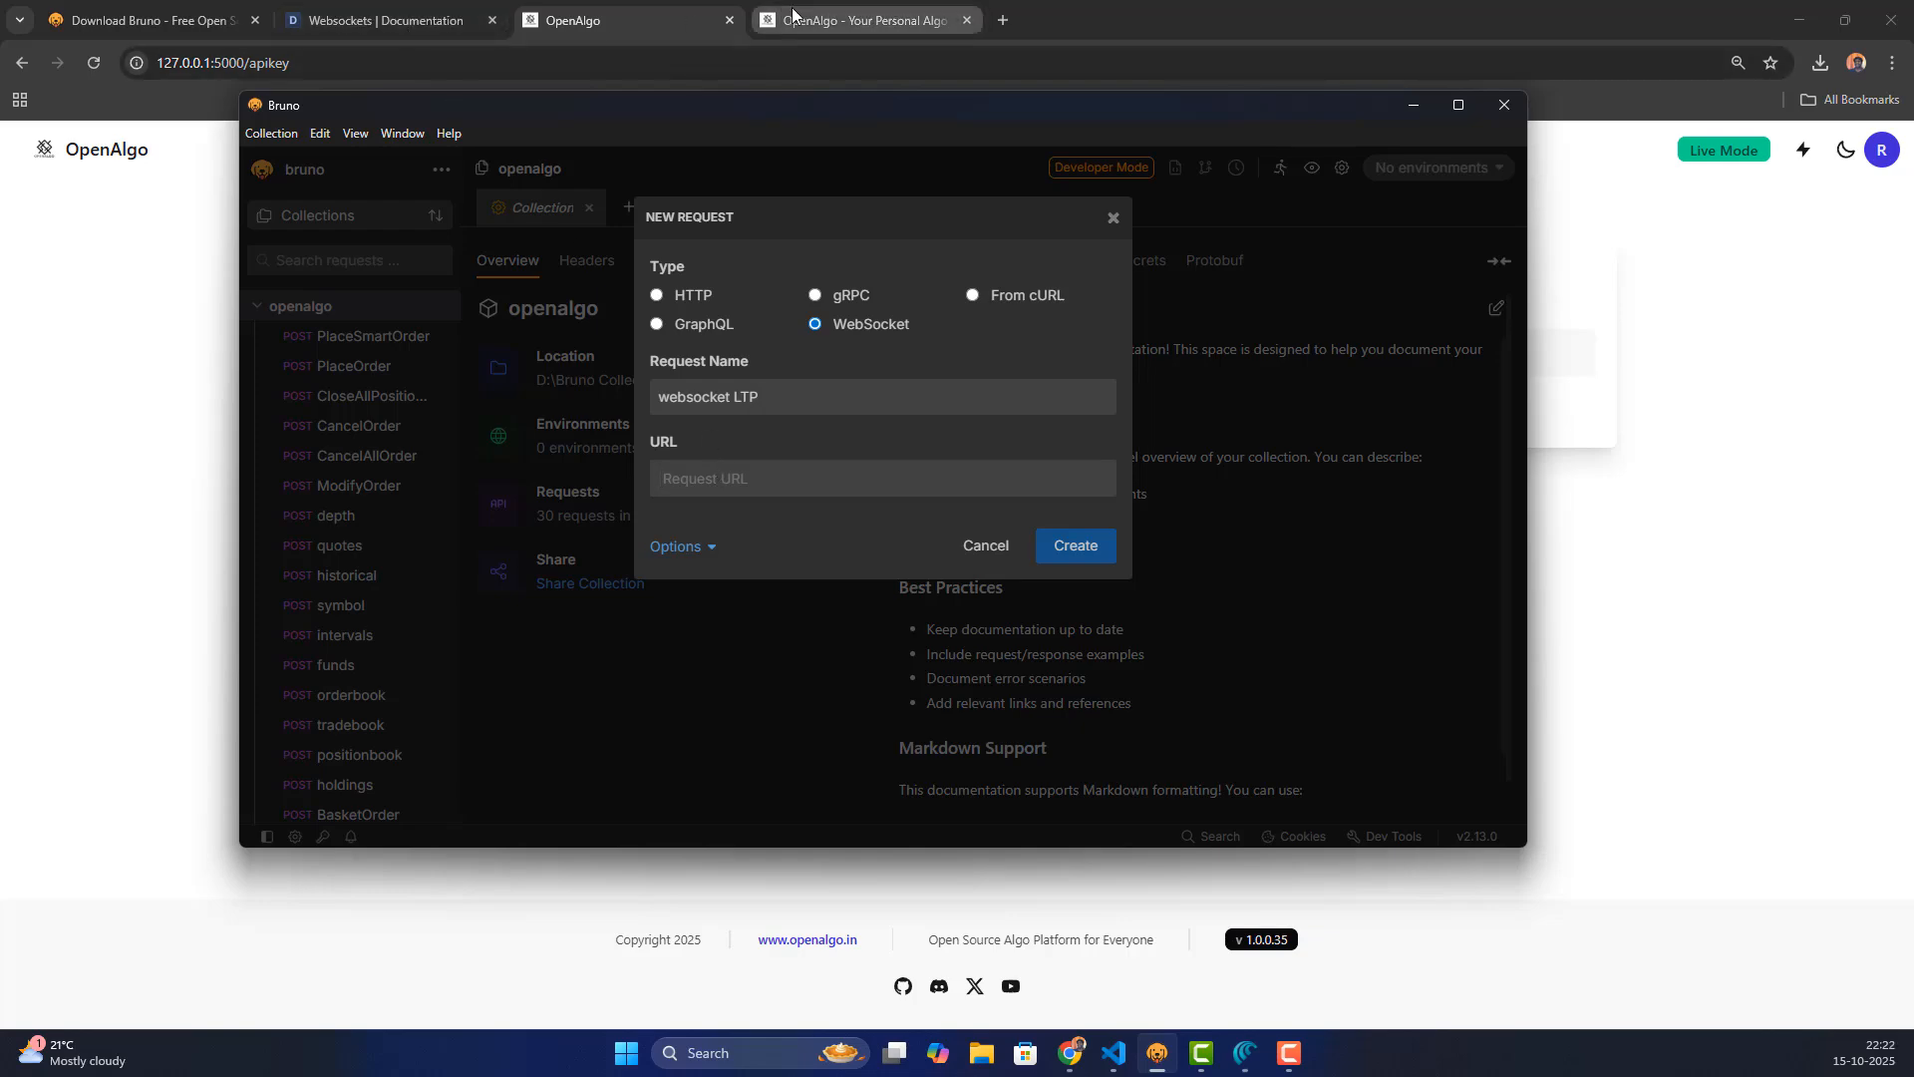
Copy ws://127.0.0.1:8765 from the WebSockets docs, leaving the production URL highlighted
{"action": "left_click", "coordinate": [379, 20]}
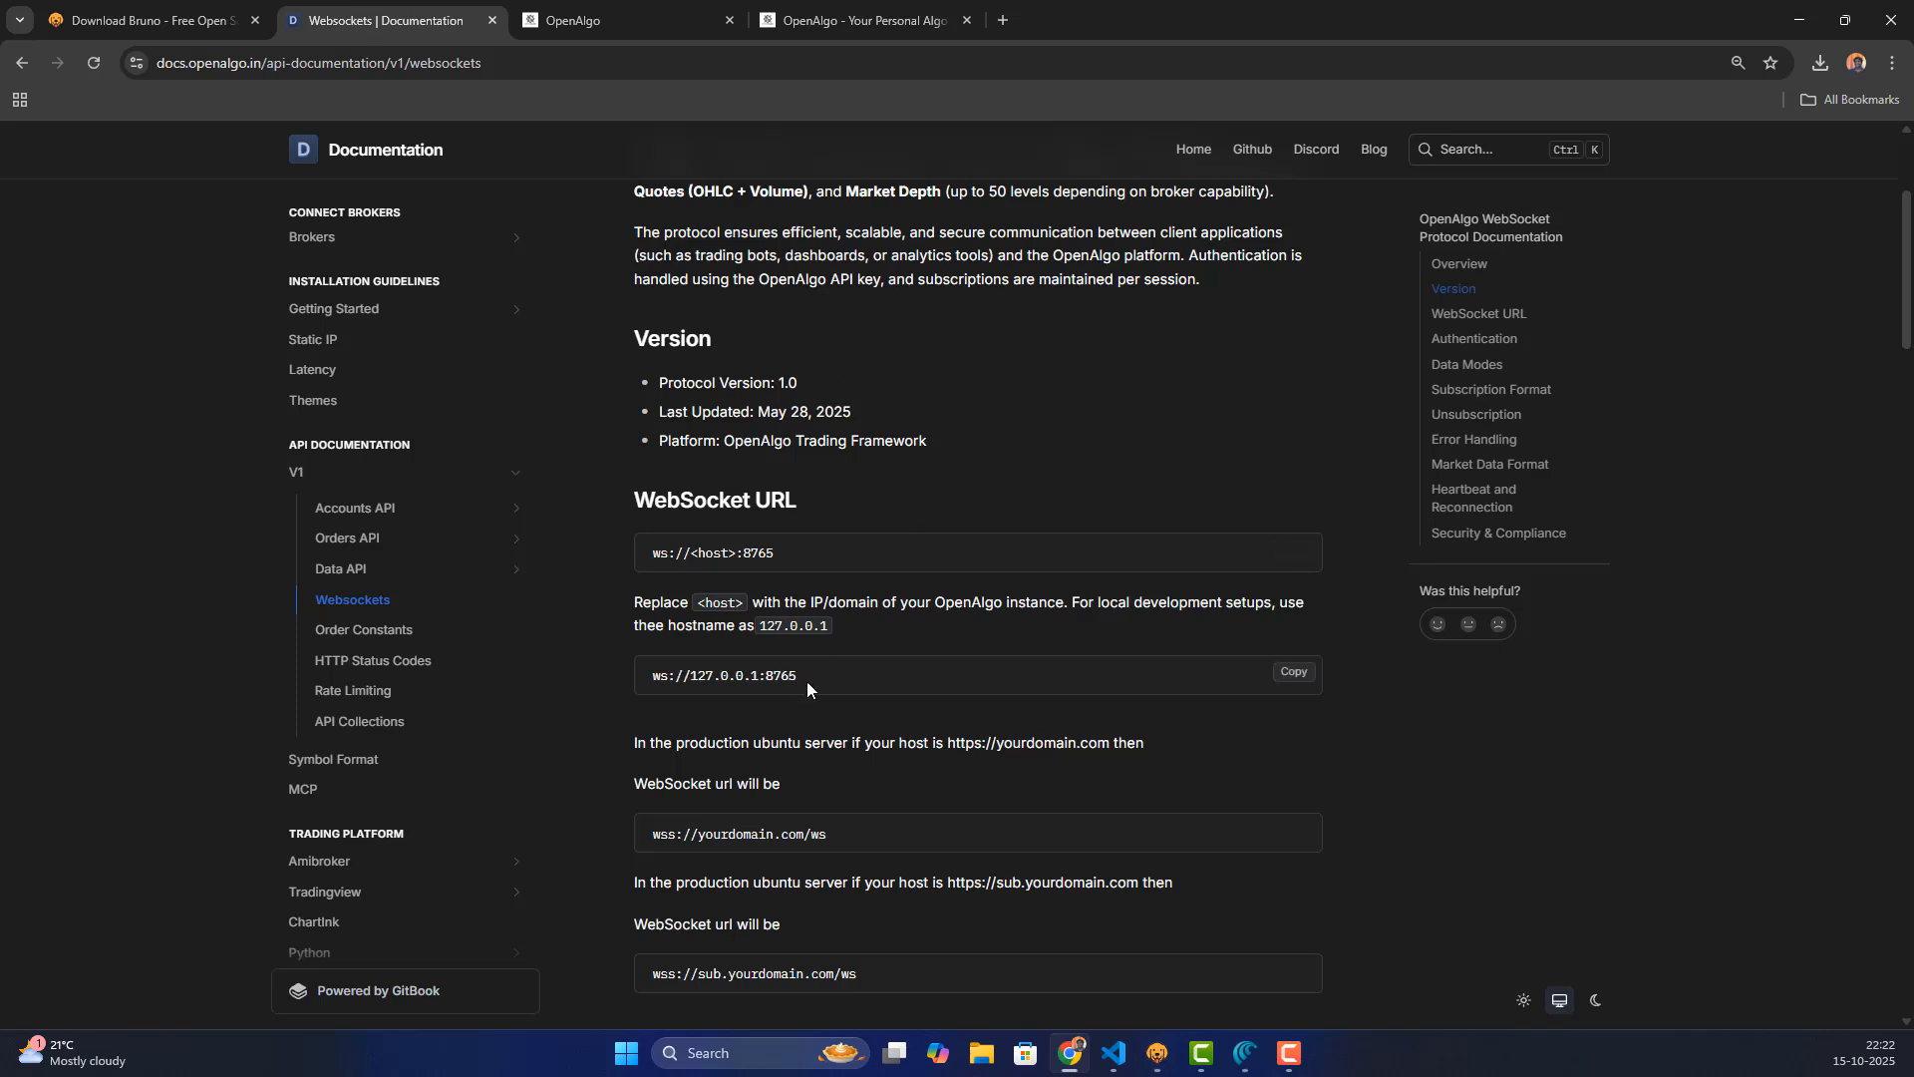
{"action": "double_click", "coordinate": [722, 676]}
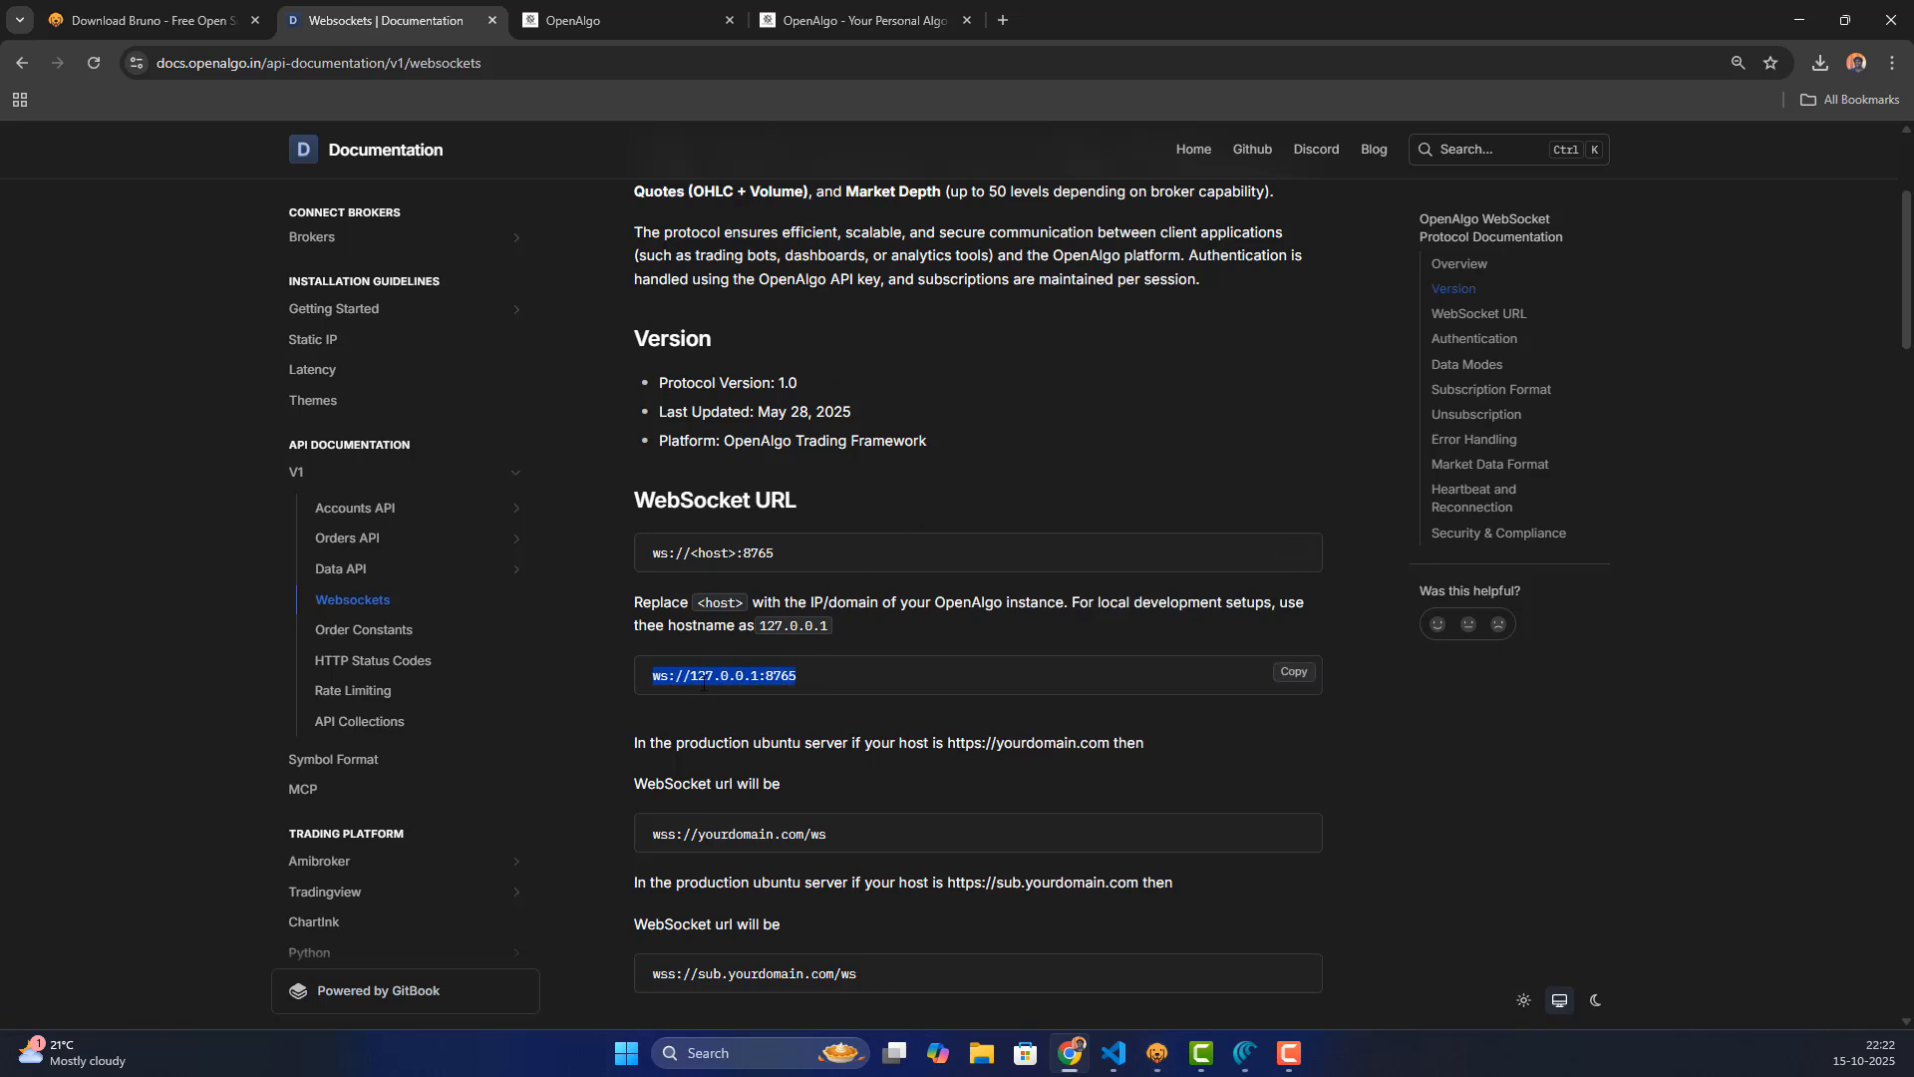
{"action": "mouse_move", "coordinate": [815, 688]}
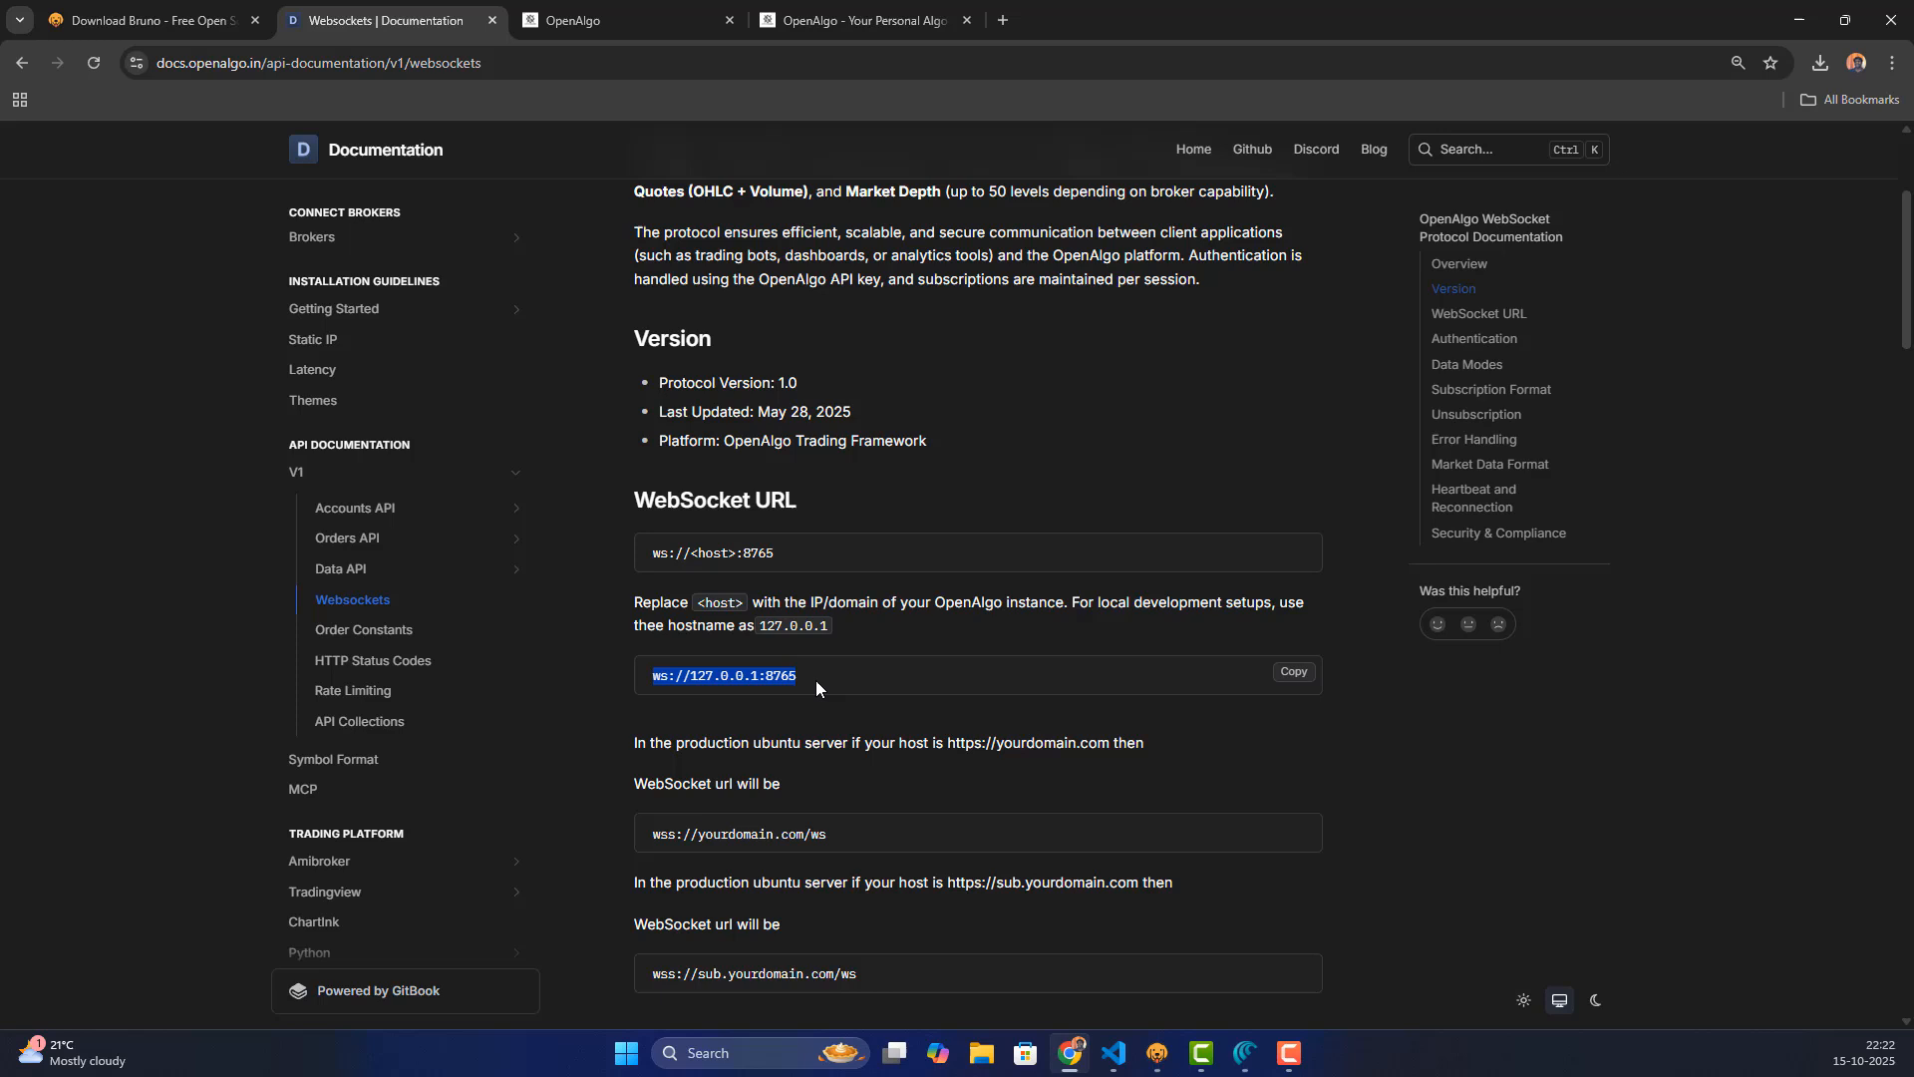
{"action": "mouse_move", "coordinate": [902, 716]}
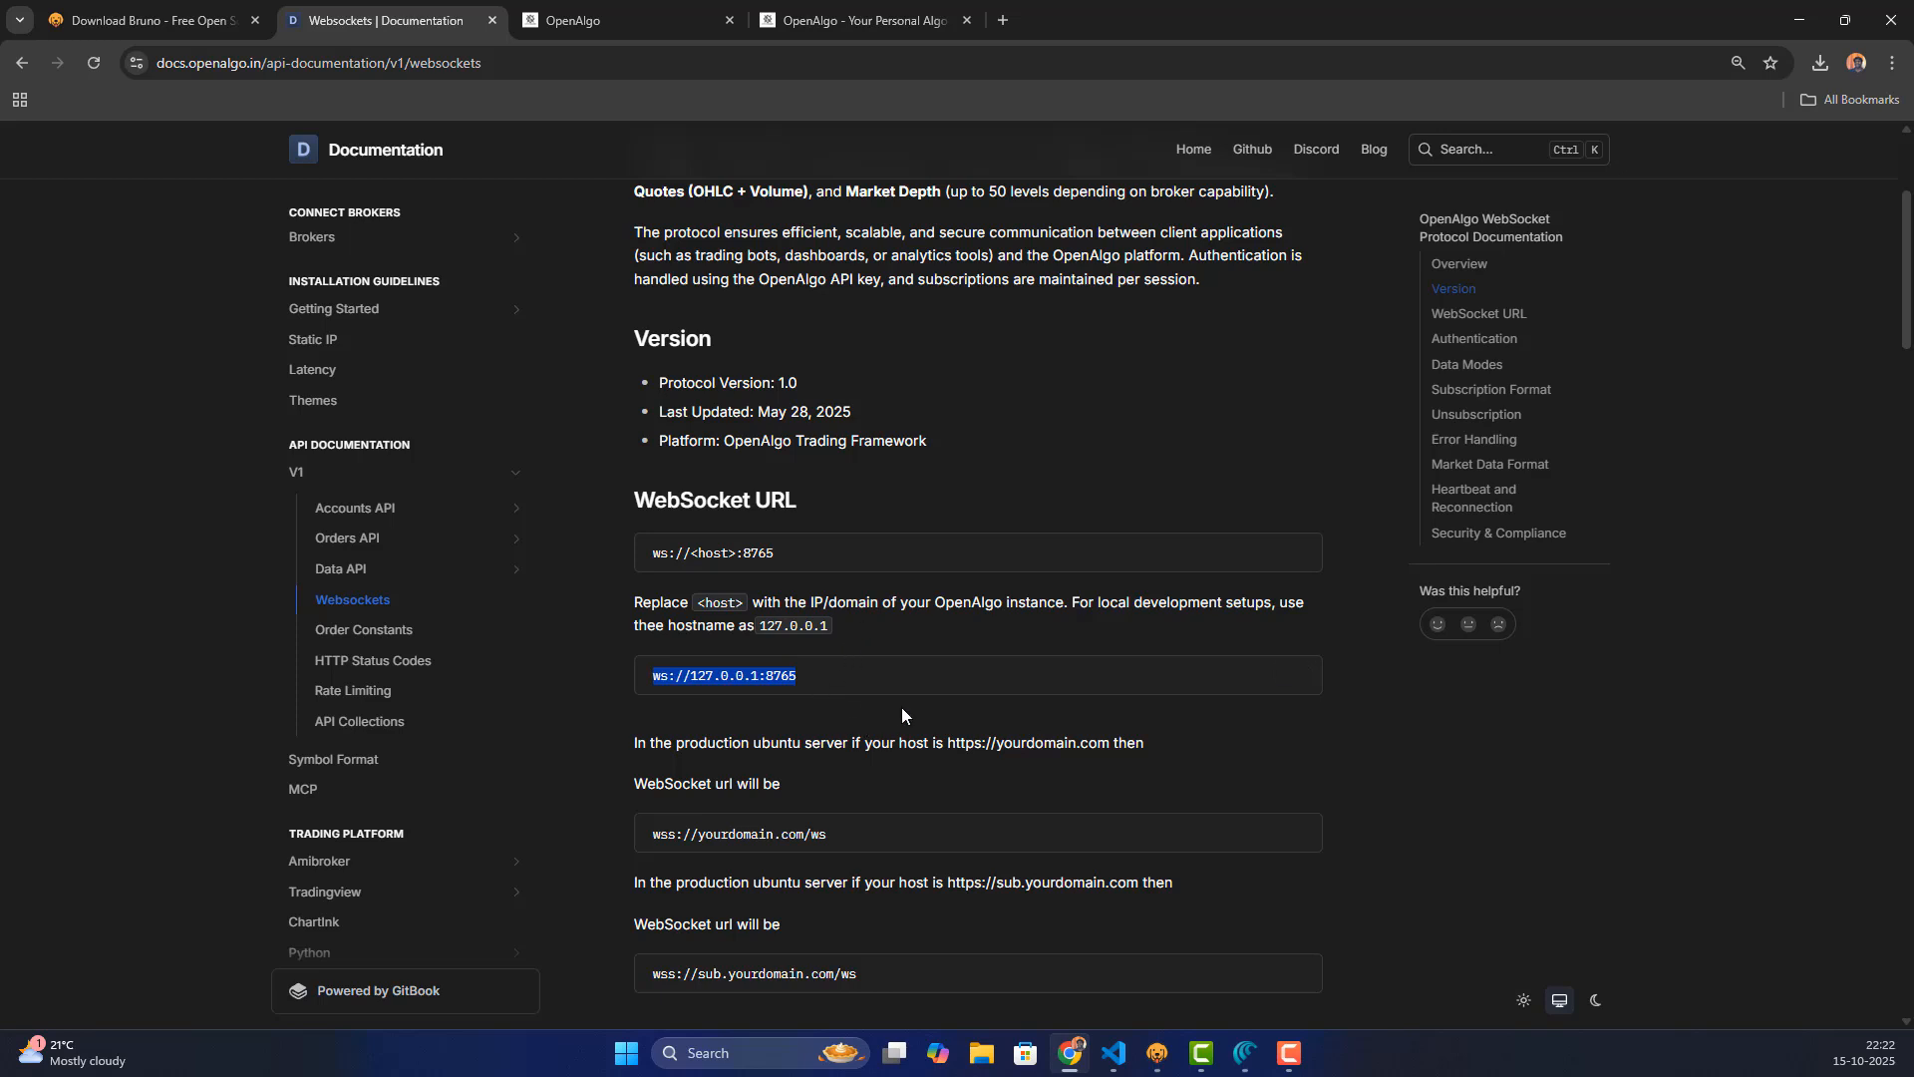
{"action": "double_click", "coordinate": [751, 973]}
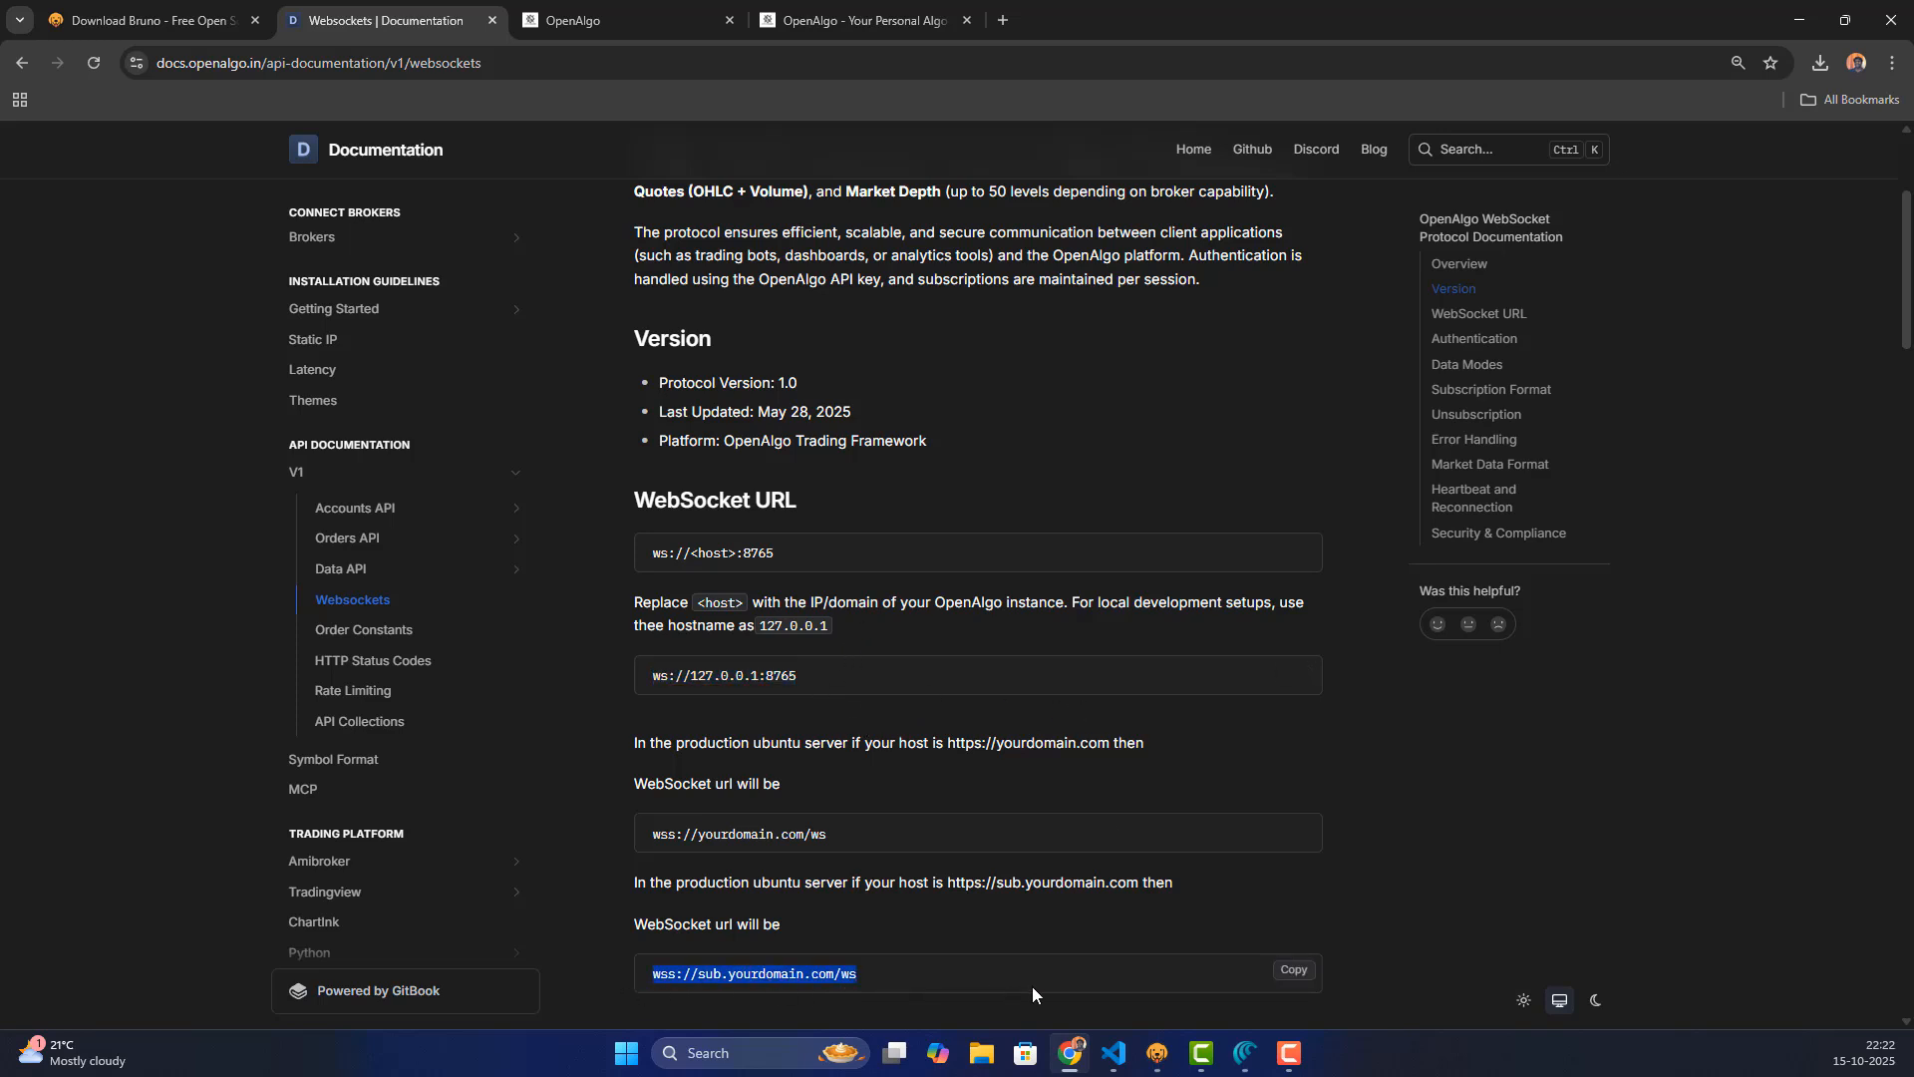
{"action": "mouse_move", "coordinate": [1216, 696]}
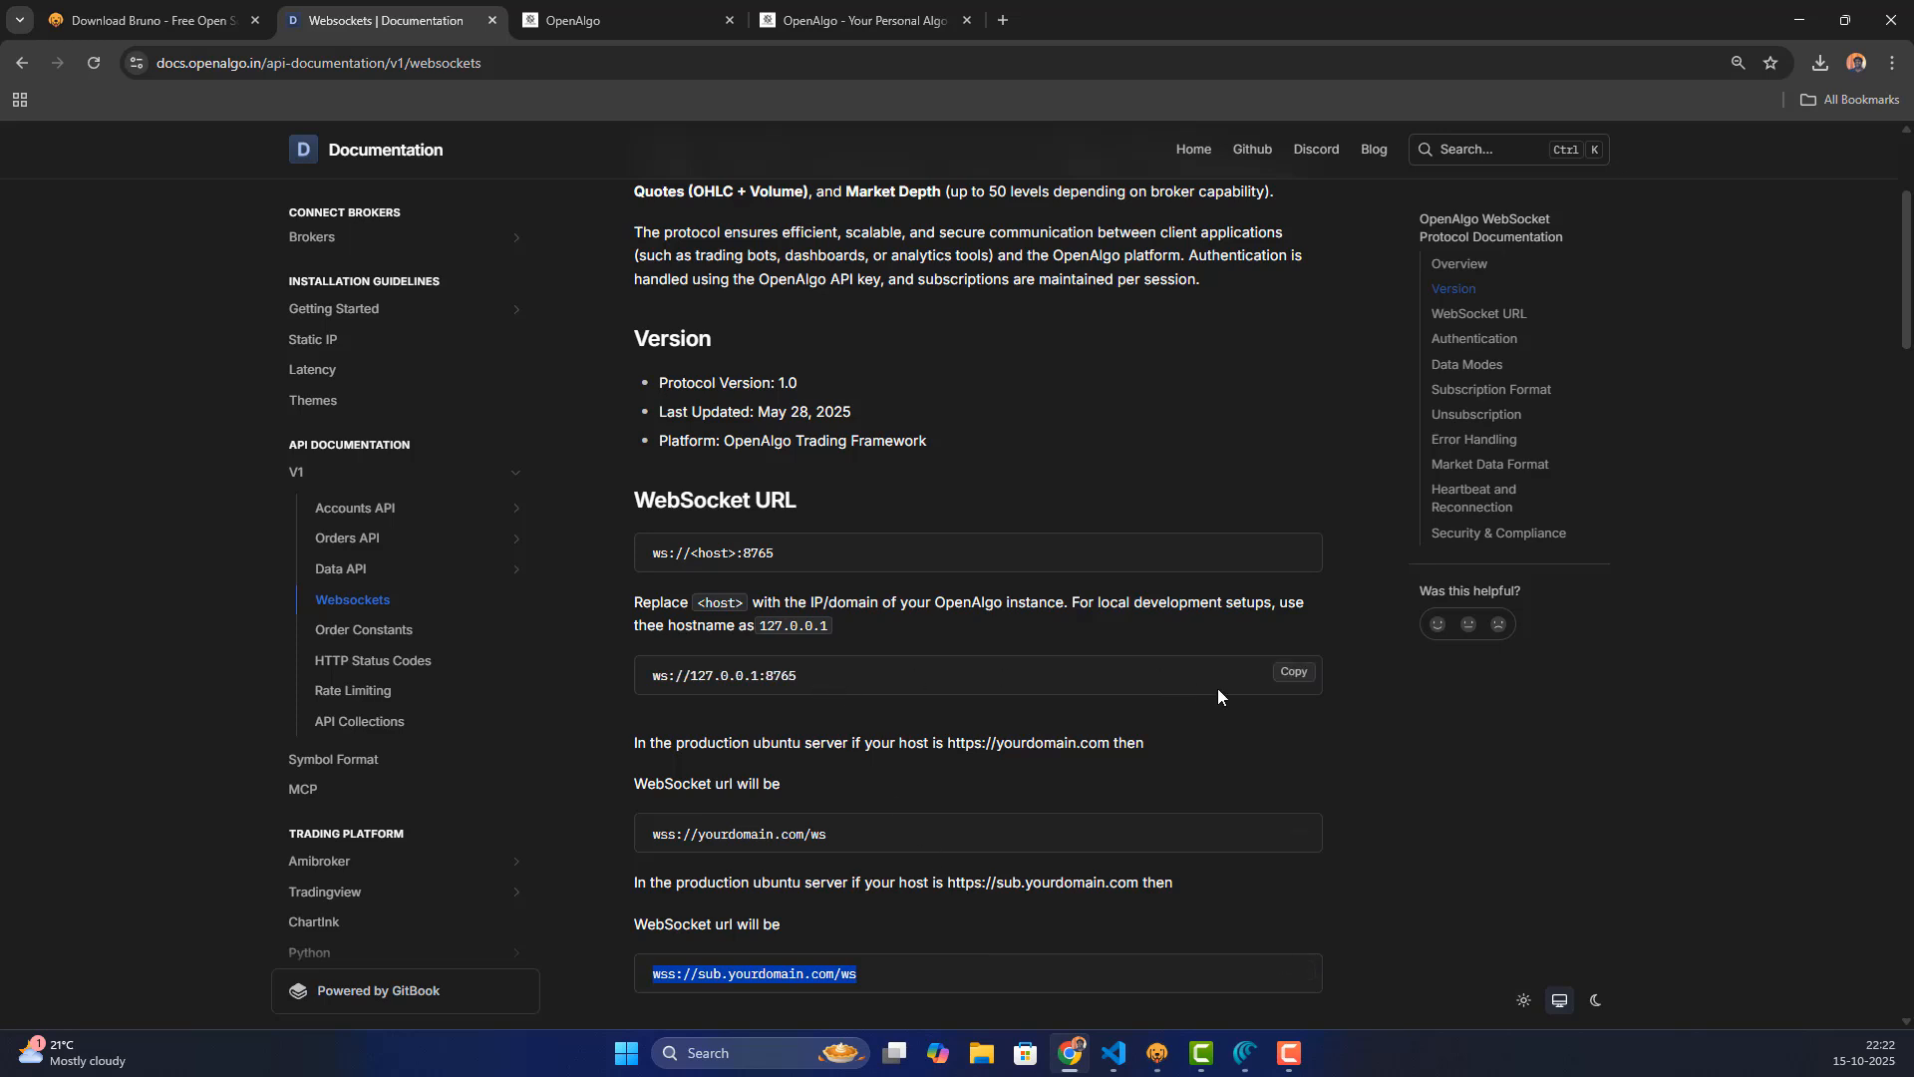
{"action": "mouse_move", "coordinate": [1047, 554]}
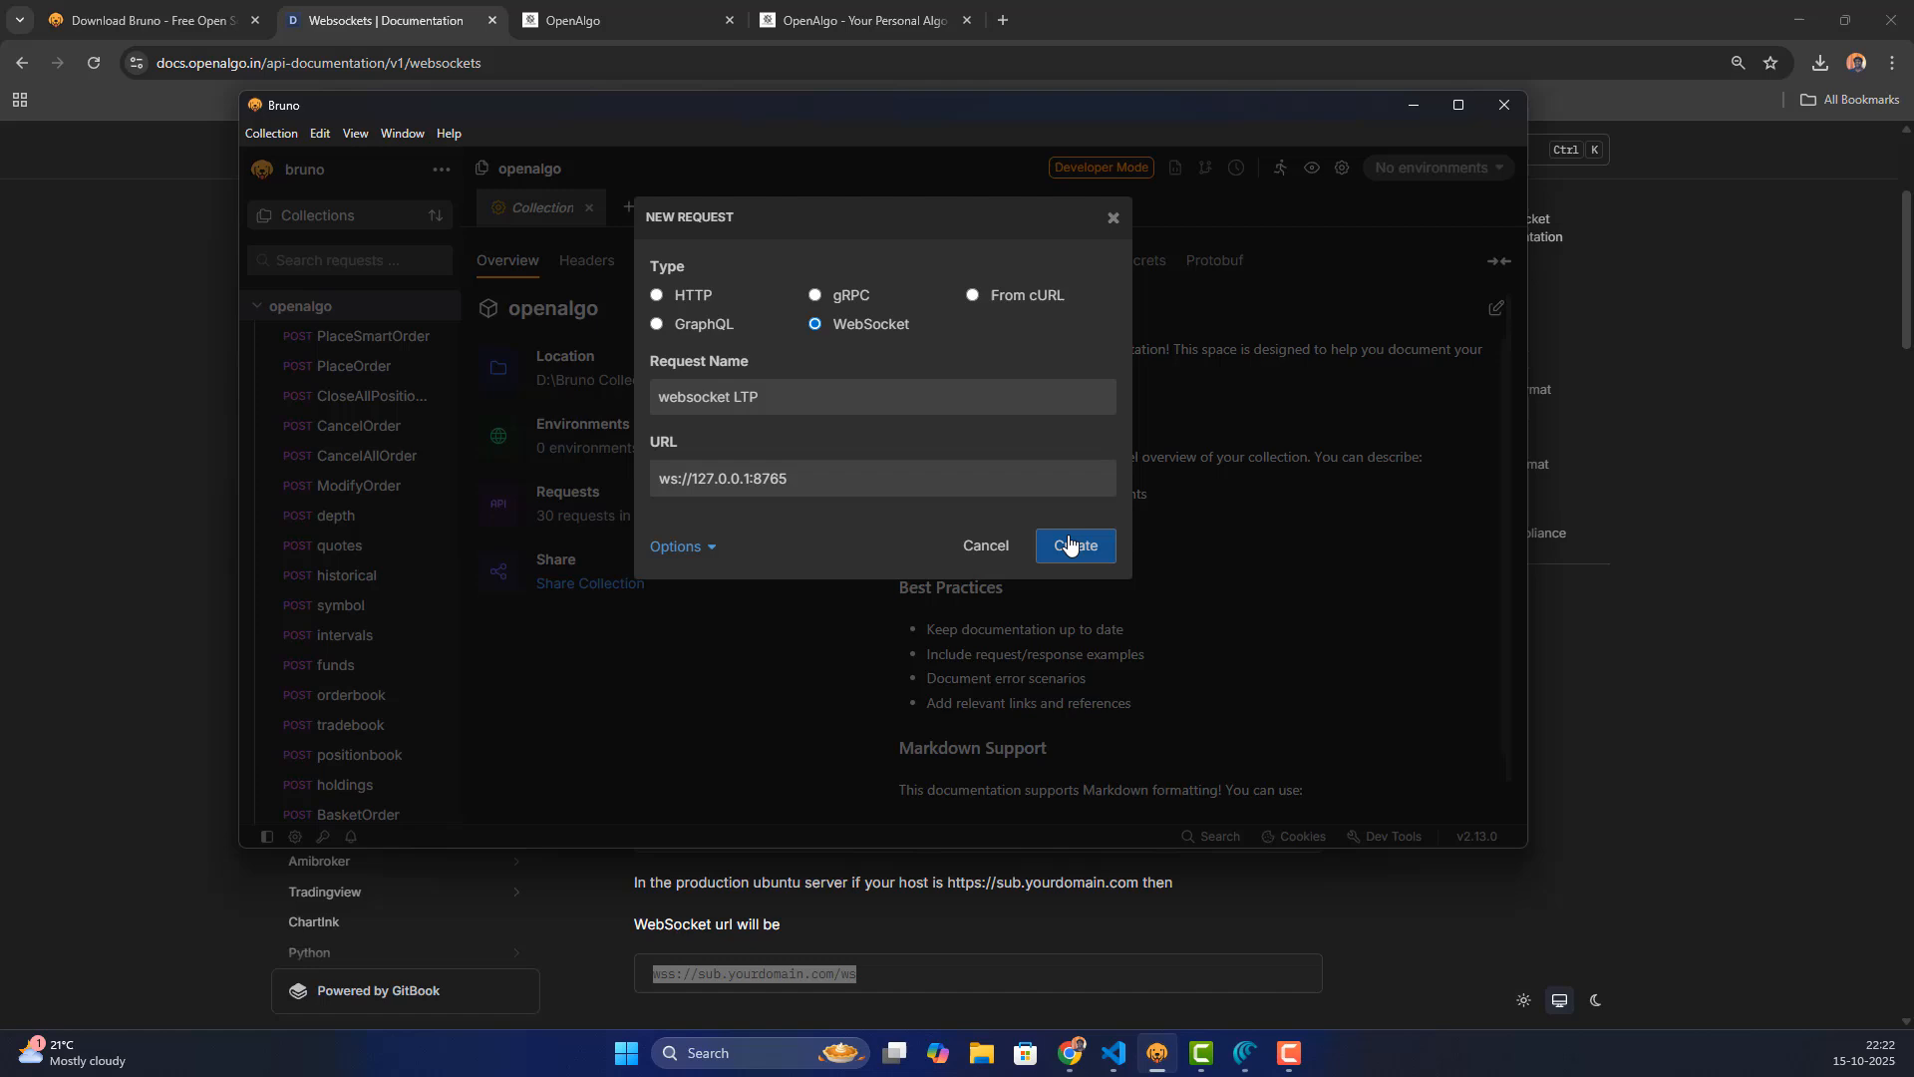
Create the 'websocket LTP' request pointing at ws://127.0.0.1:8765
{"action": "left_click", "coordinate": [1073, 544]}
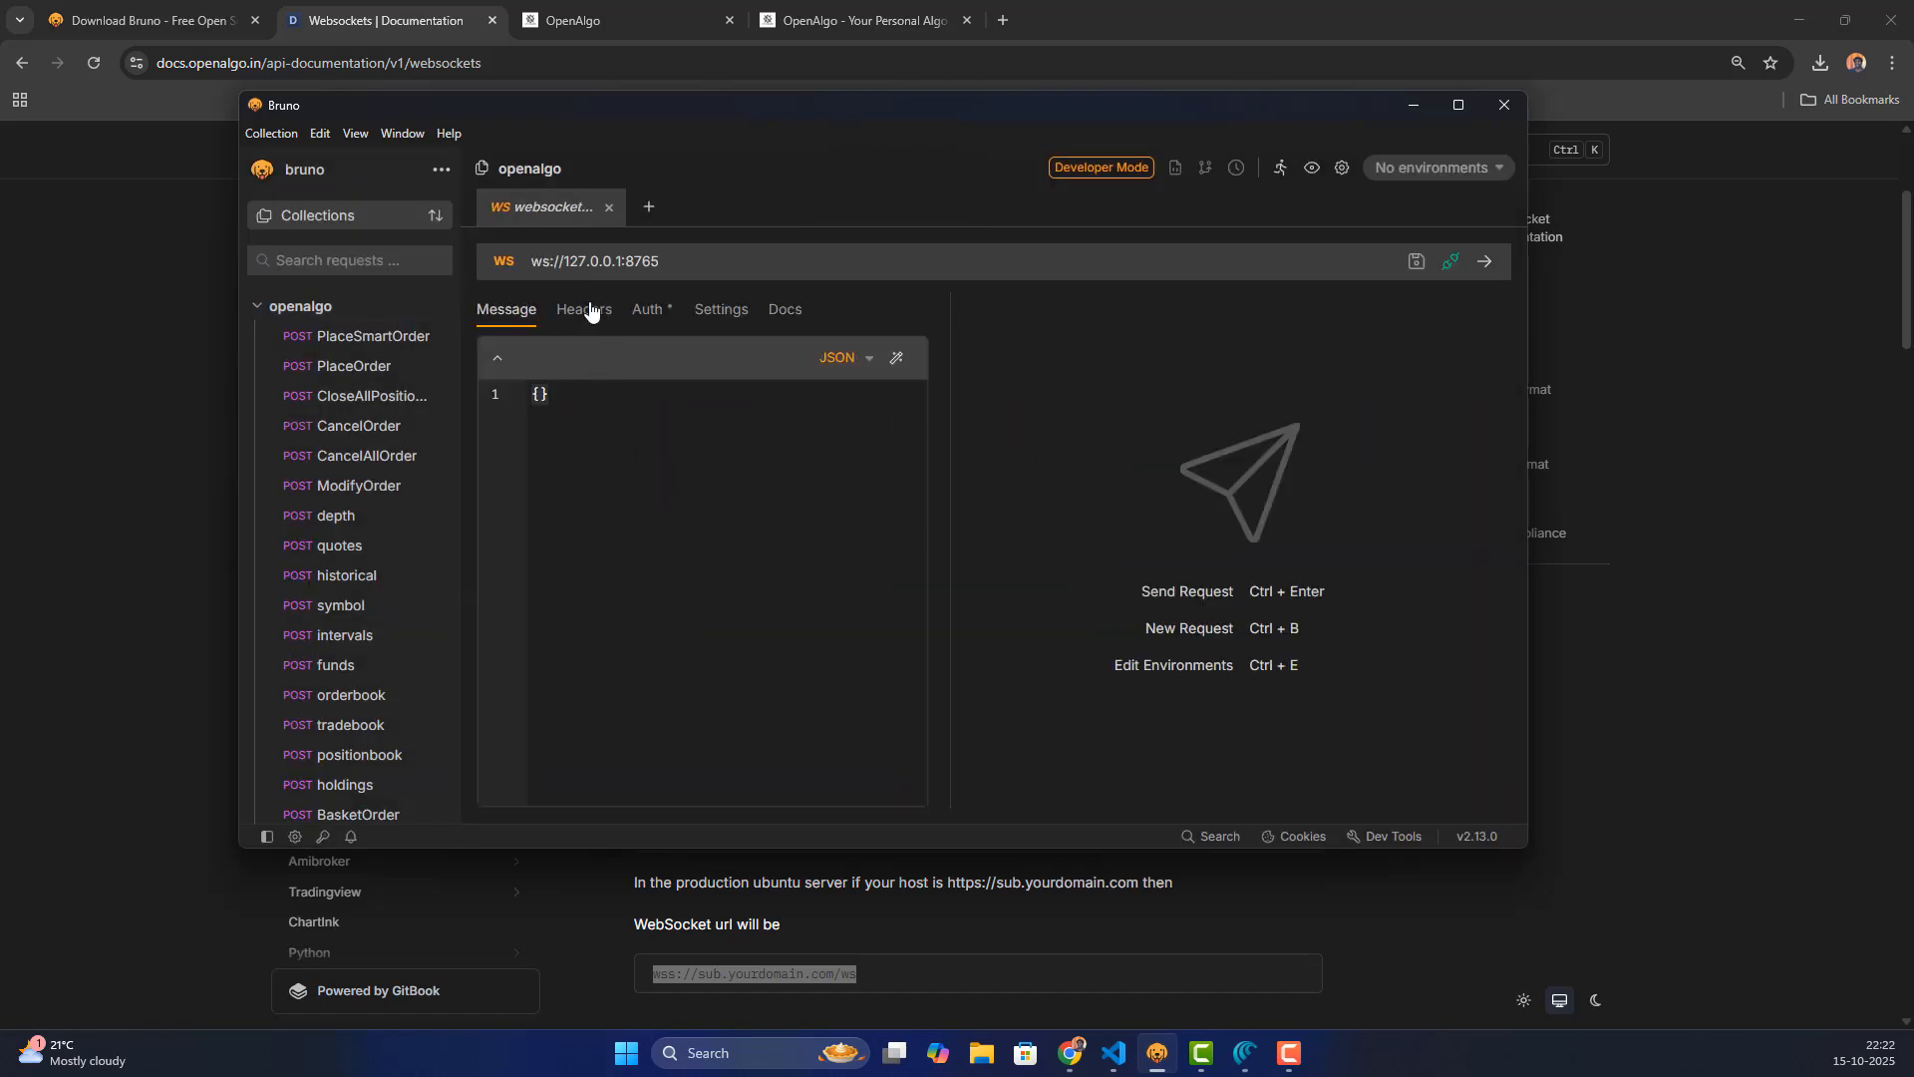
{"action": "mouse_move", "coordinate": [765, 481]}
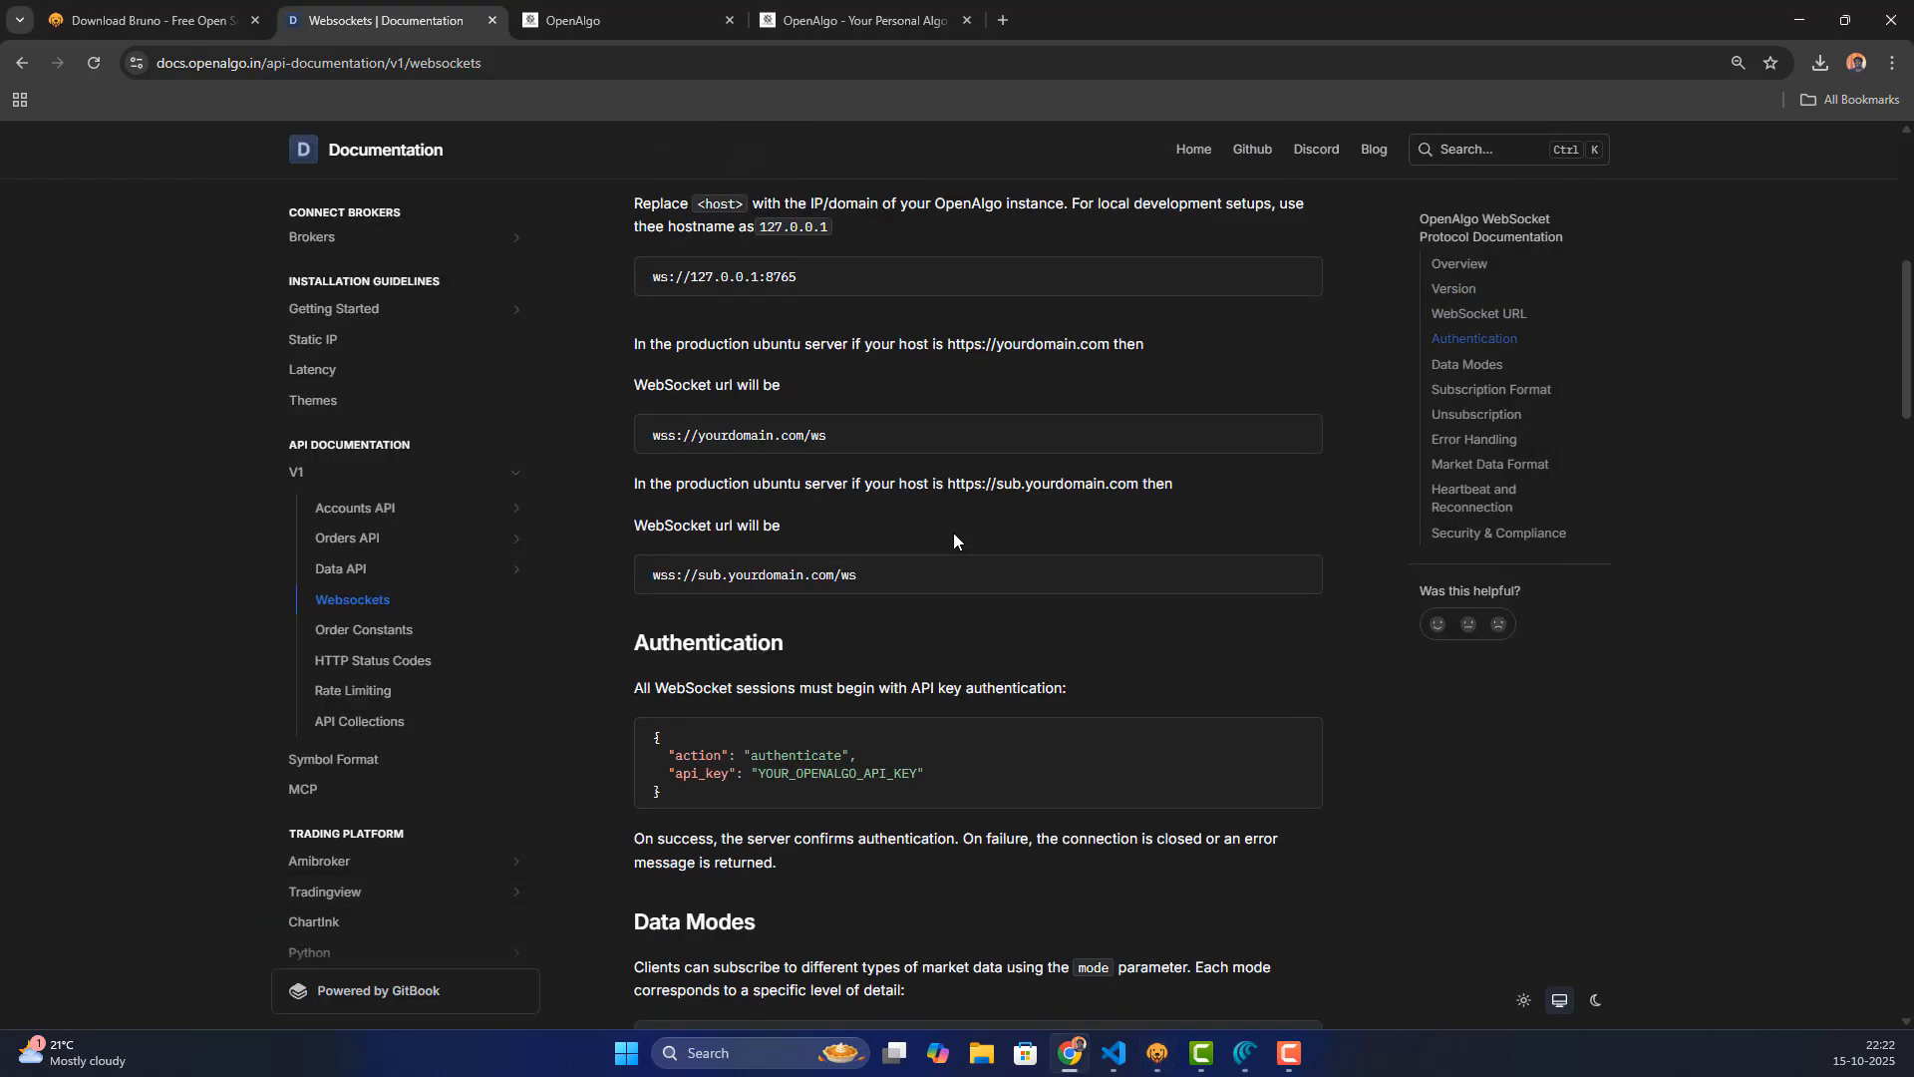
Copy the authenticate JSON example from the docs into the request's Message editor
{"action": "scroll", "scroll_direction": "down", "scroll_amount": 3}
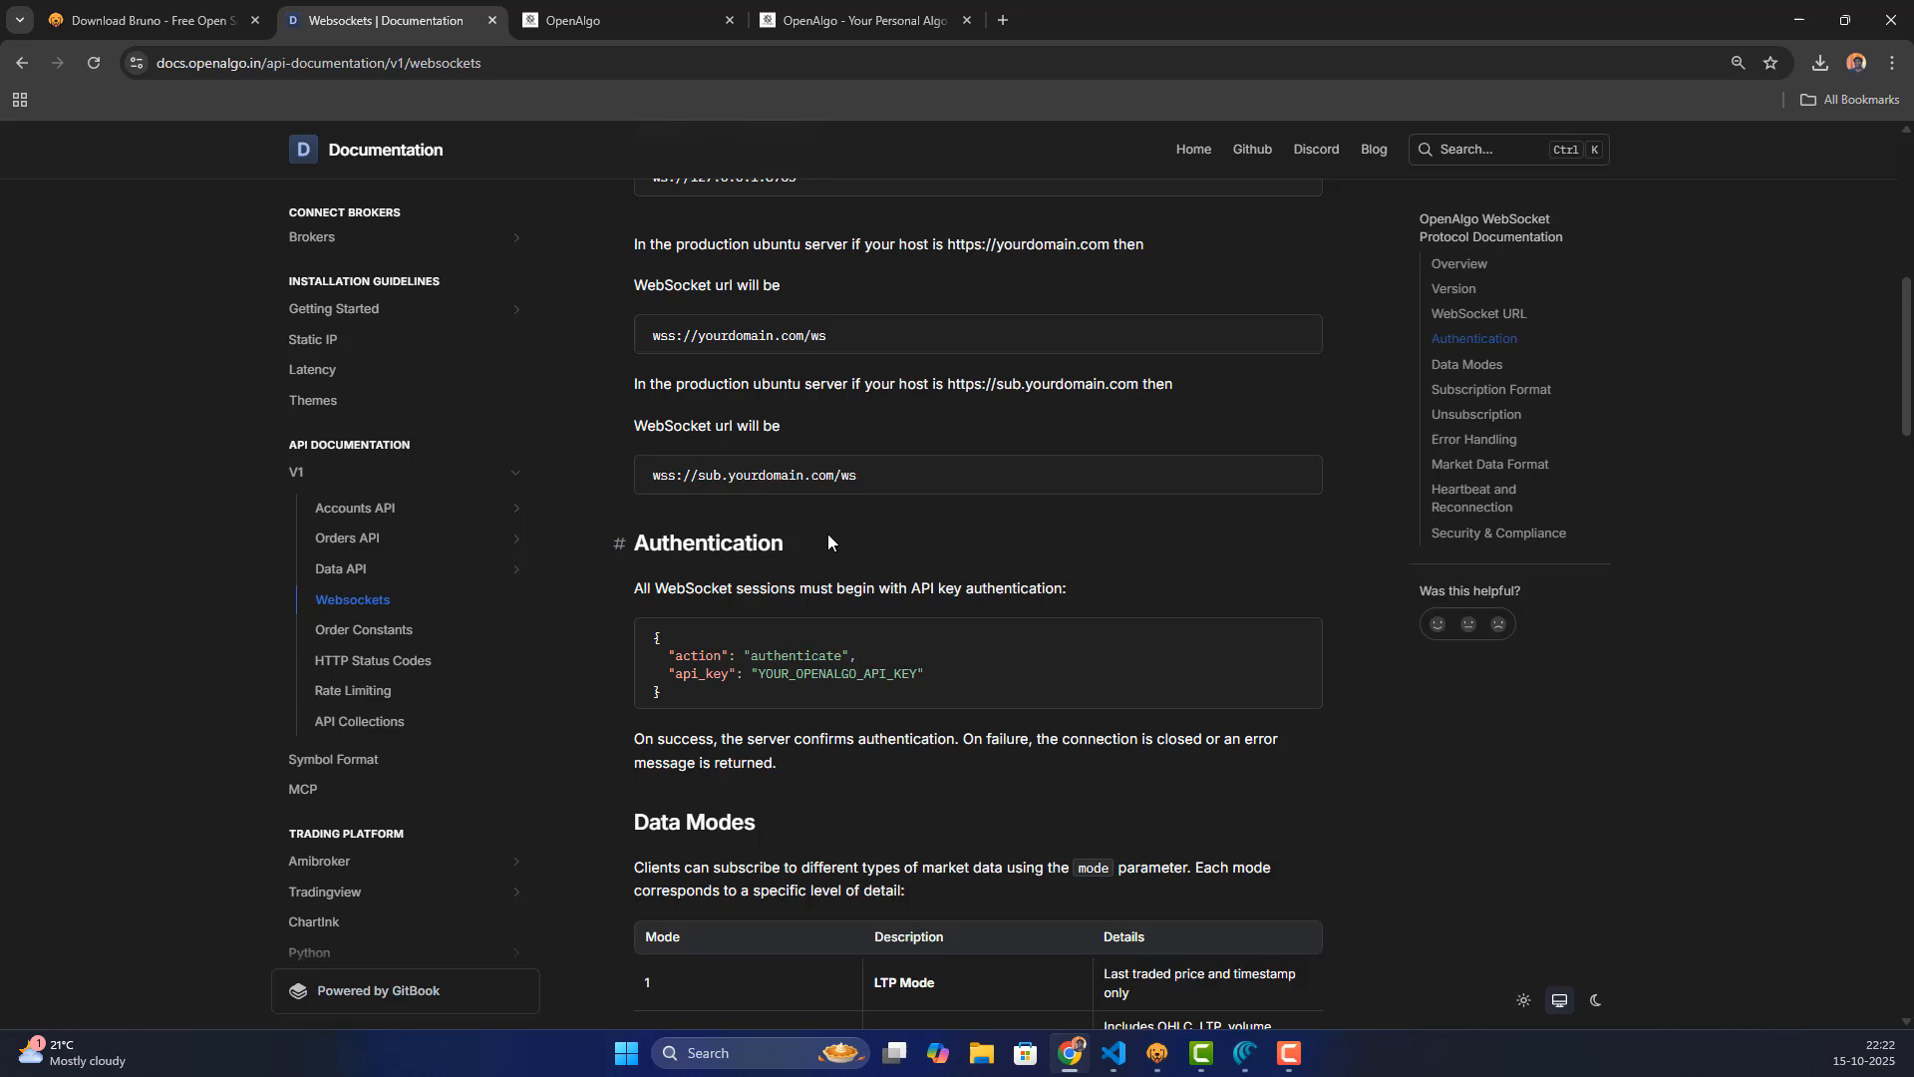
{"action": "mouse_move", "coordinate": [1149, 492]}
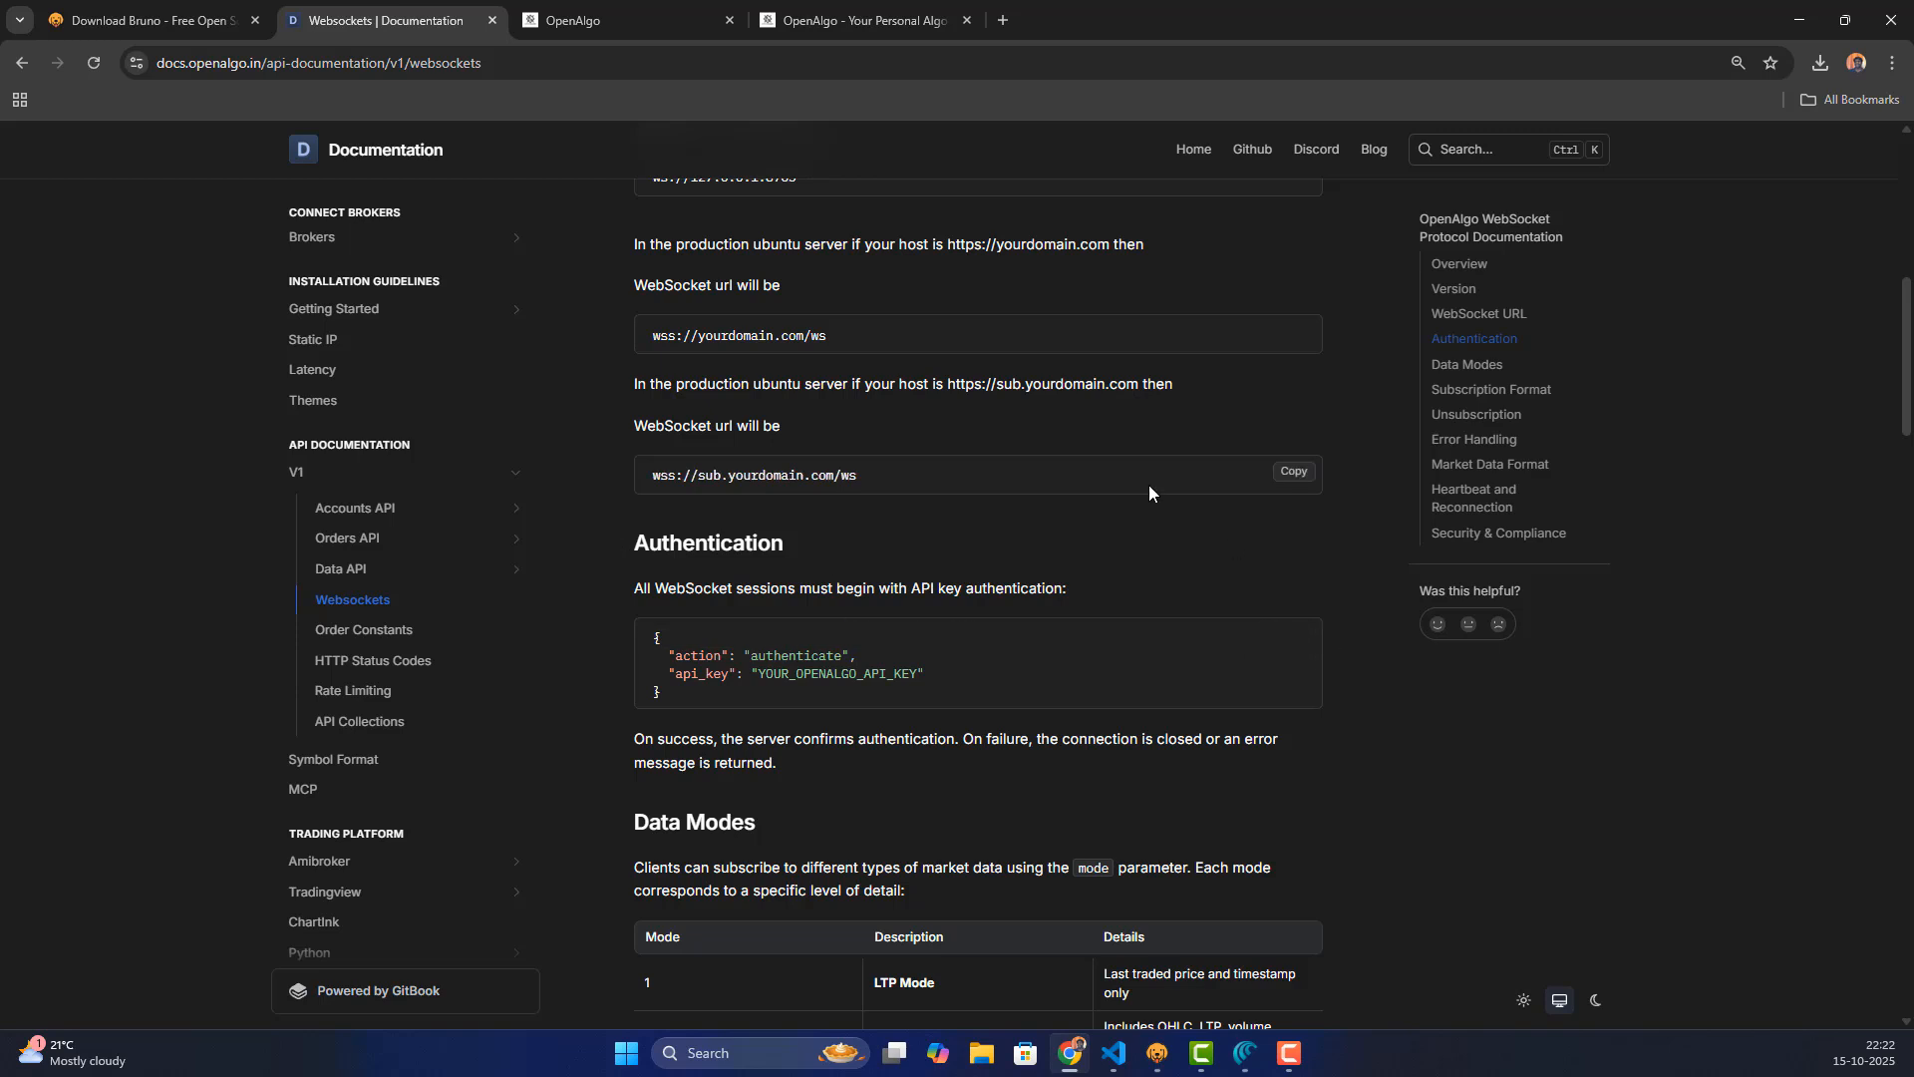
{"action": "left_click", "coordinate": [893, 1059]}
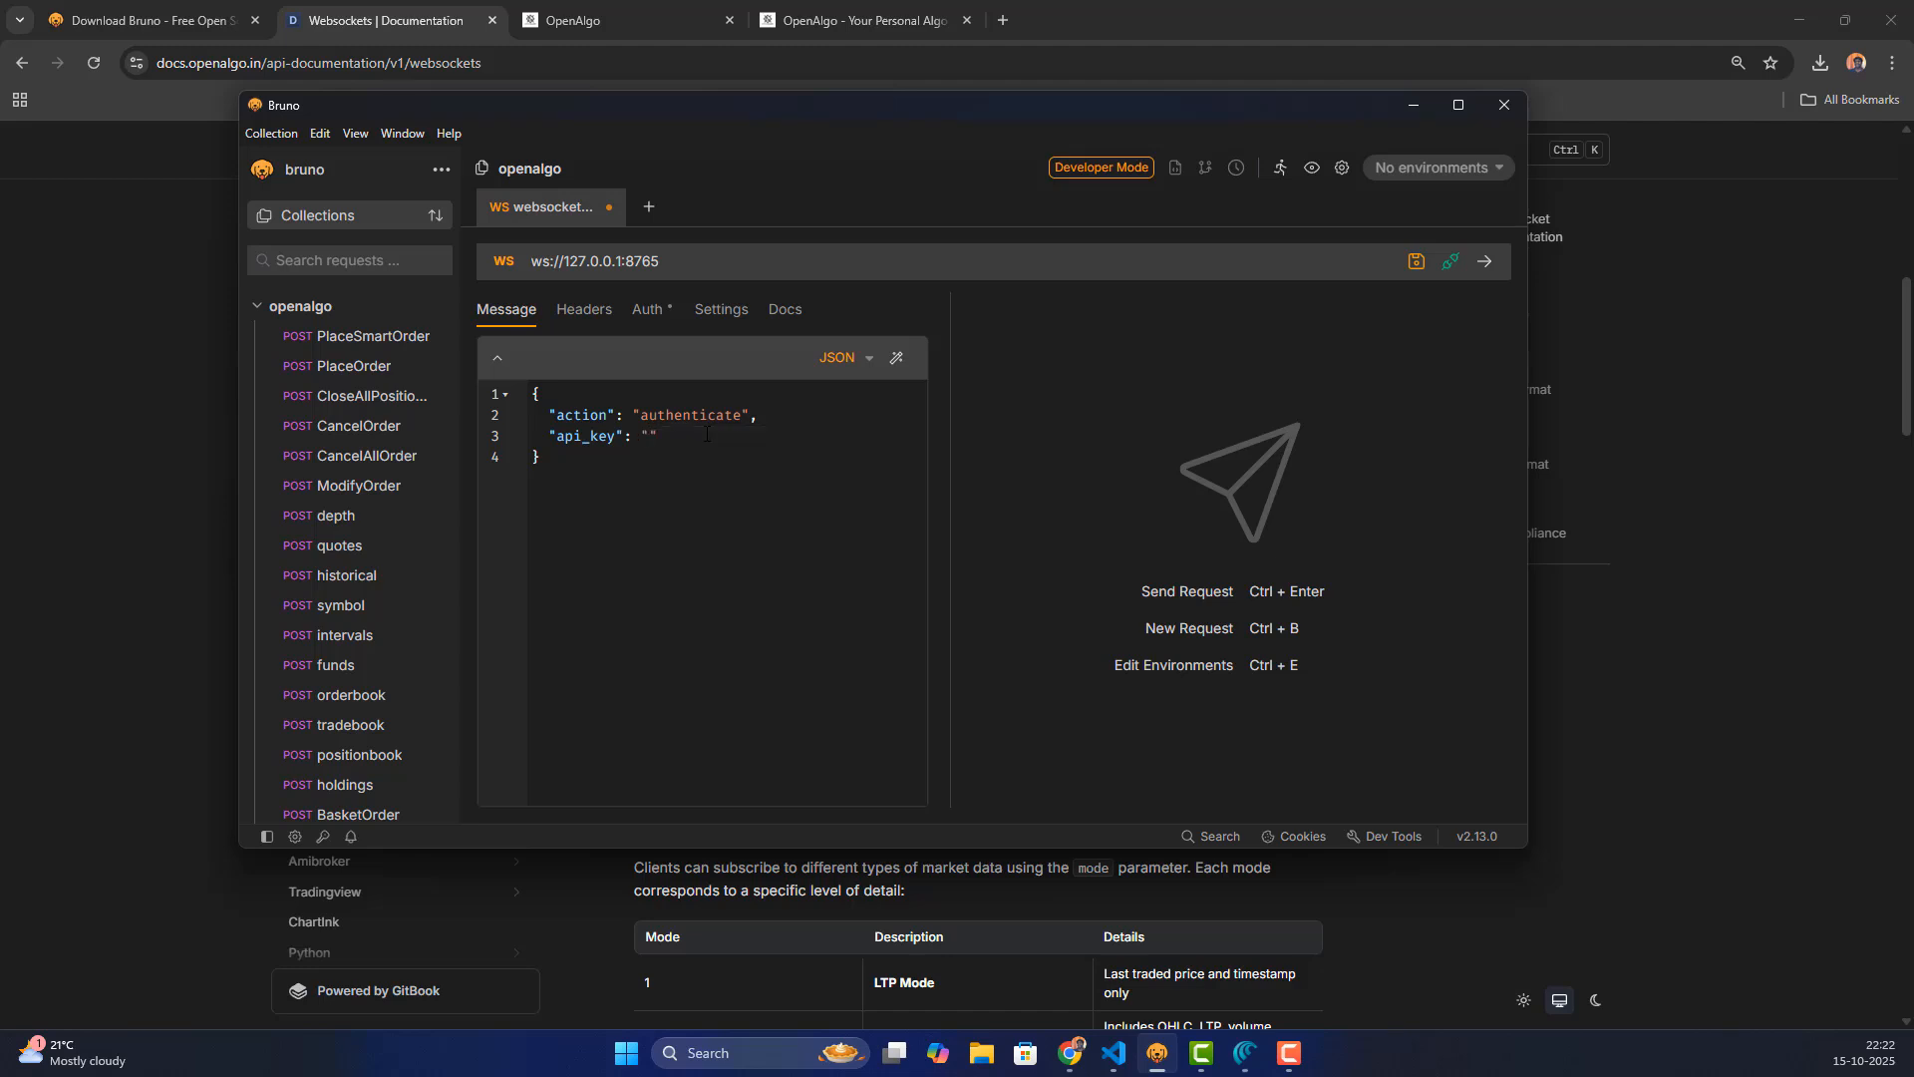
{"action": "left_click", "coordinate": [650, 437]}
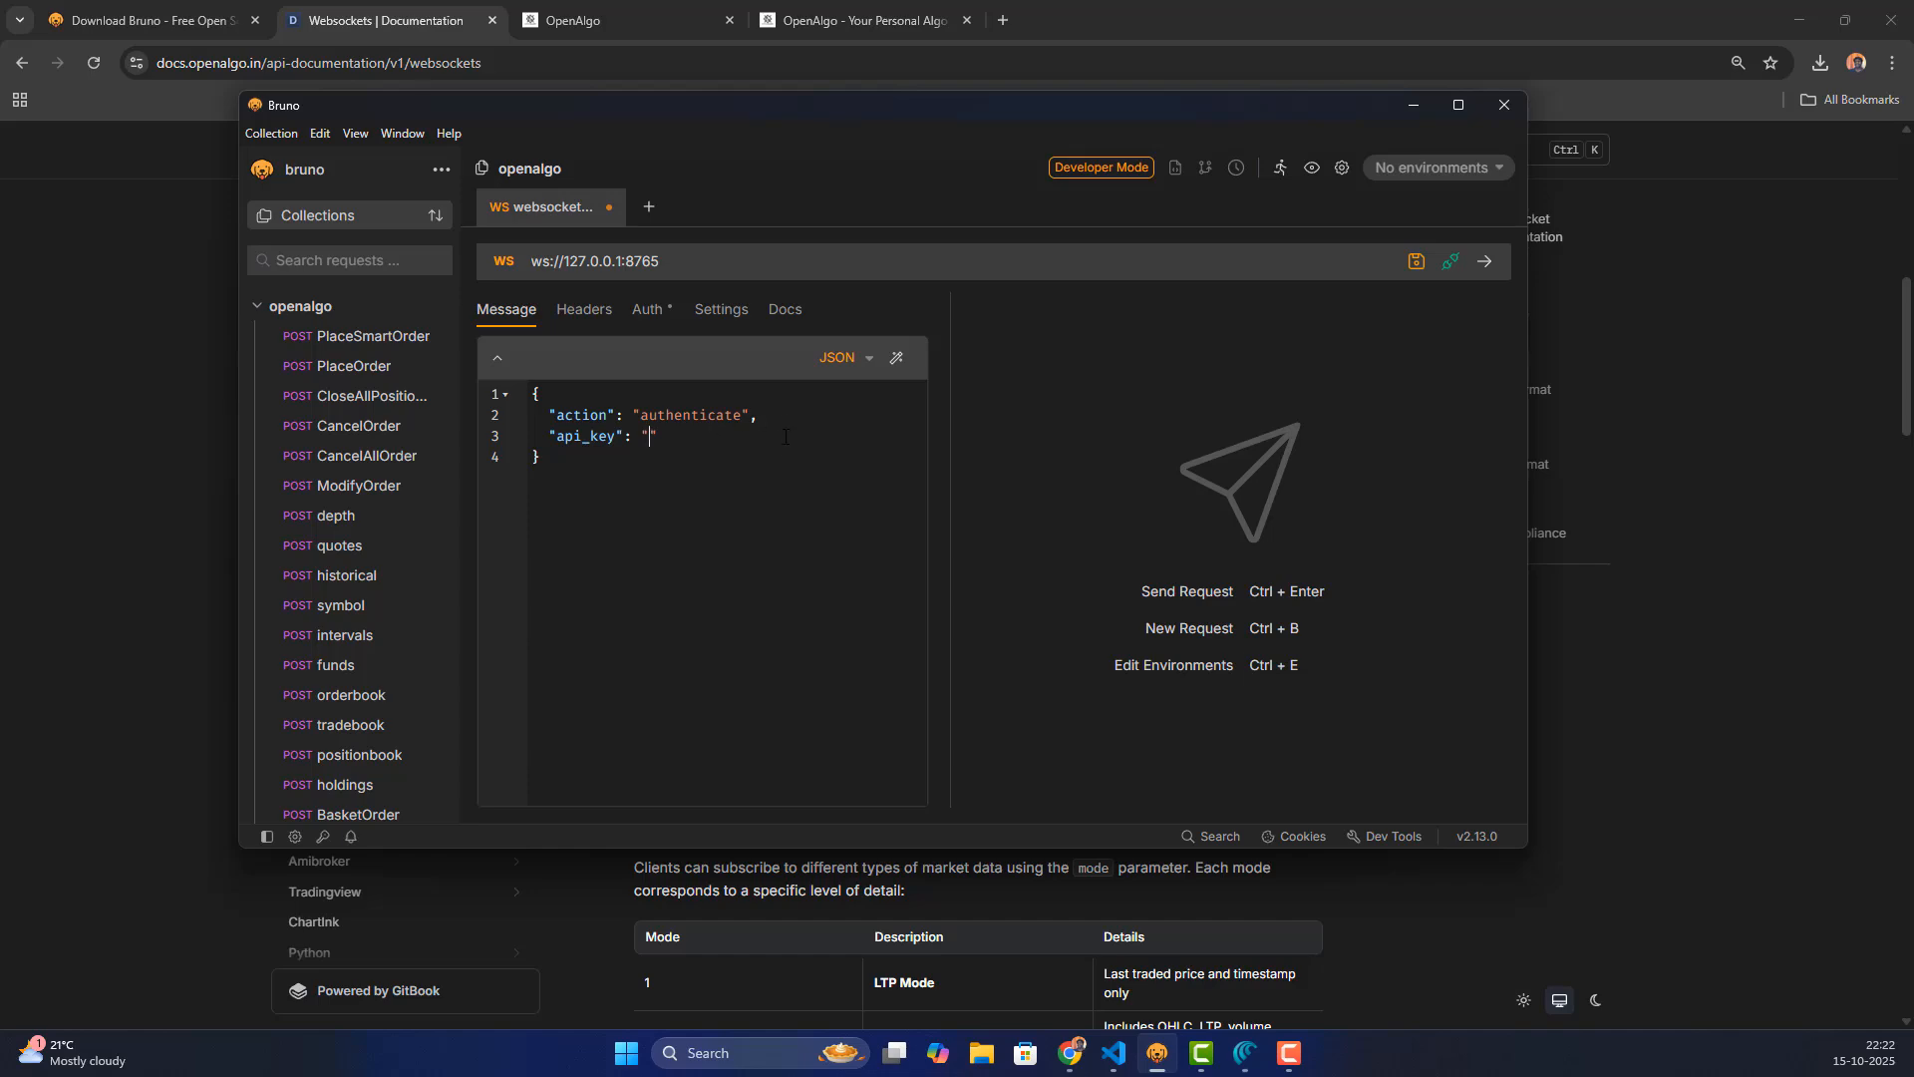
{"action": "mouse_move", "coordinate": [666, 484]}
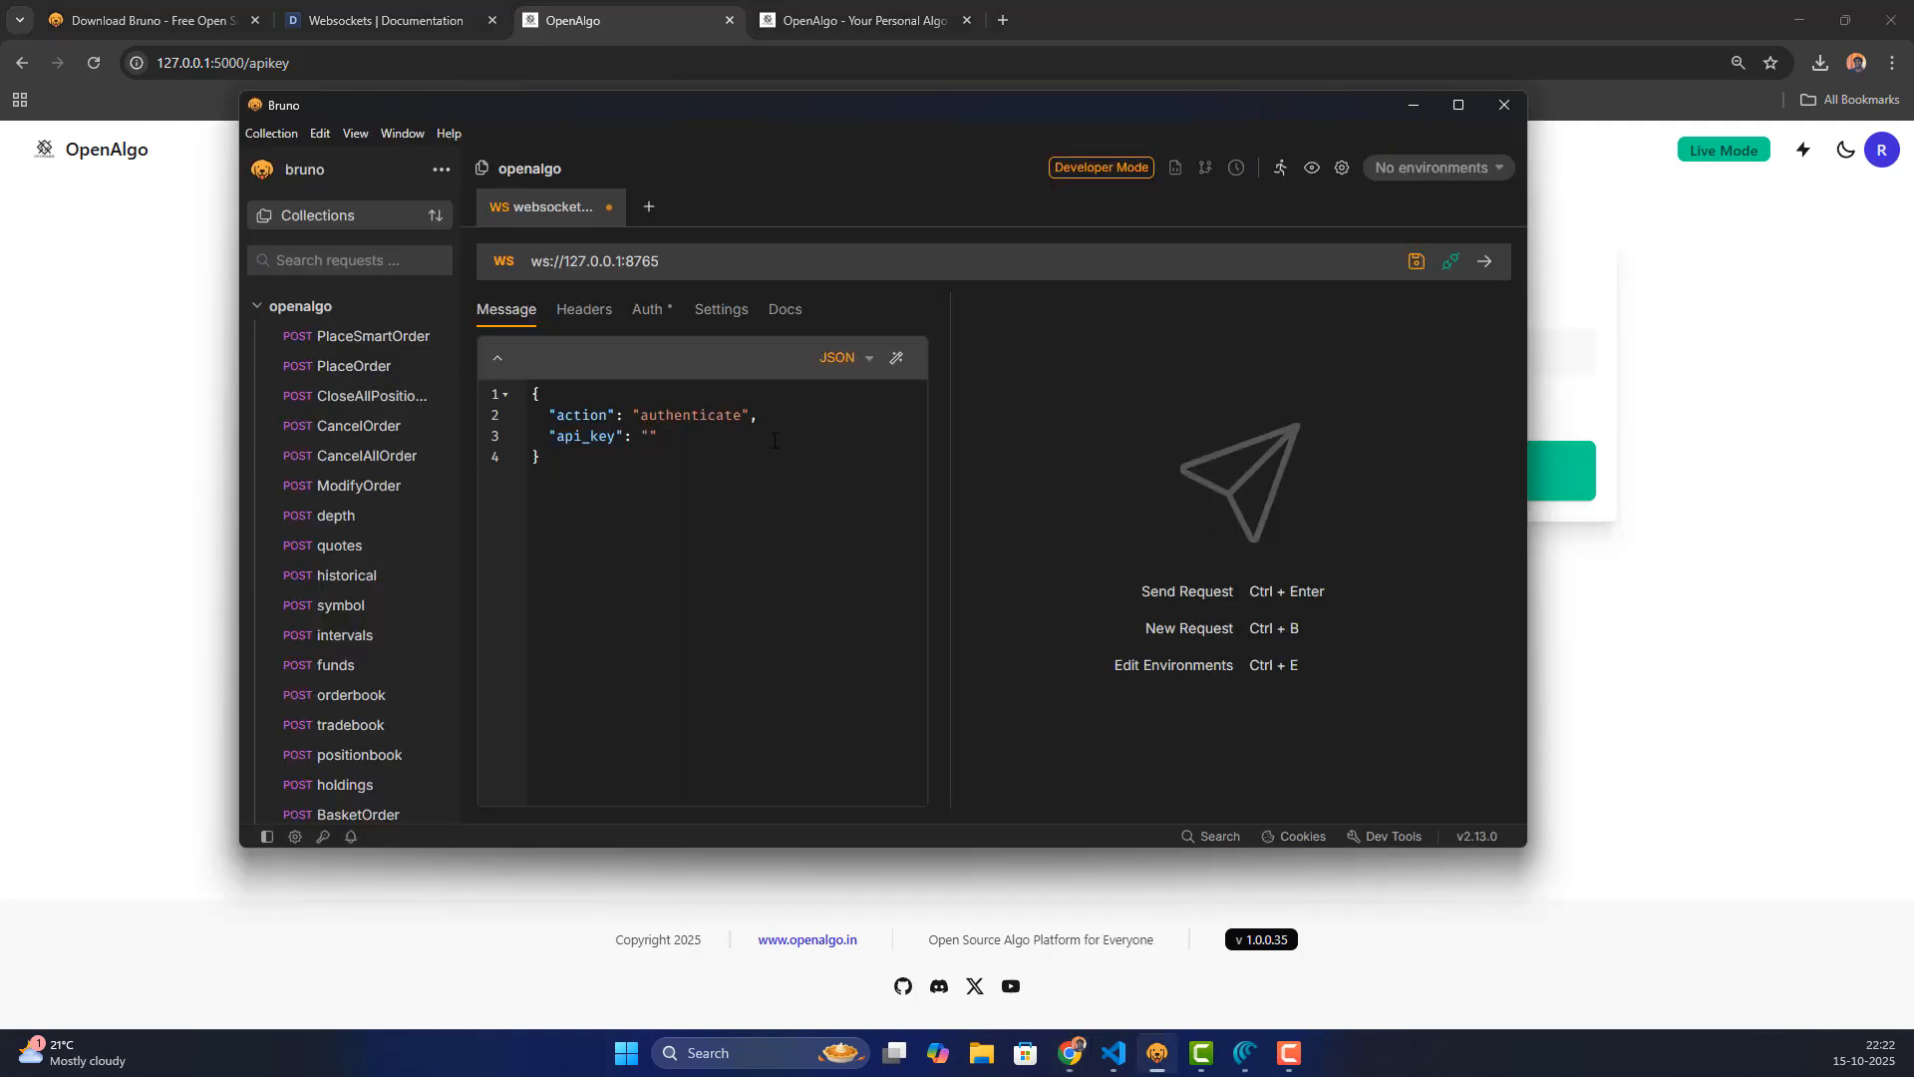
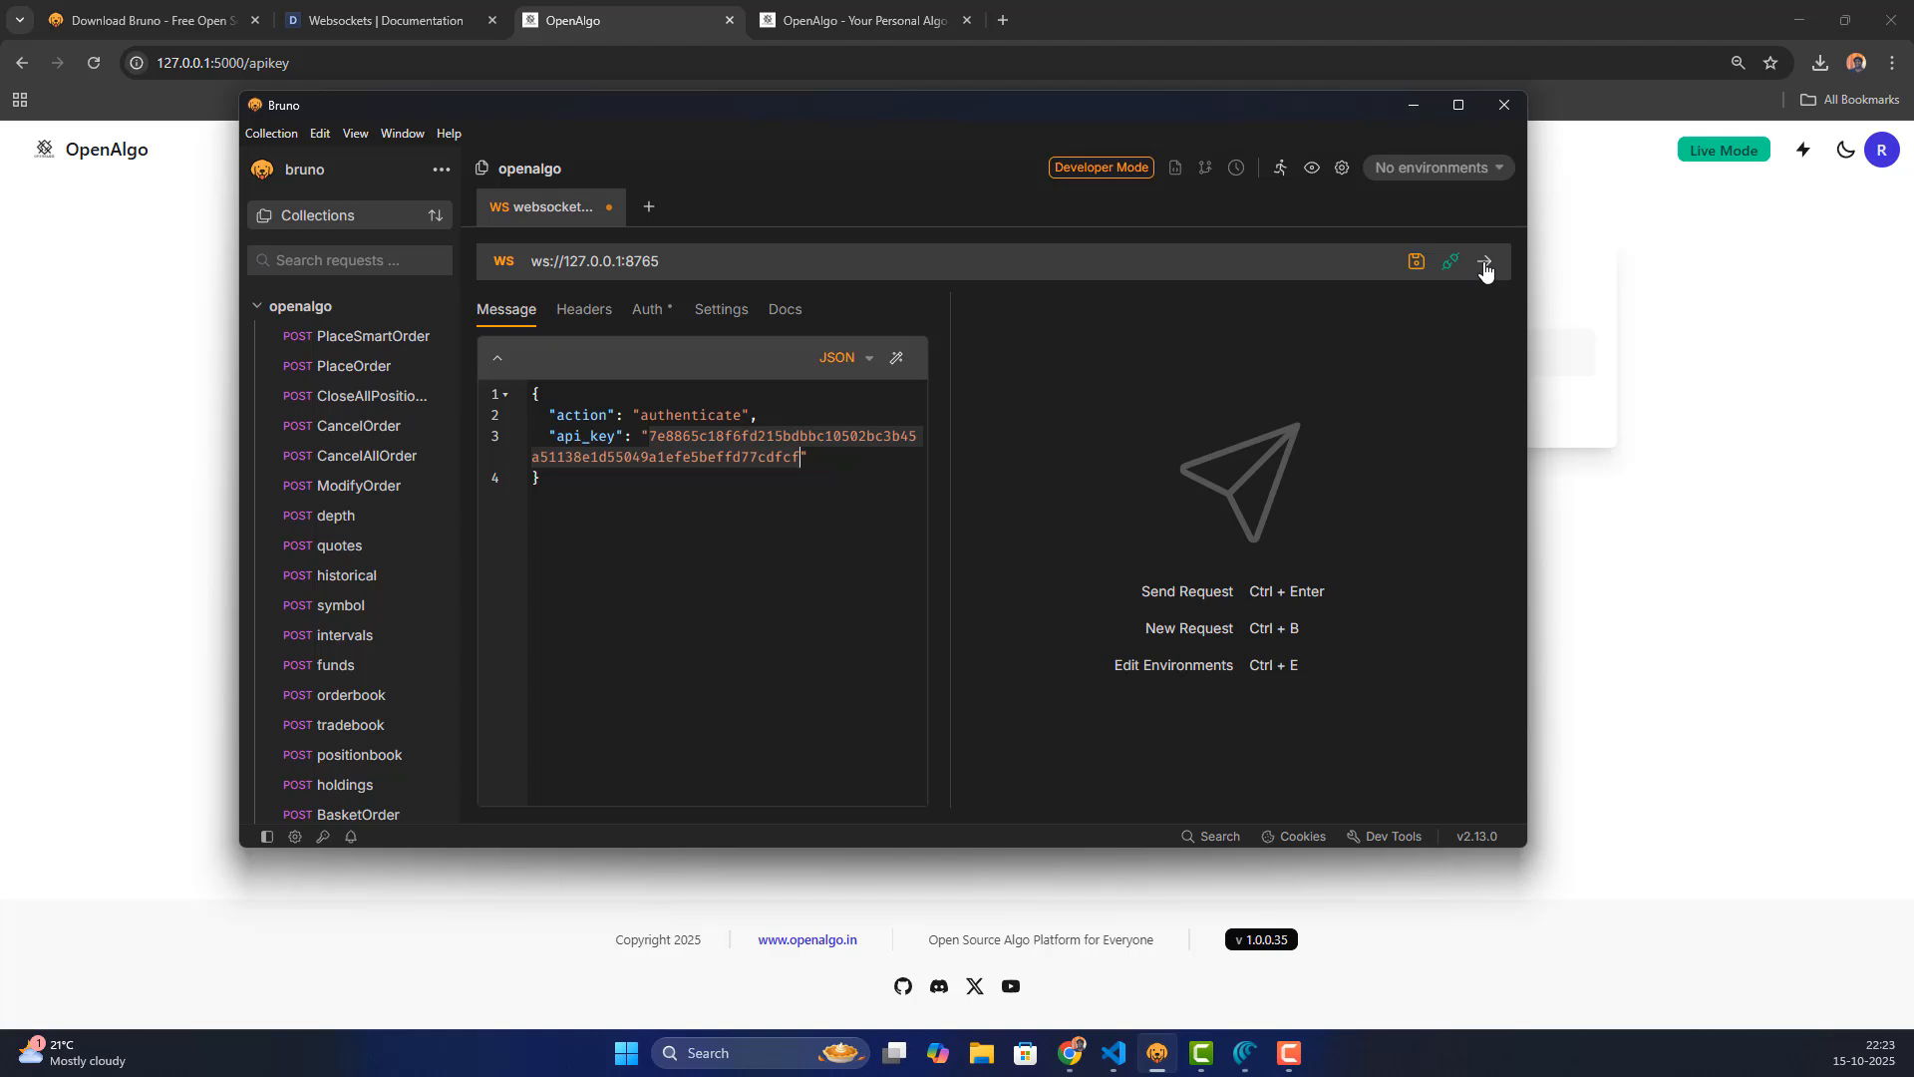
Connect to ws://127.0.0.1:8765 and confirm the authenticate response reports success
{"action": "left_click", "coordinate": [1484, 262]}
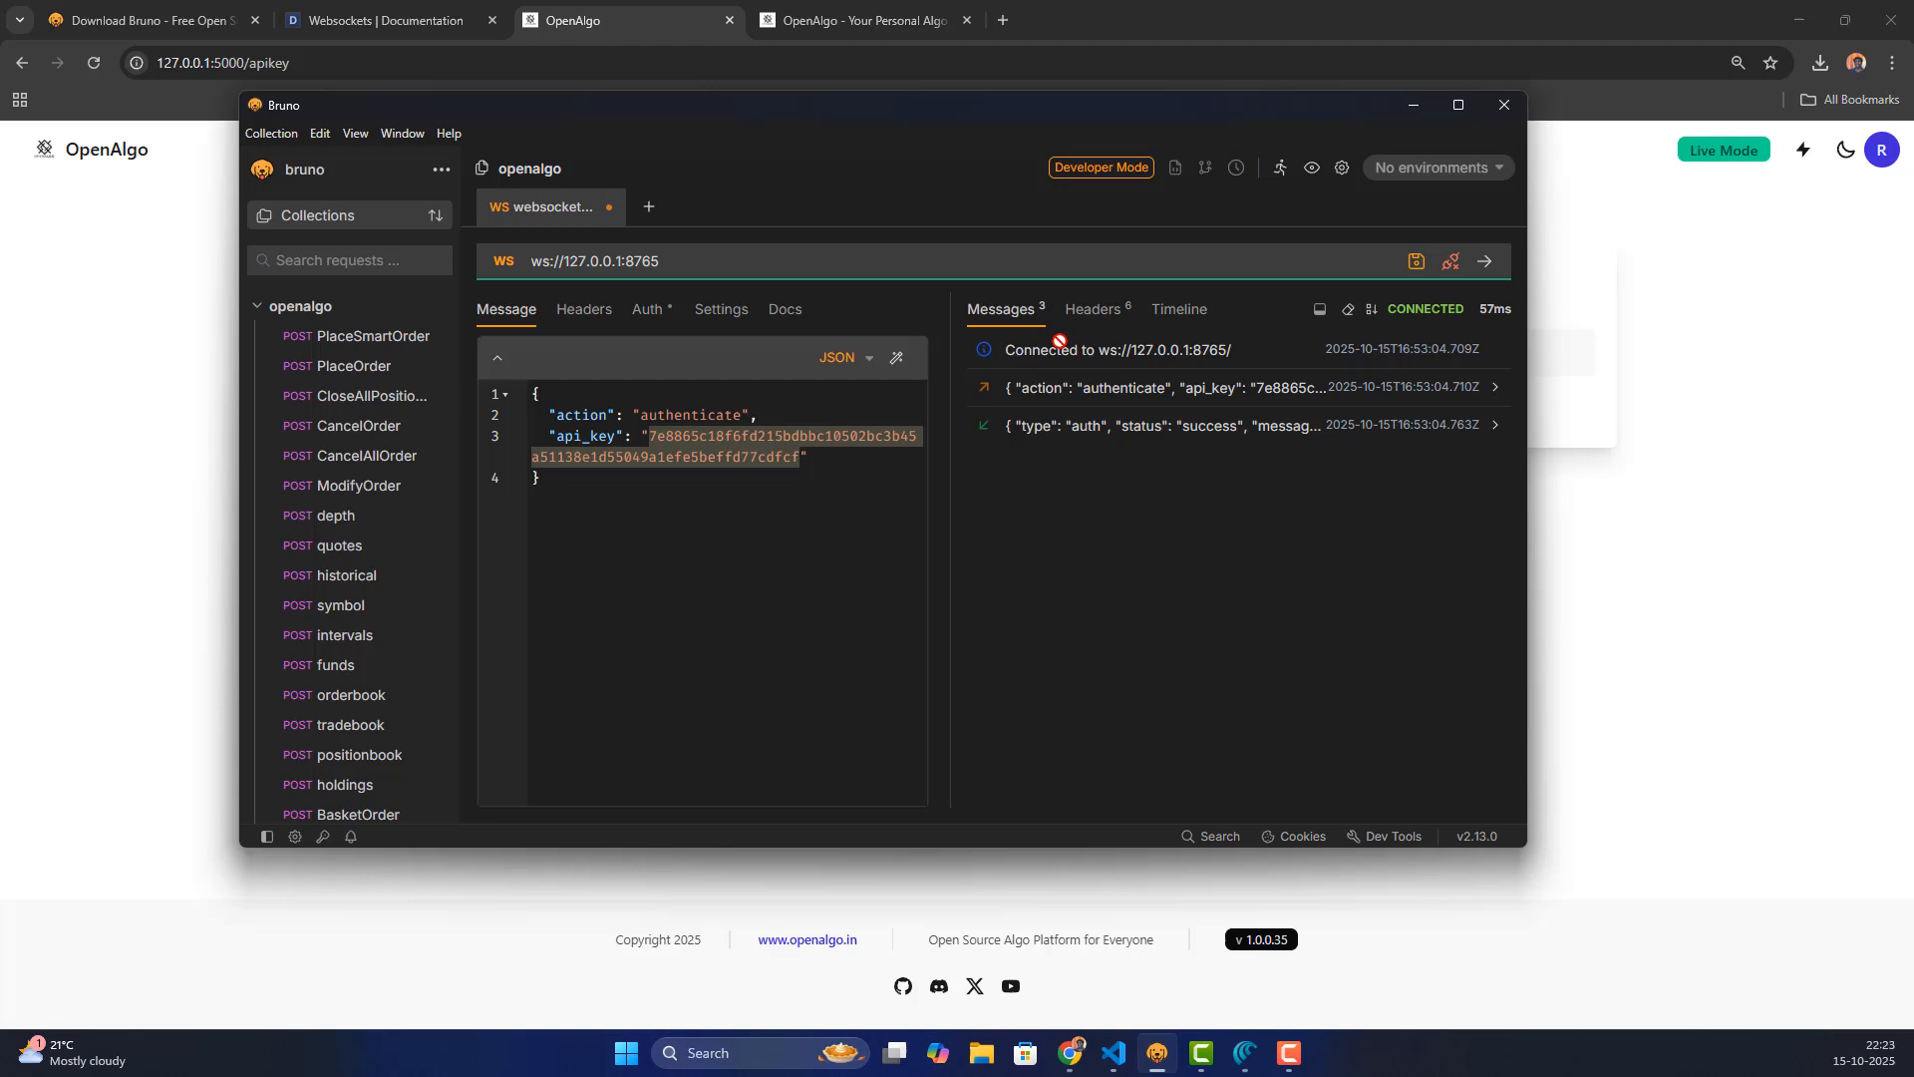
{"action": "mouse_move", "coordinate": [1217, 441]}
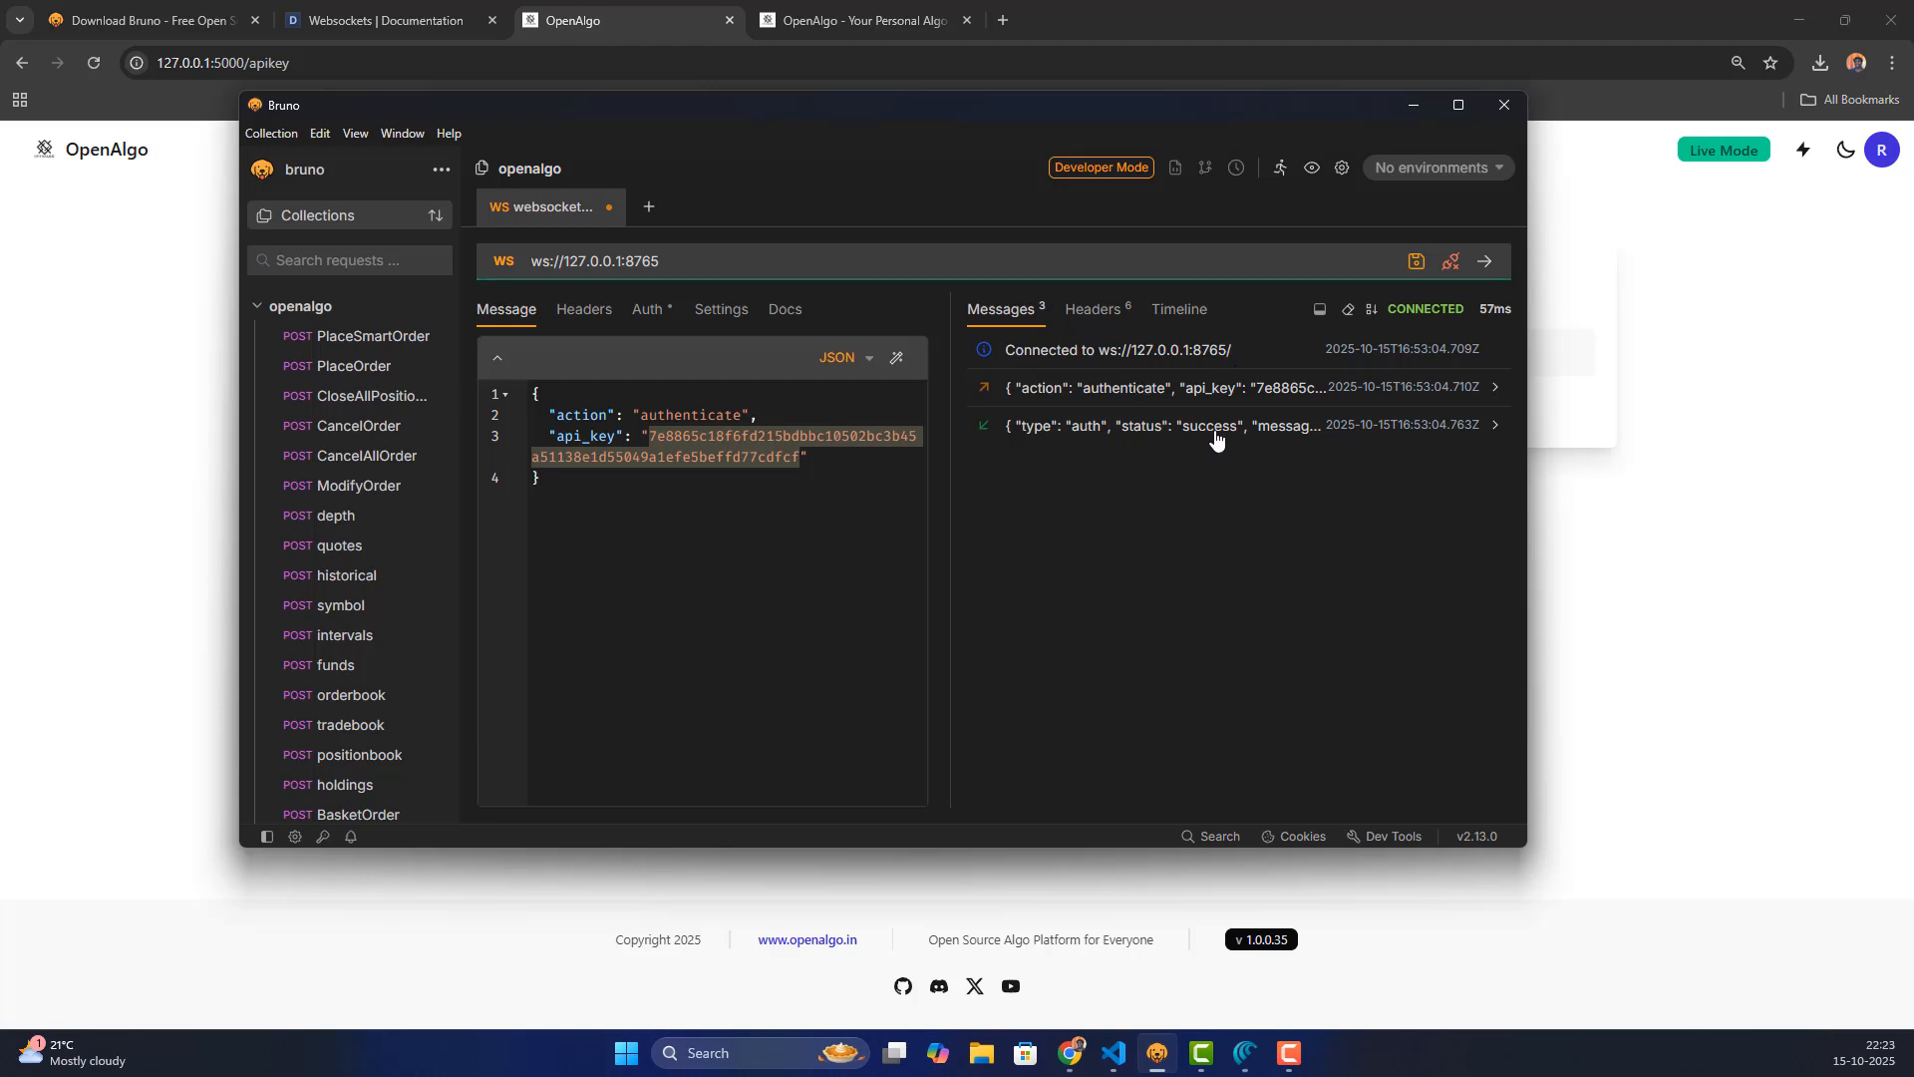
{"action": "left_click", "coordinate": [1493, 423]}
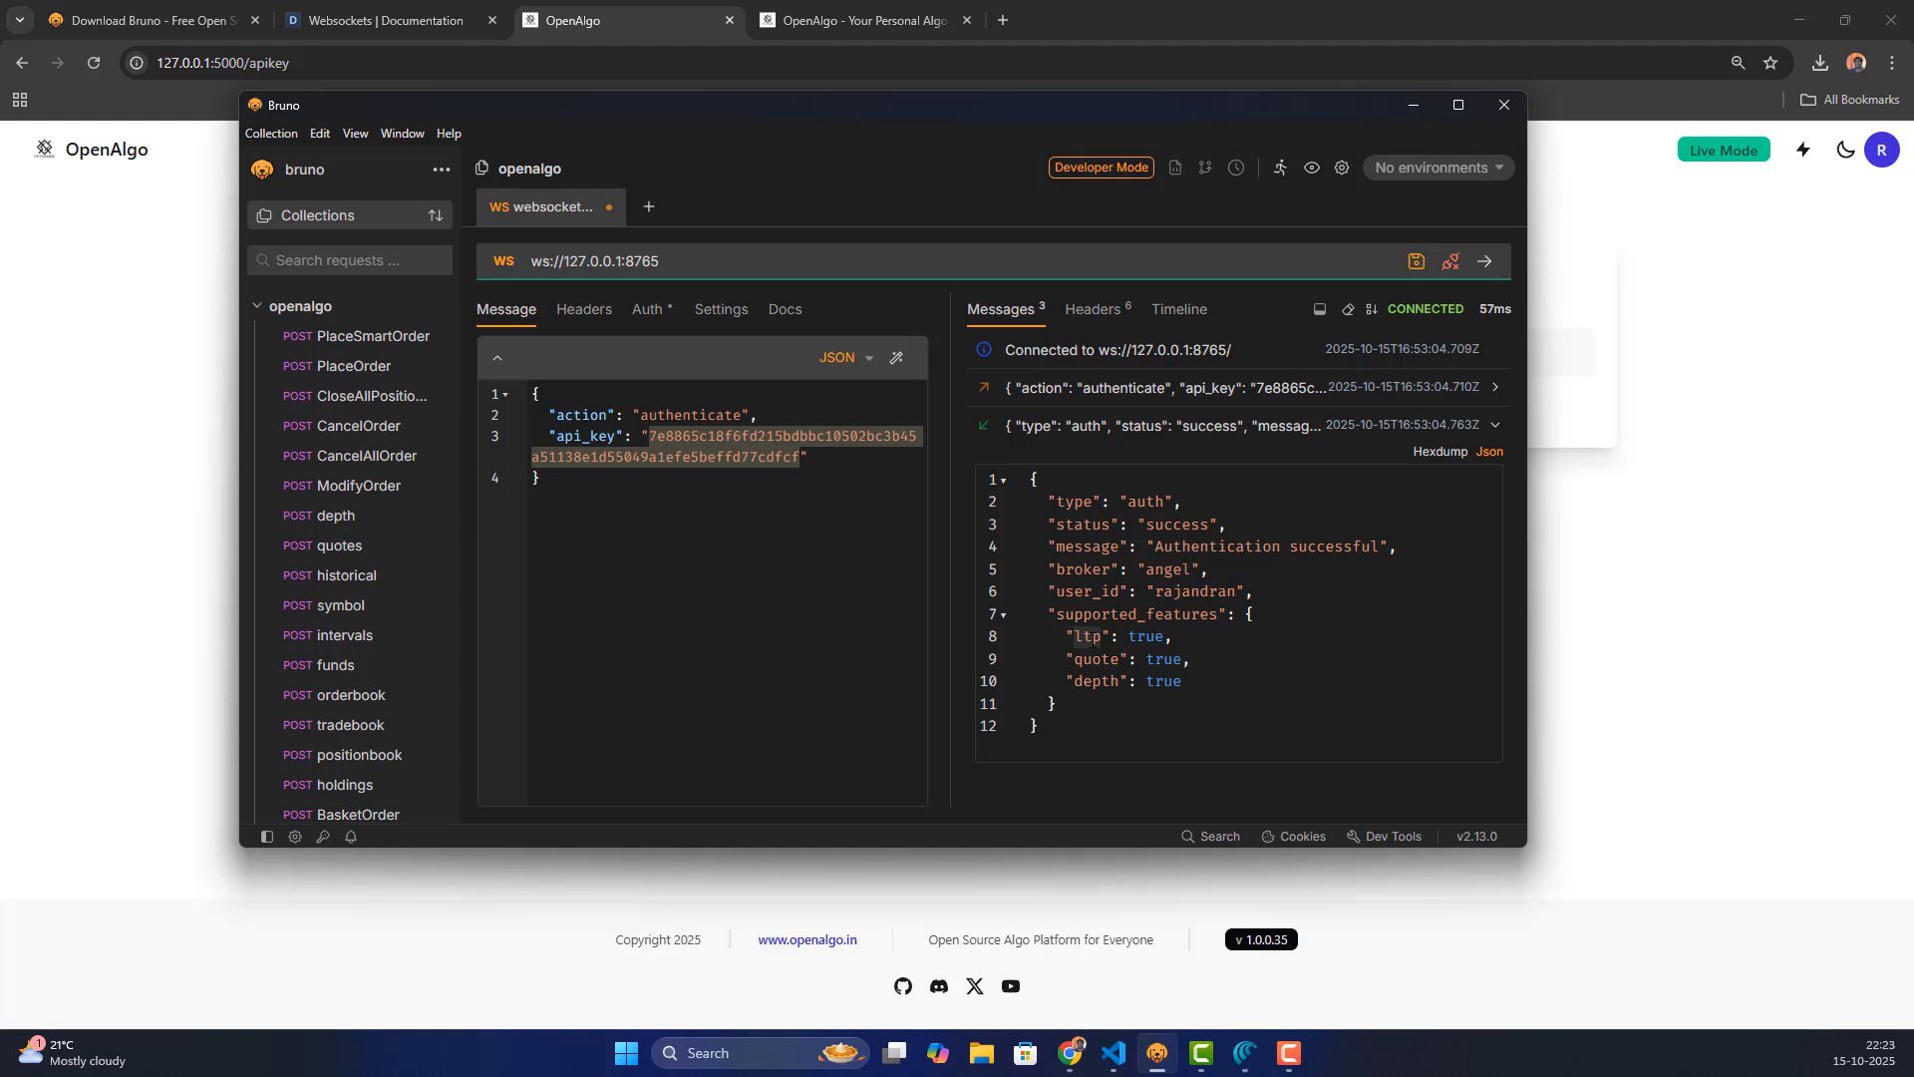
{"action": "left_click", "coordinate": [1493, 426]}
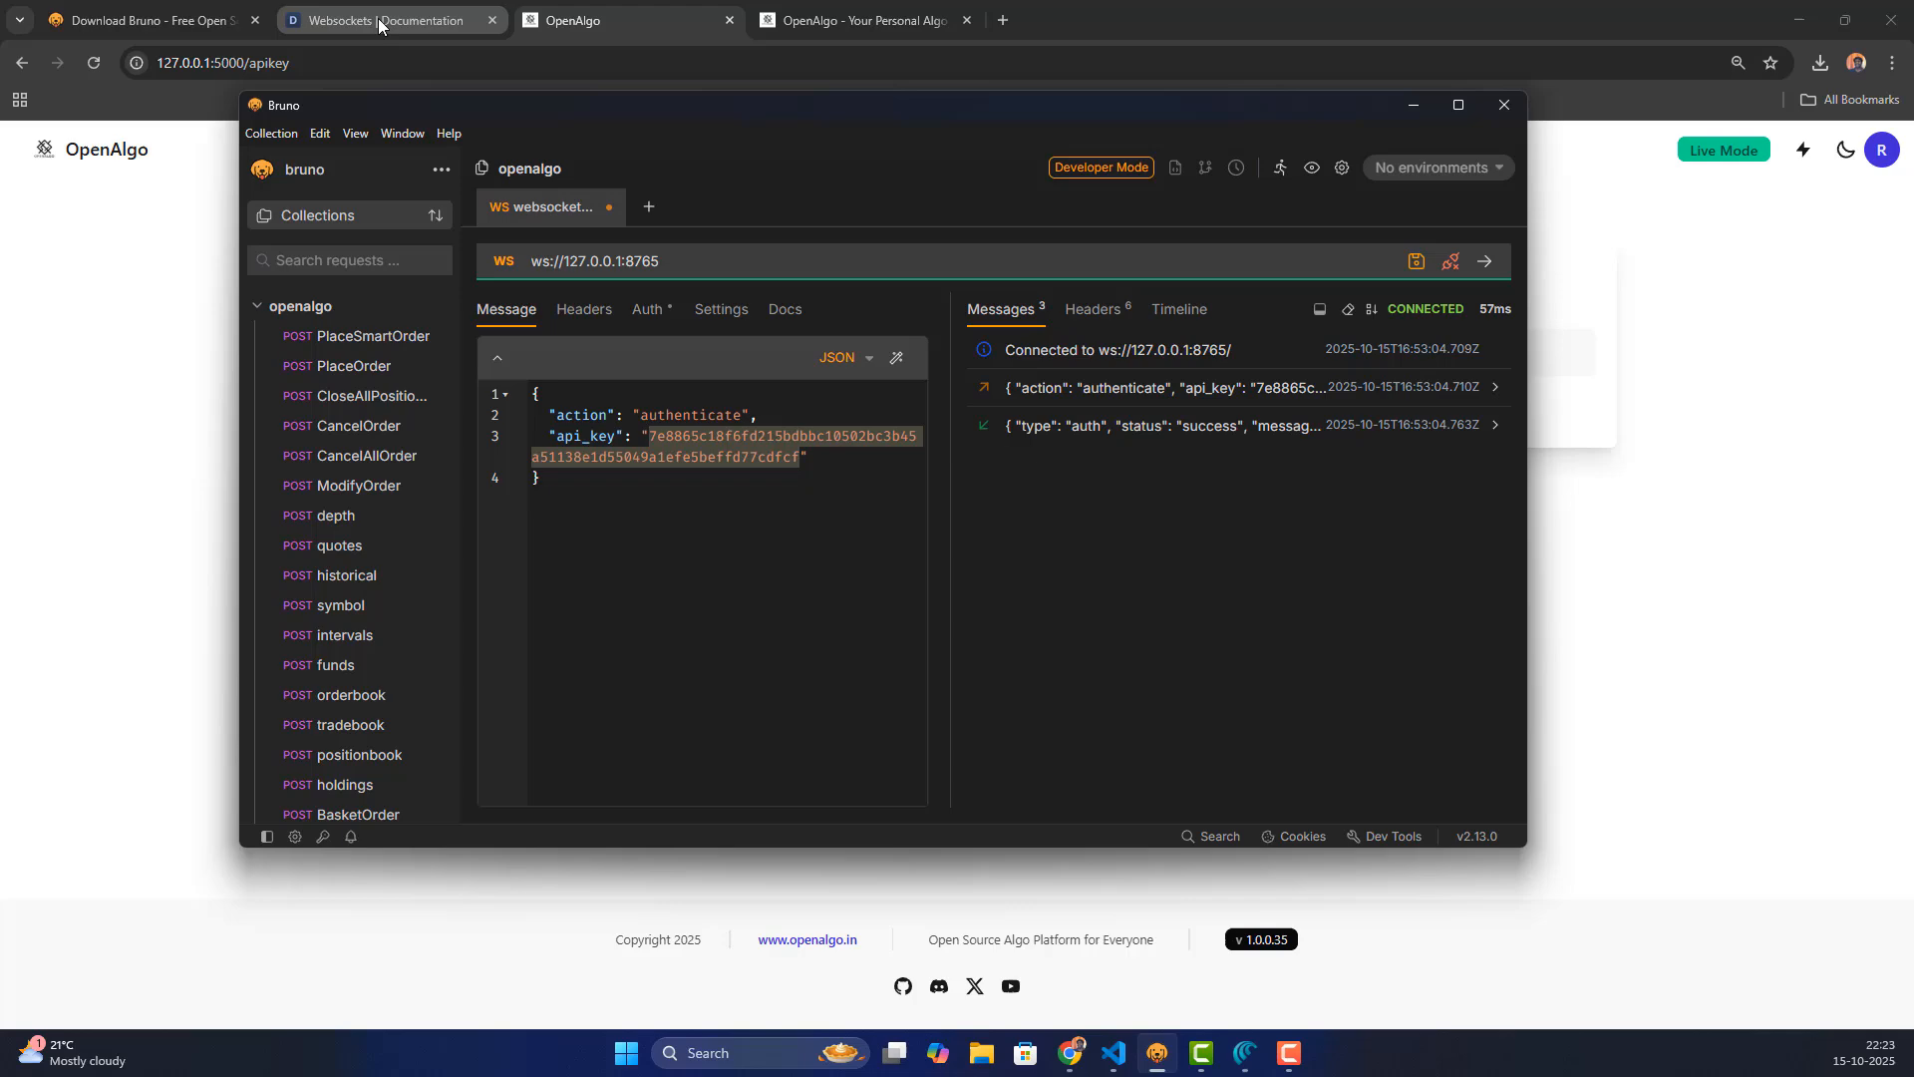
Copy the docs' basic subscription example into the Bruno message and set its exchange to MCX
{"action": "left_click", "coordinate": [390, 20]}
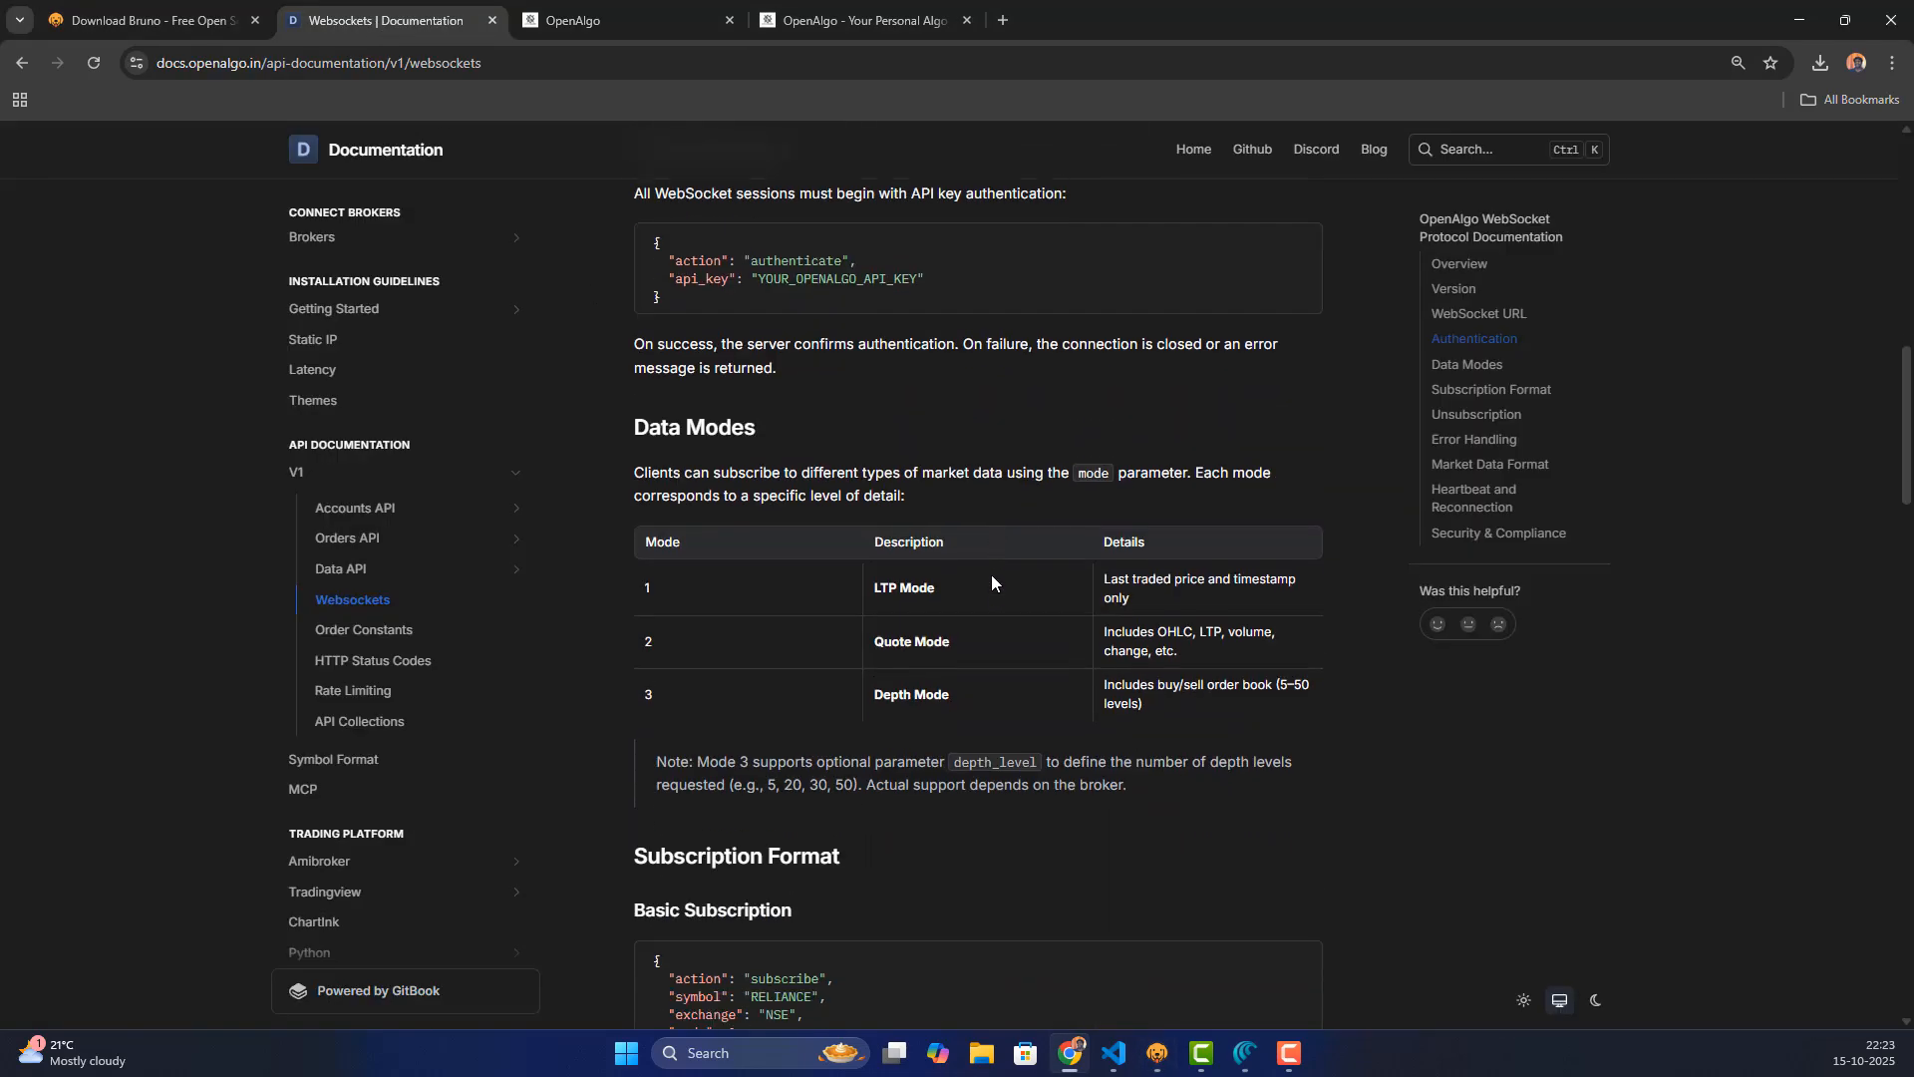
{"action": "scroll", "scroll_direction": "down", "scroll_amount": 3}
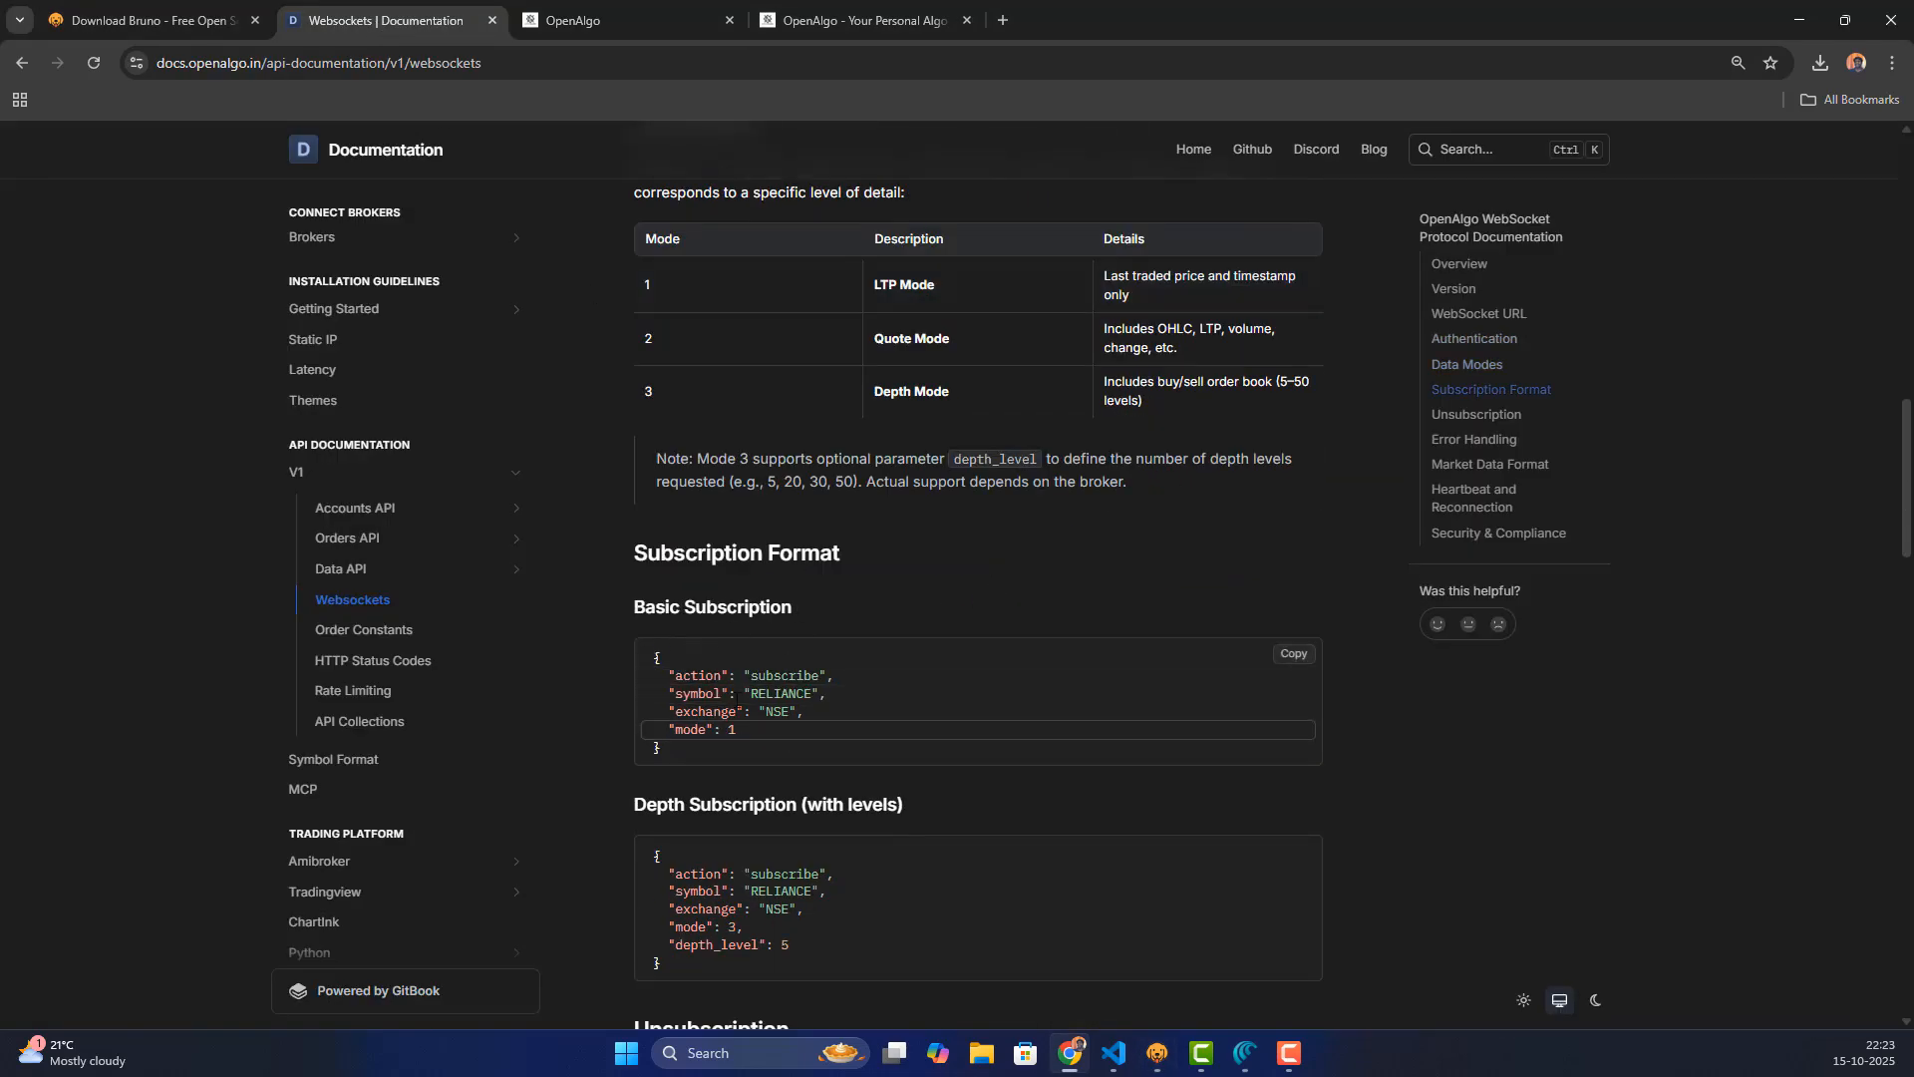
{"action": "scroll", "scroll_direction": "down", "scroll_amount": 3}
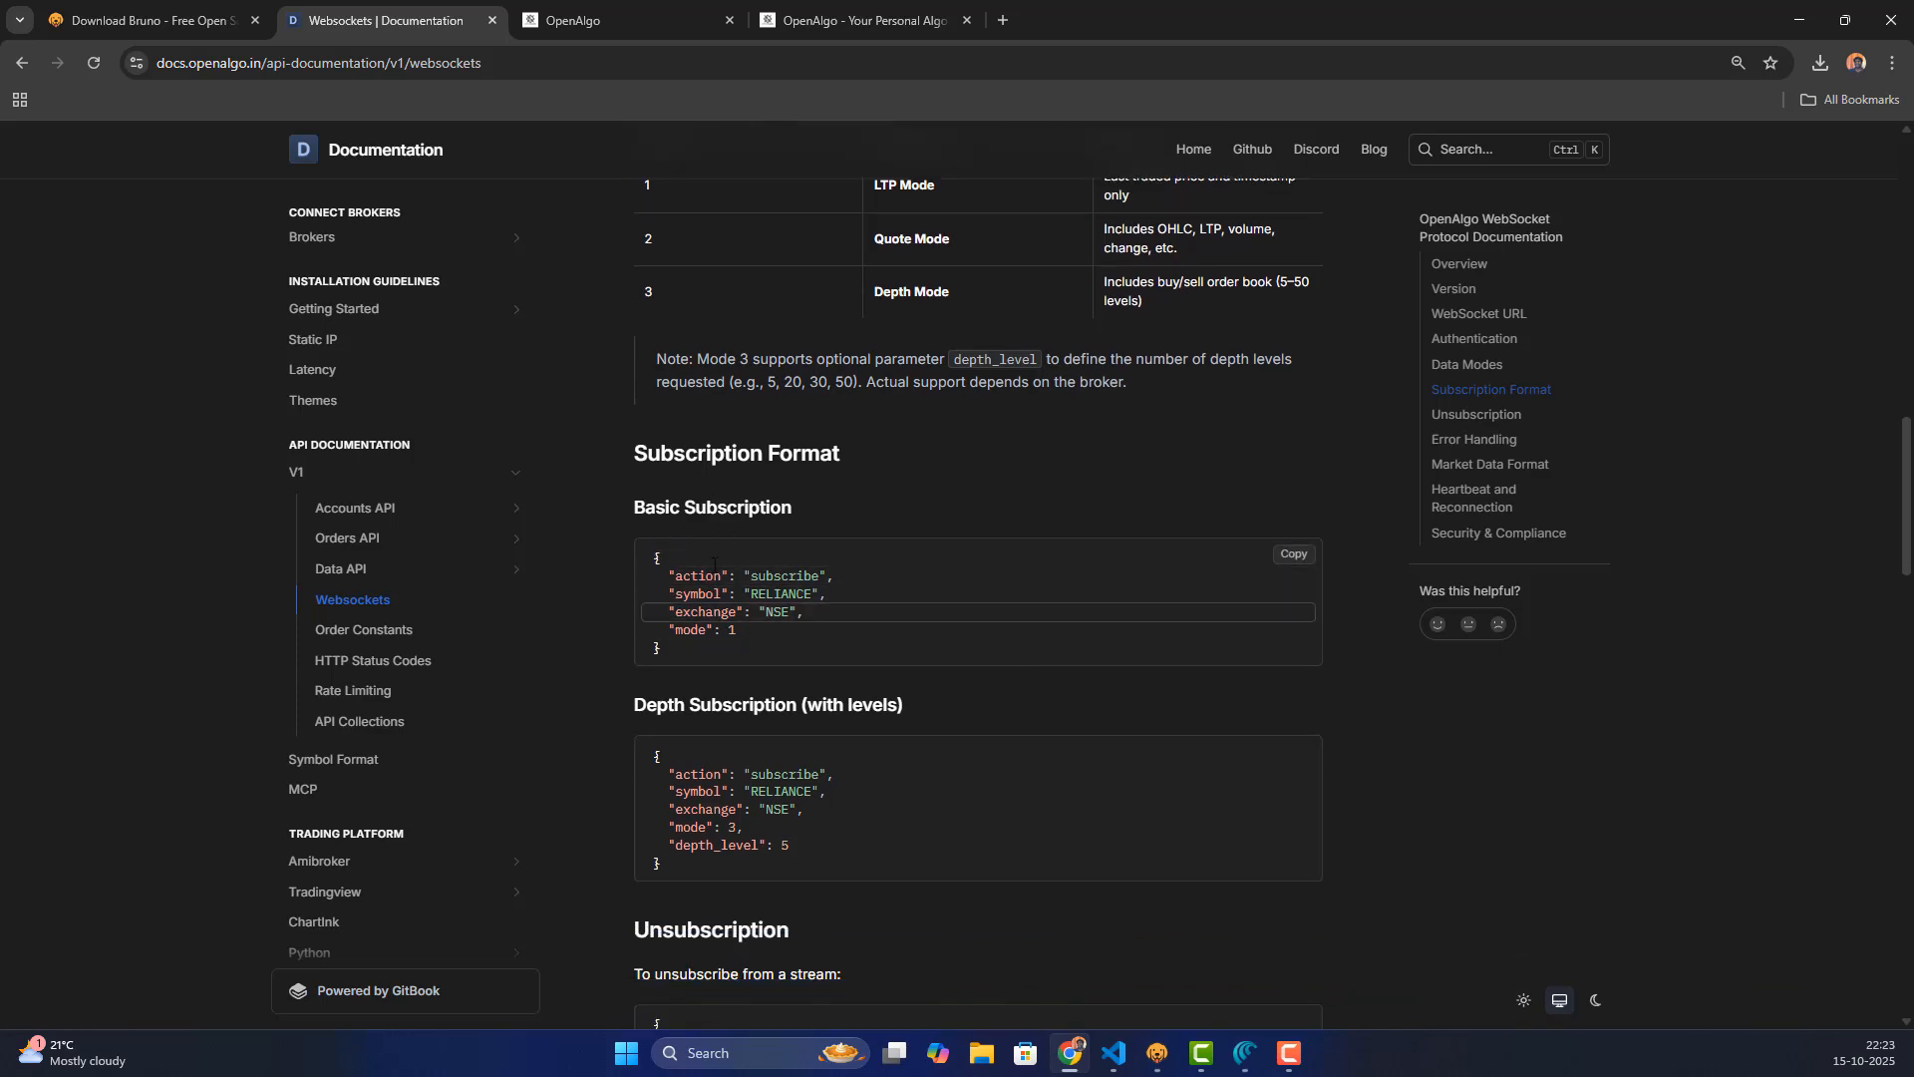
{"action": "left_click", "coordinate": [1293, 553]}
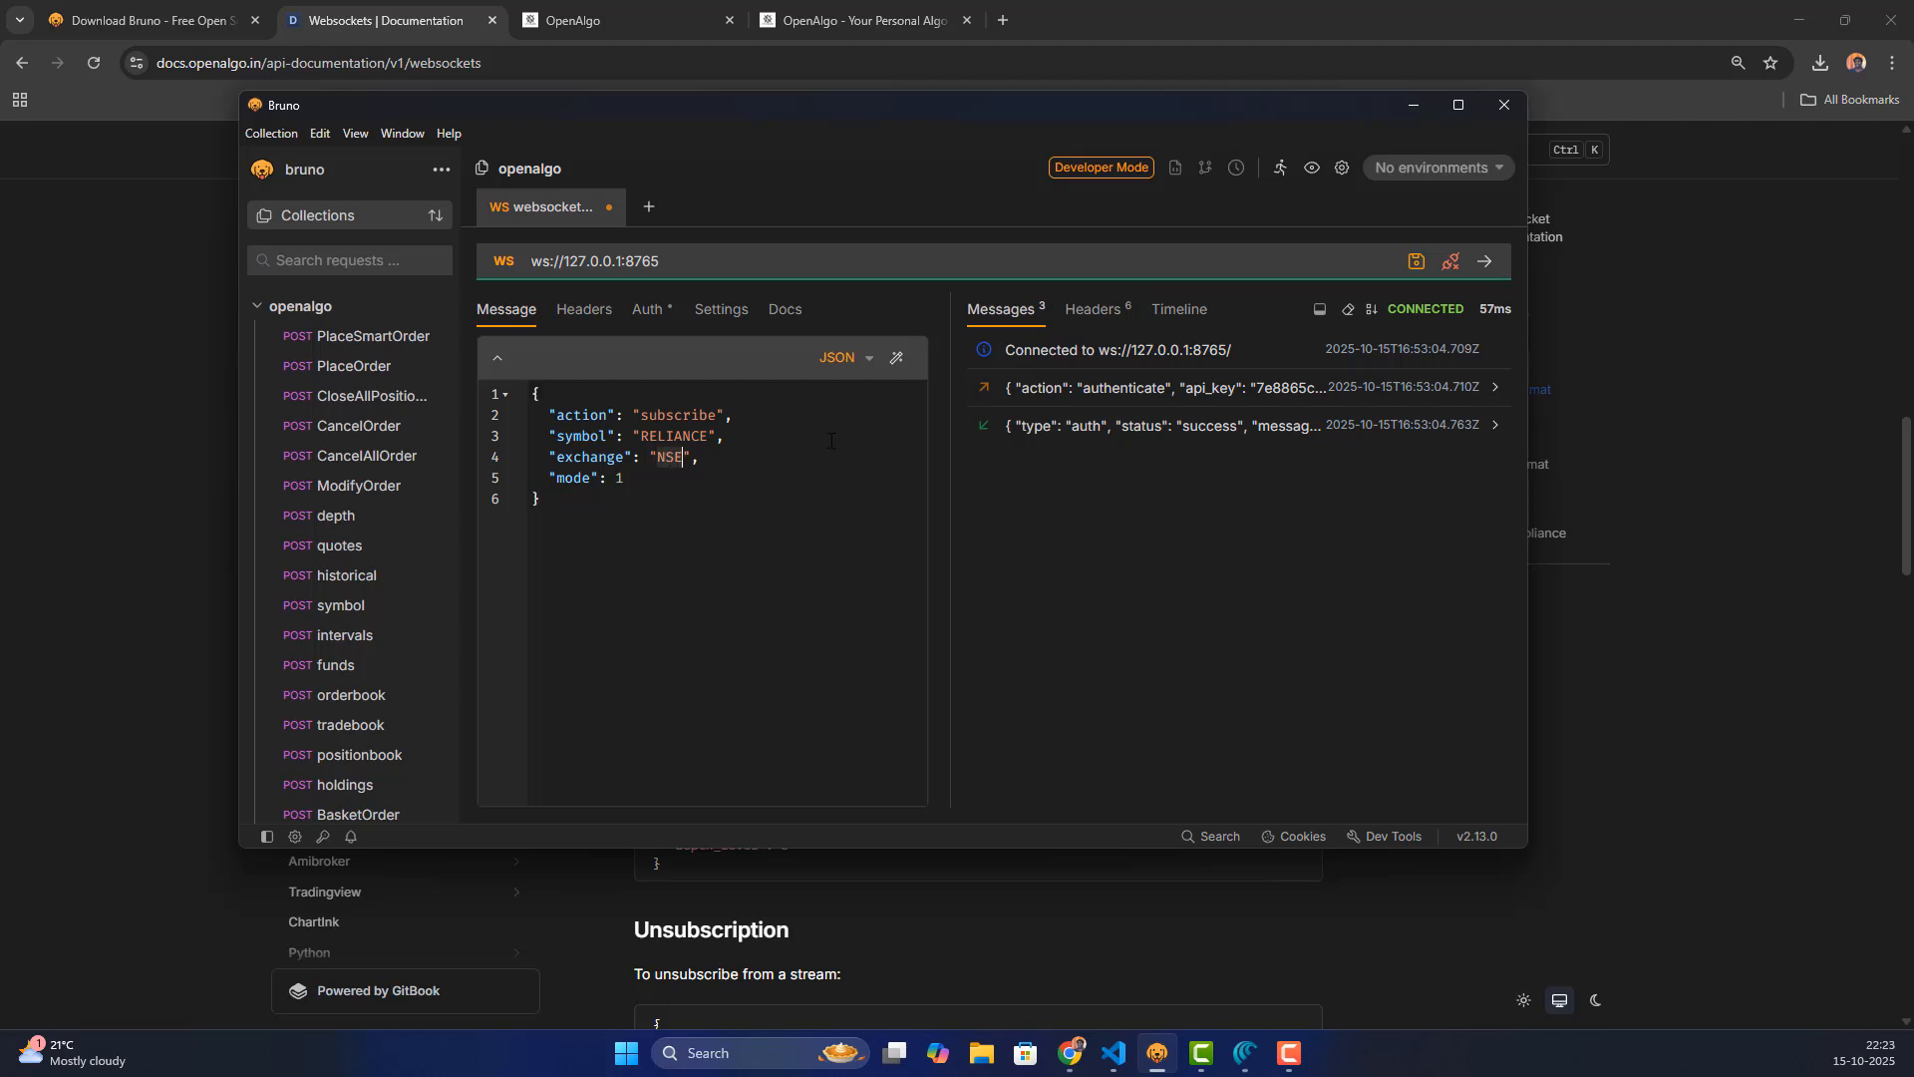
{"action": "type", "text": "MCX"}
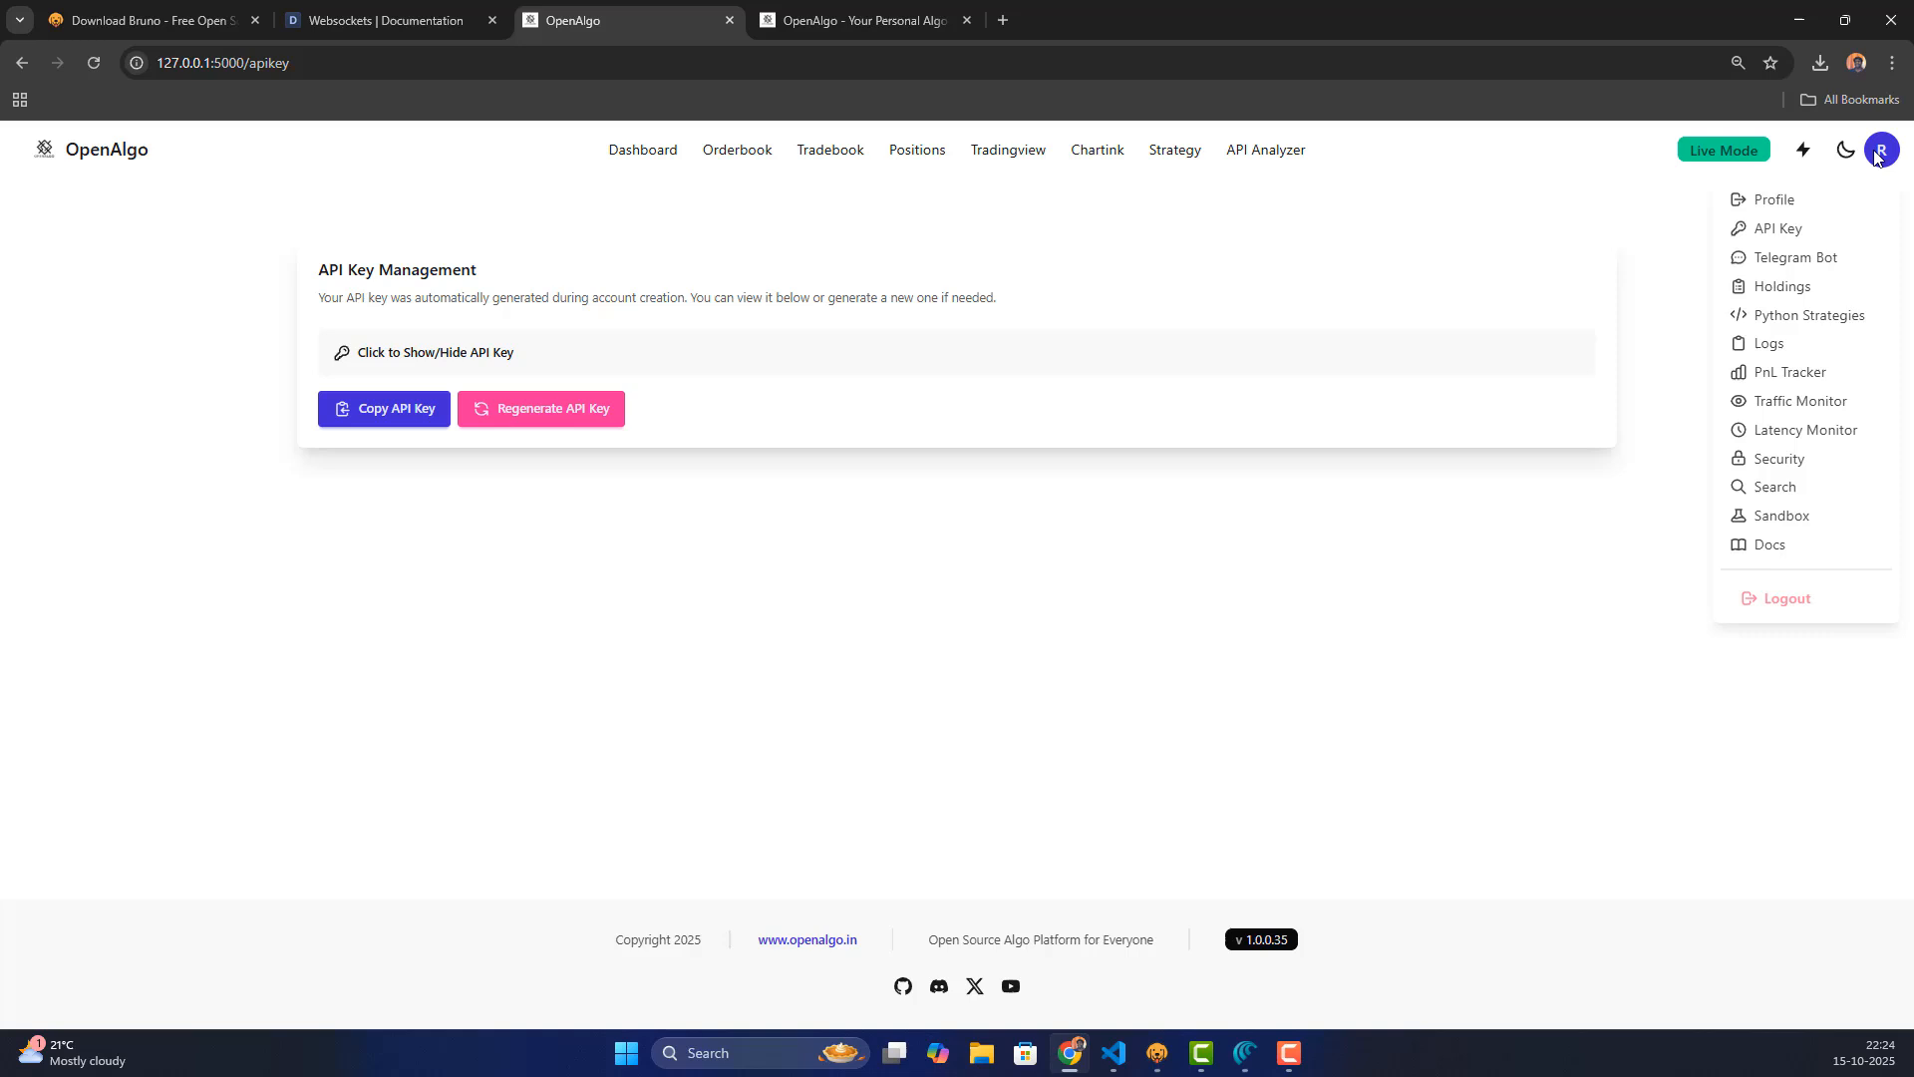
{"action": "mouse_move", "coordinate": [1781, 514]}
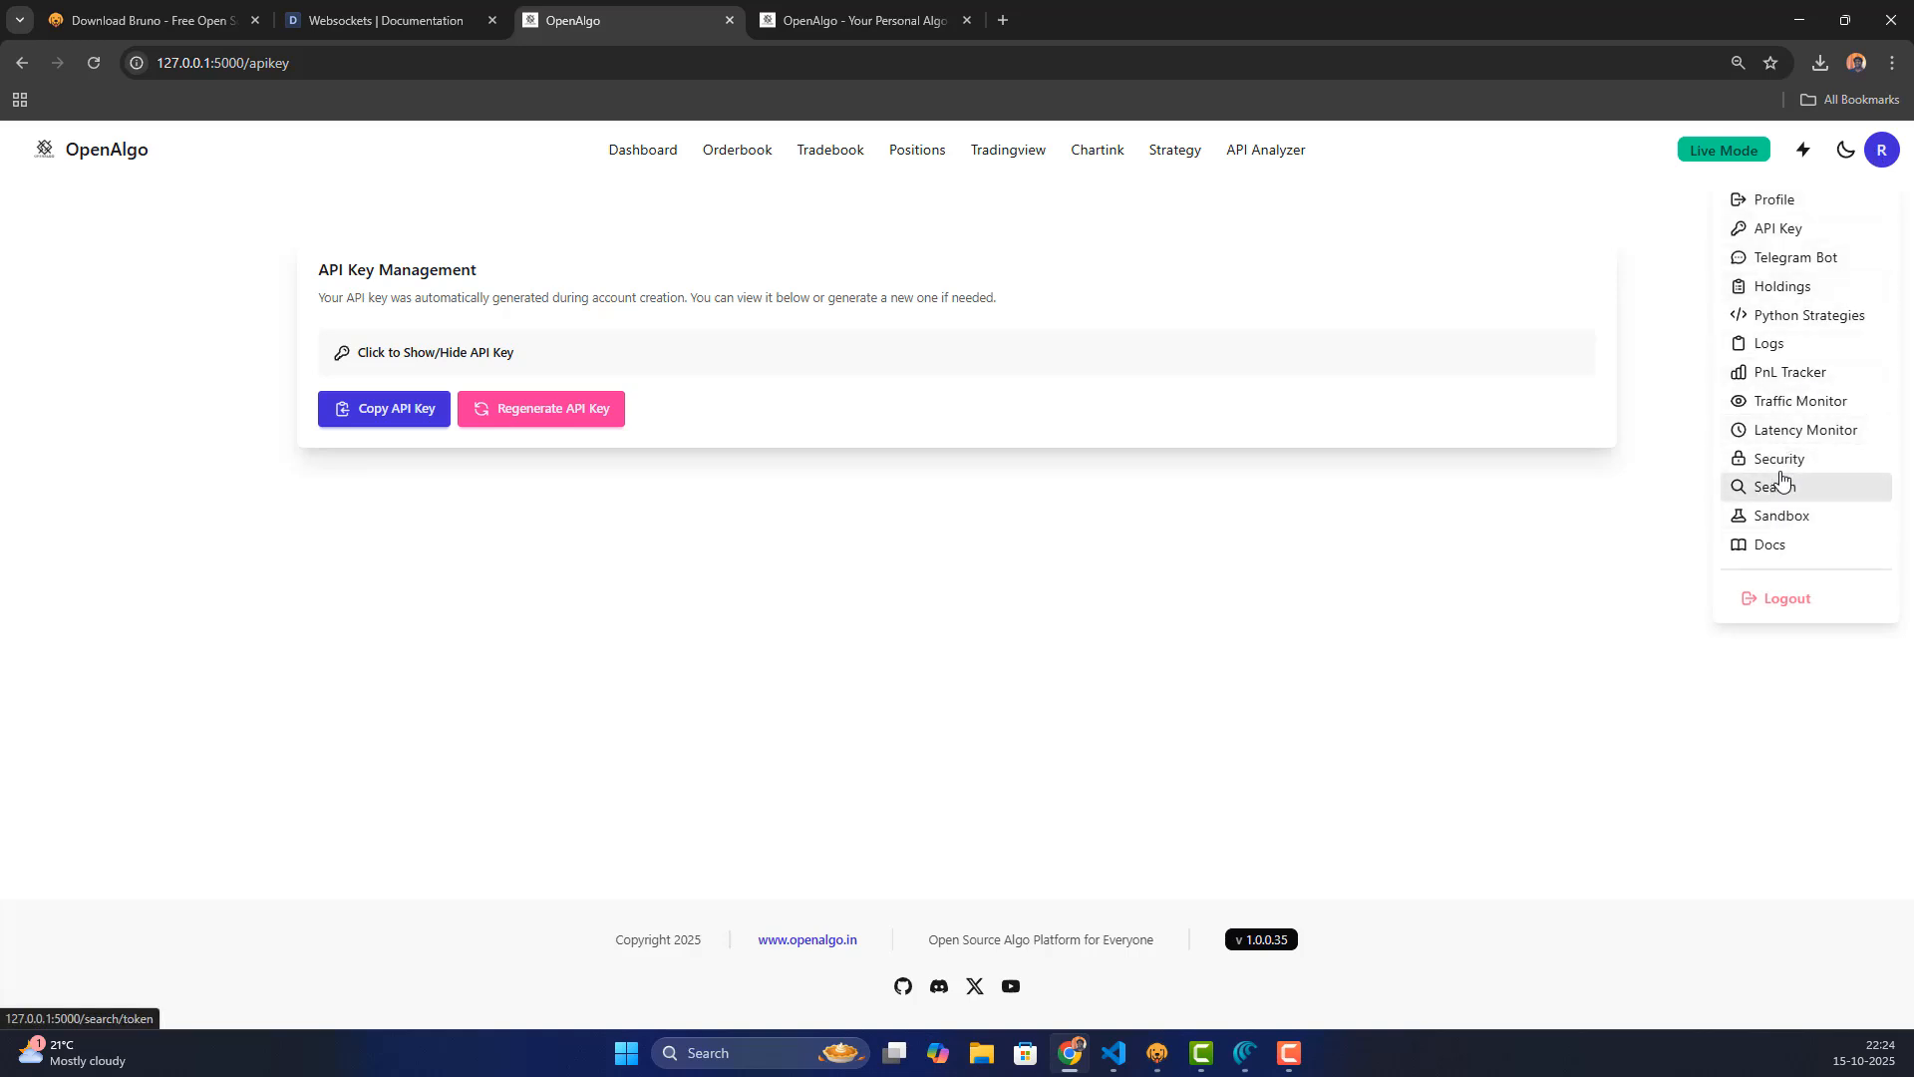
Search MCX for 'CRUDE FUT' and pick CRUDEOILM20OCT25FUT (token 455866, lot size 10)
{"action": "left_click", "coordinate": [1777, 487]}
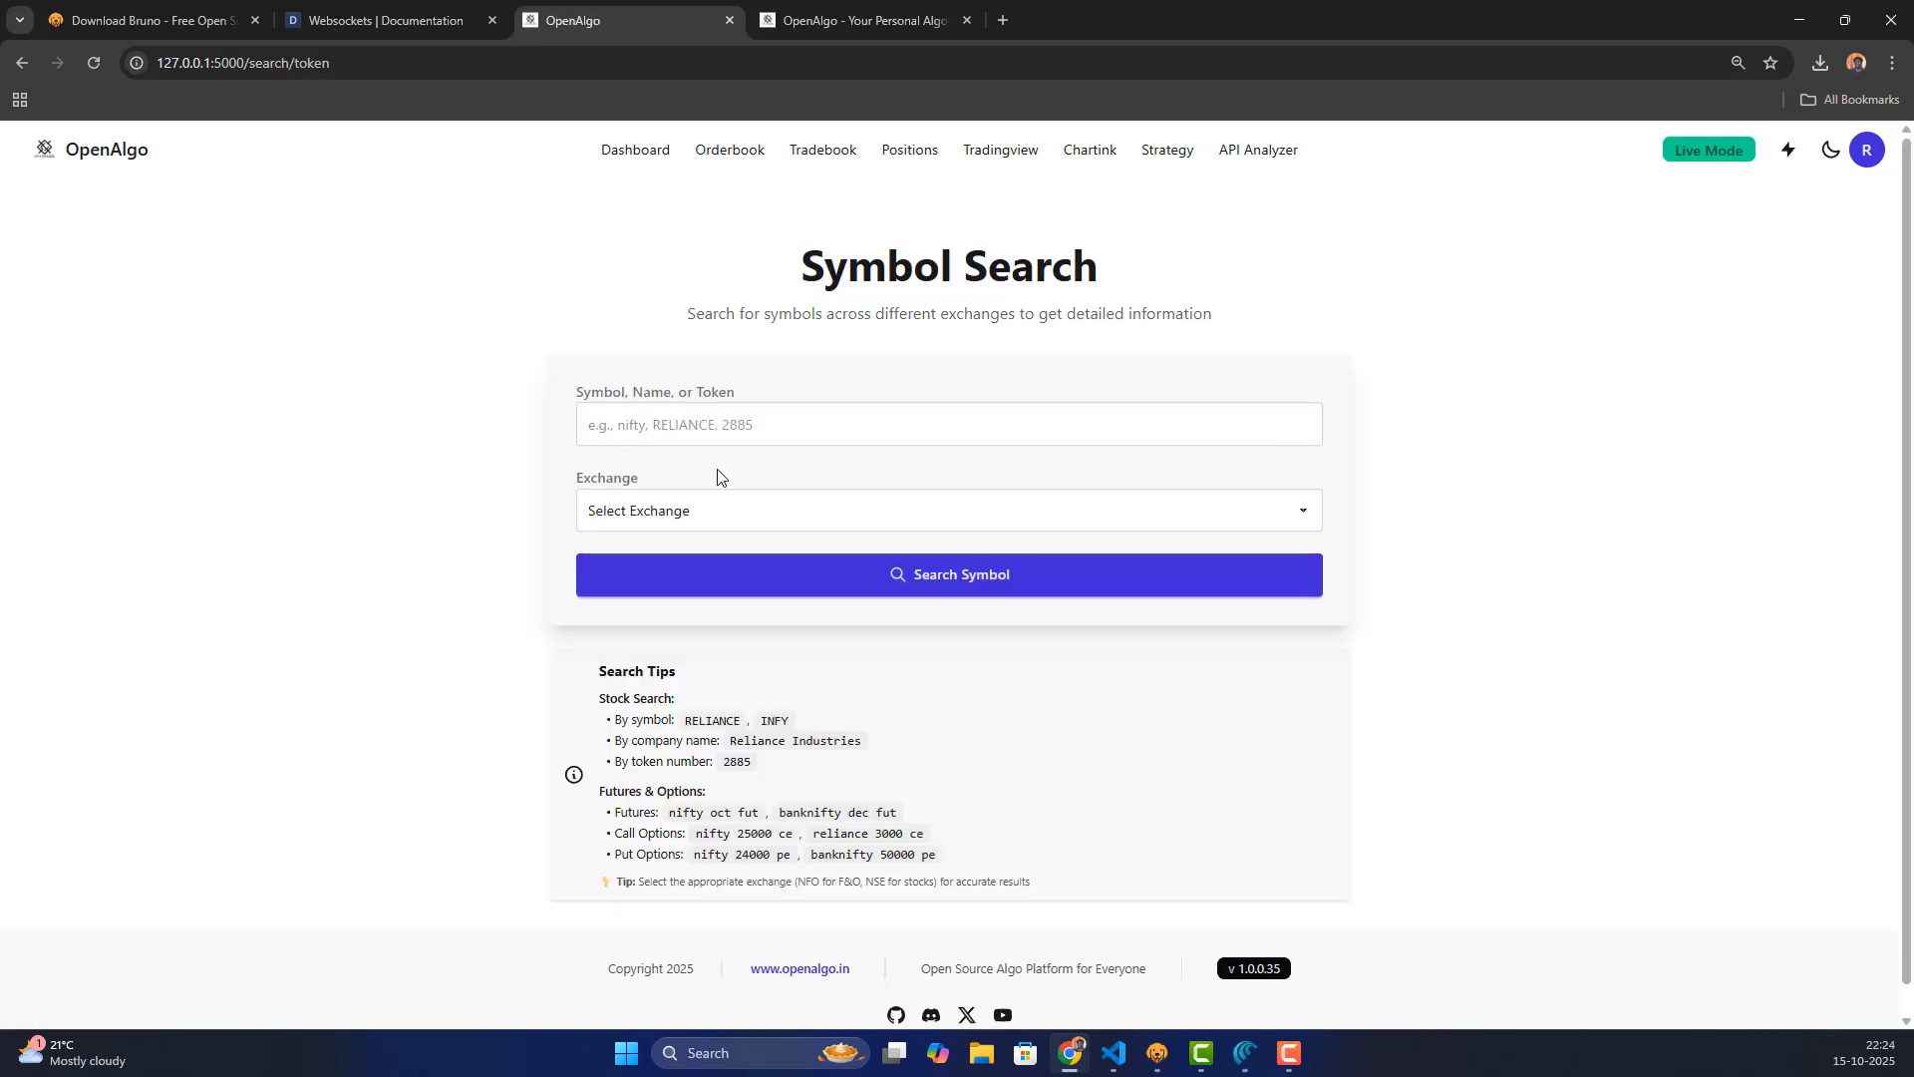
{"action": "left_click", "coordinate": [947, 513]}
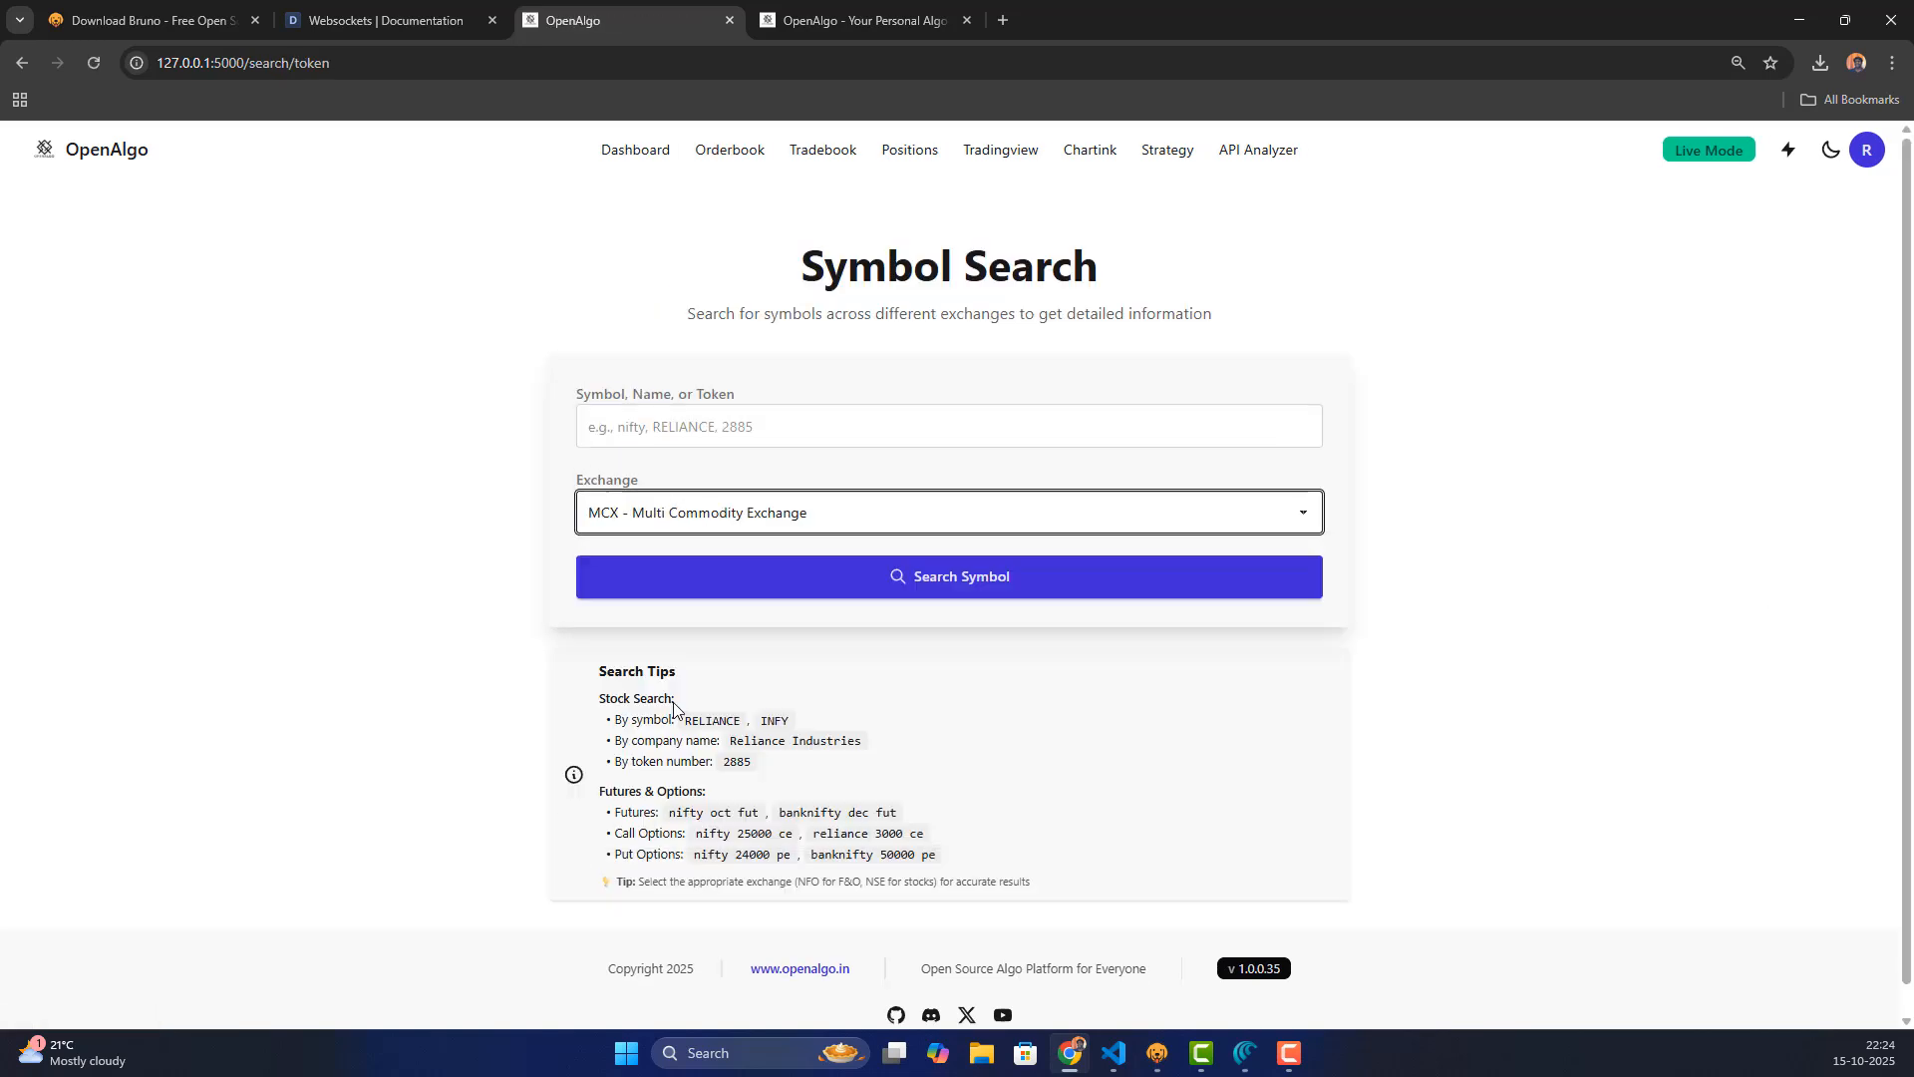
{"action": "type", "text": "CRUD"}
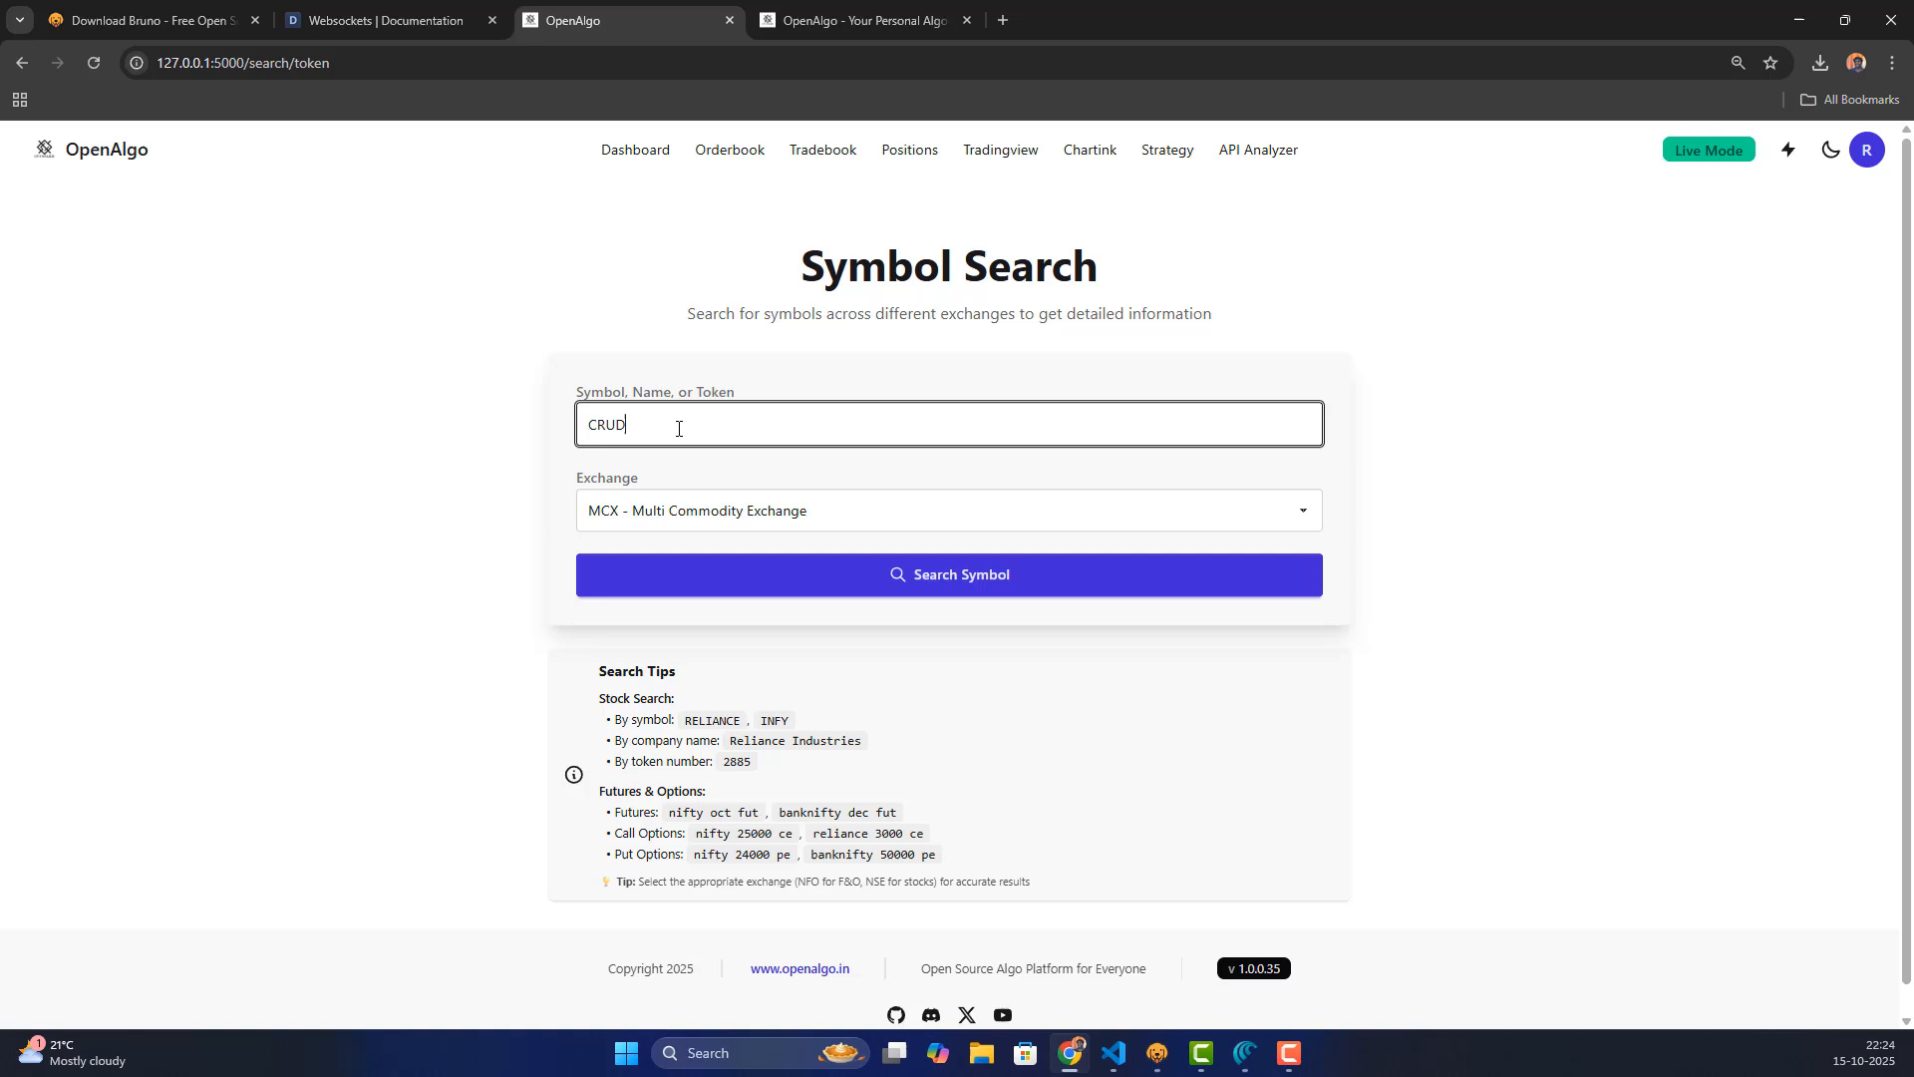
{"action": "type", "text": "E FUT"}
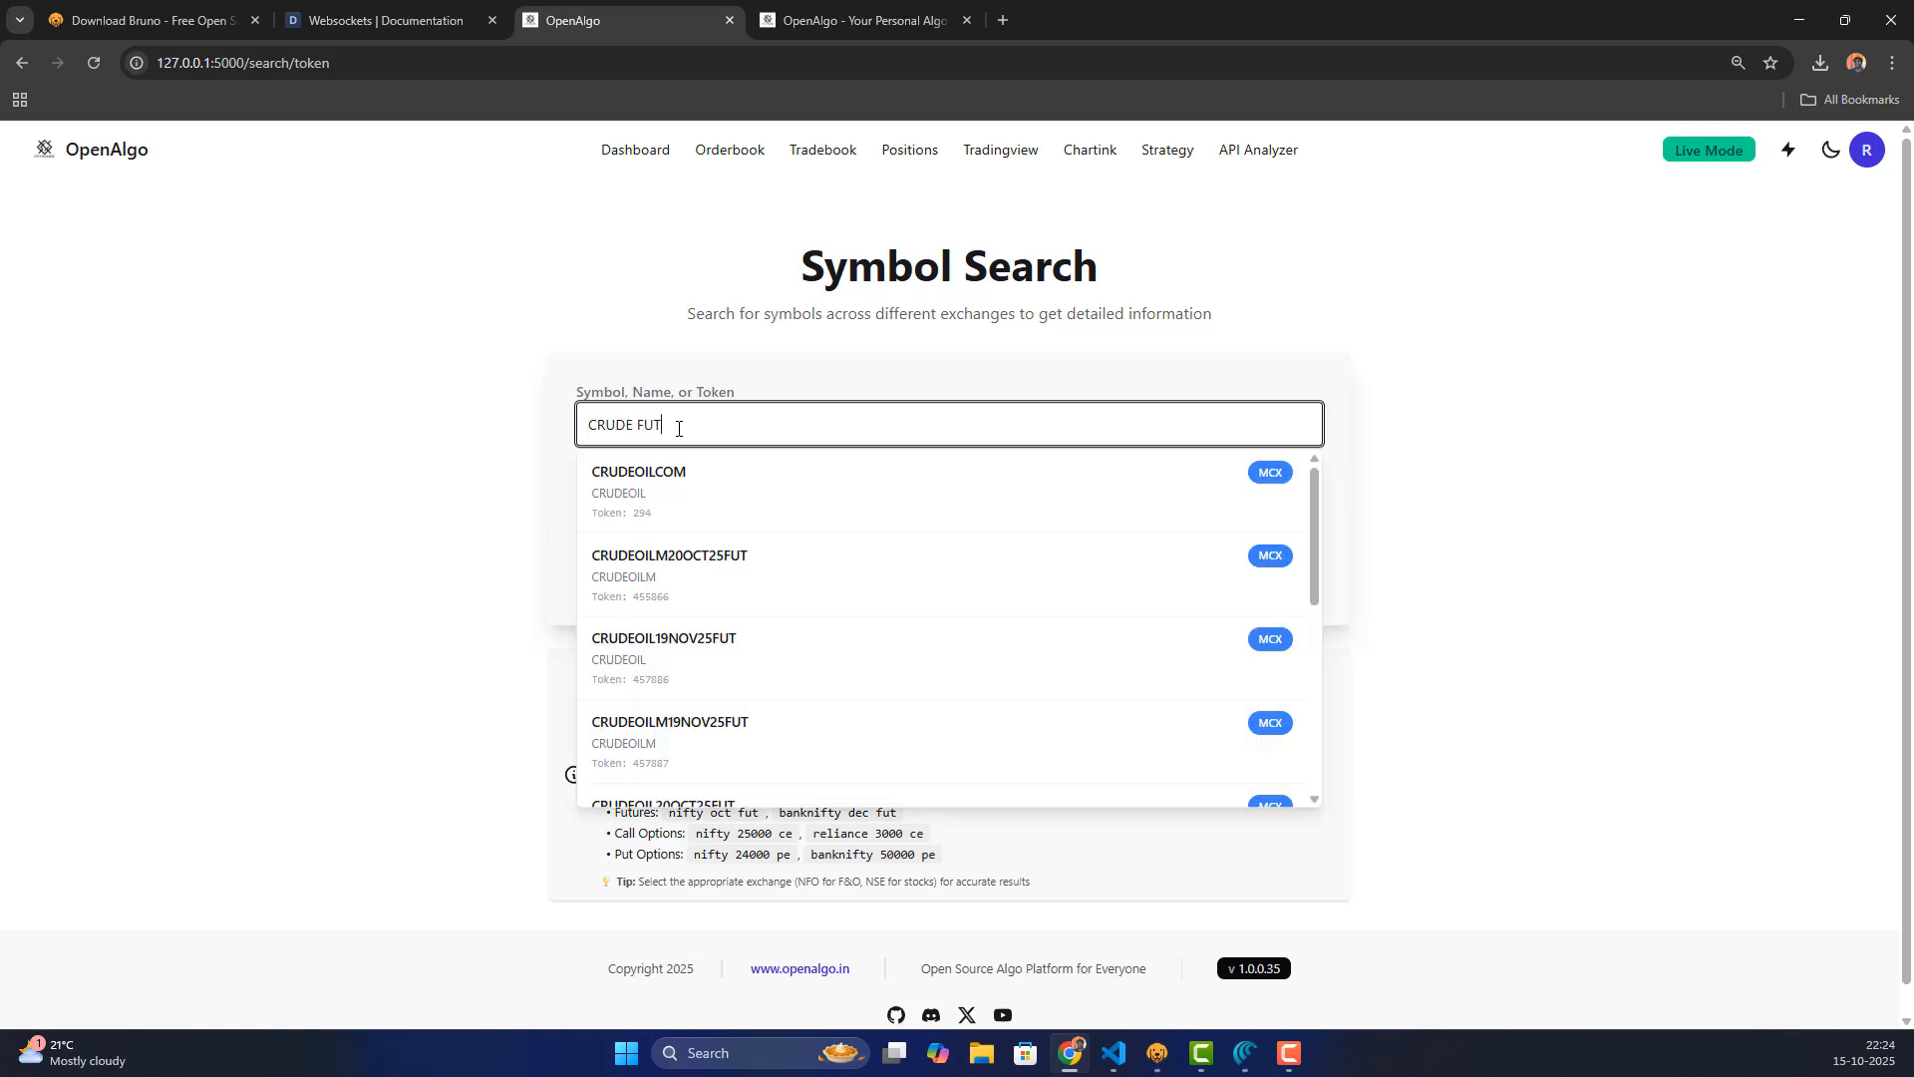
{"action": "left_click", "coordinate": [670, 554]}
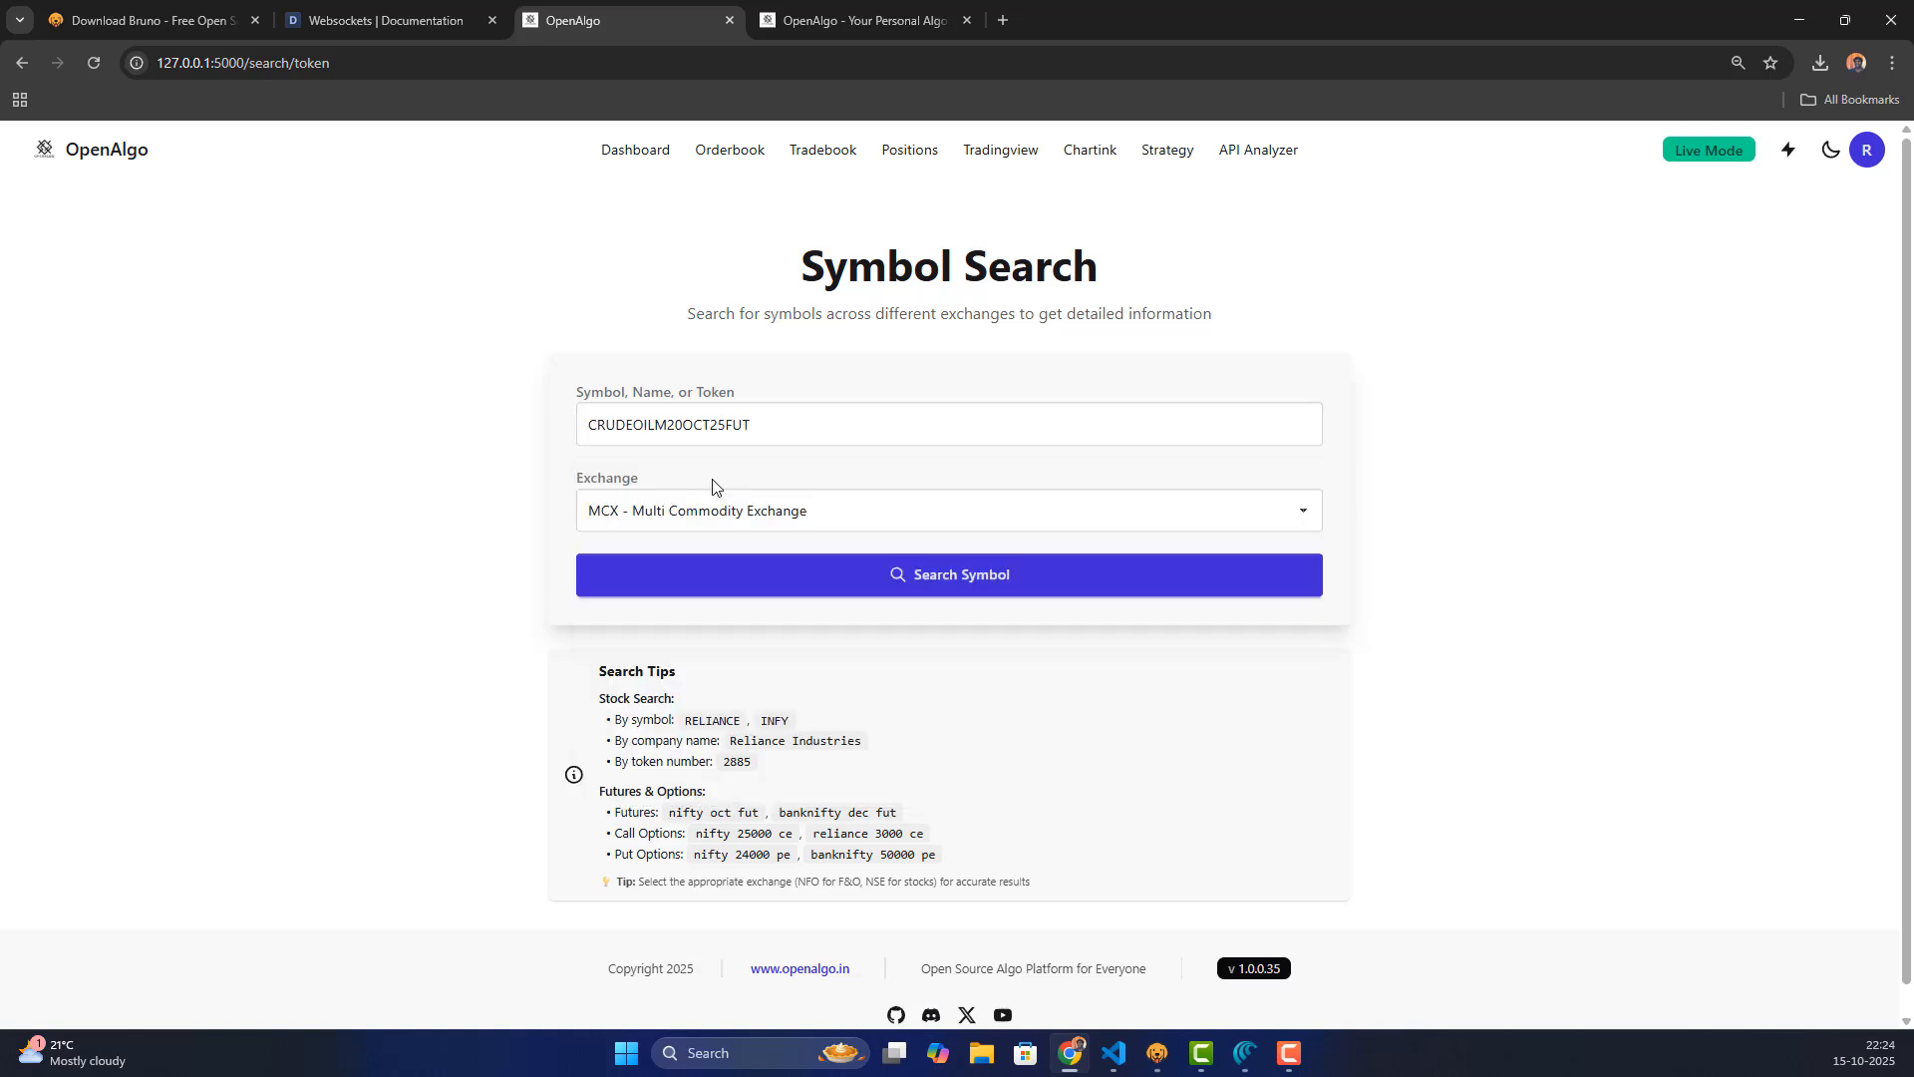
{"action": "left_click", "coordinate": [949, 574]}
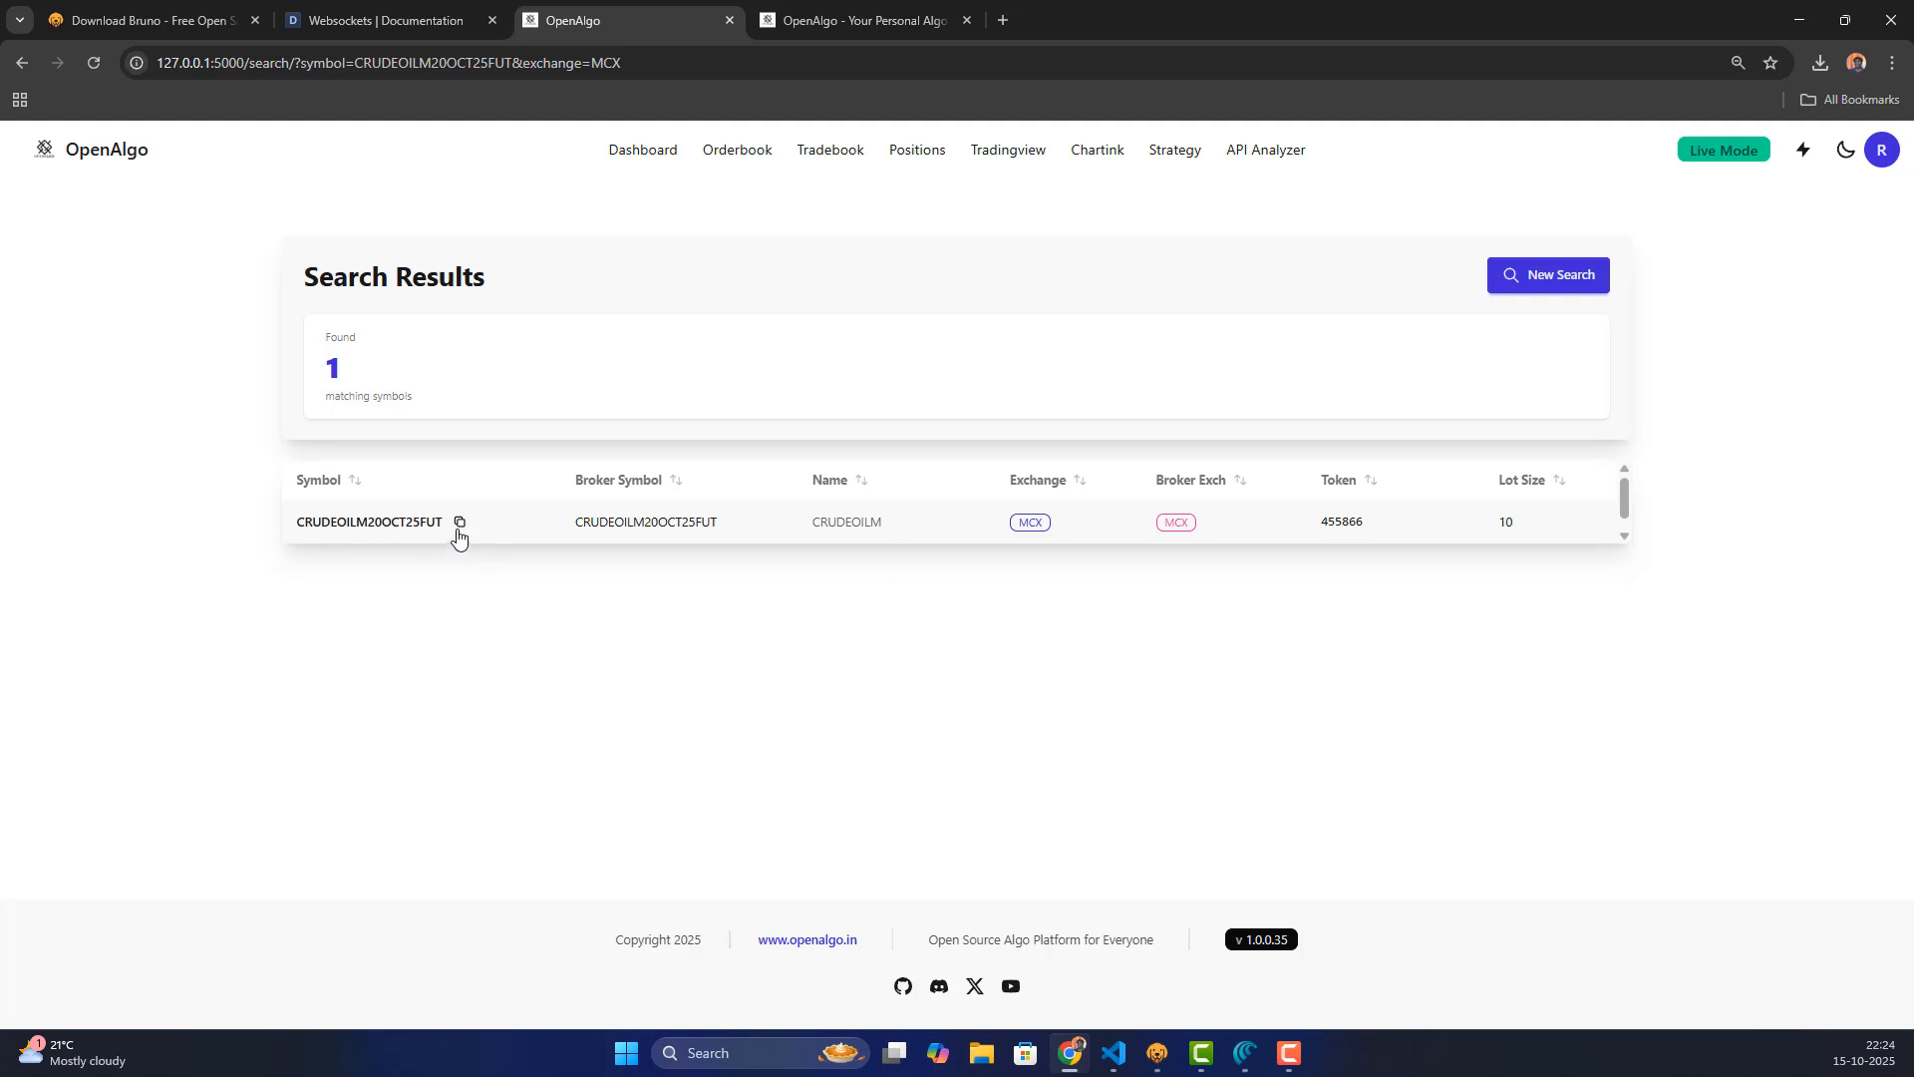
{"action": "mouse_move", "coordinate": [363, 523]}
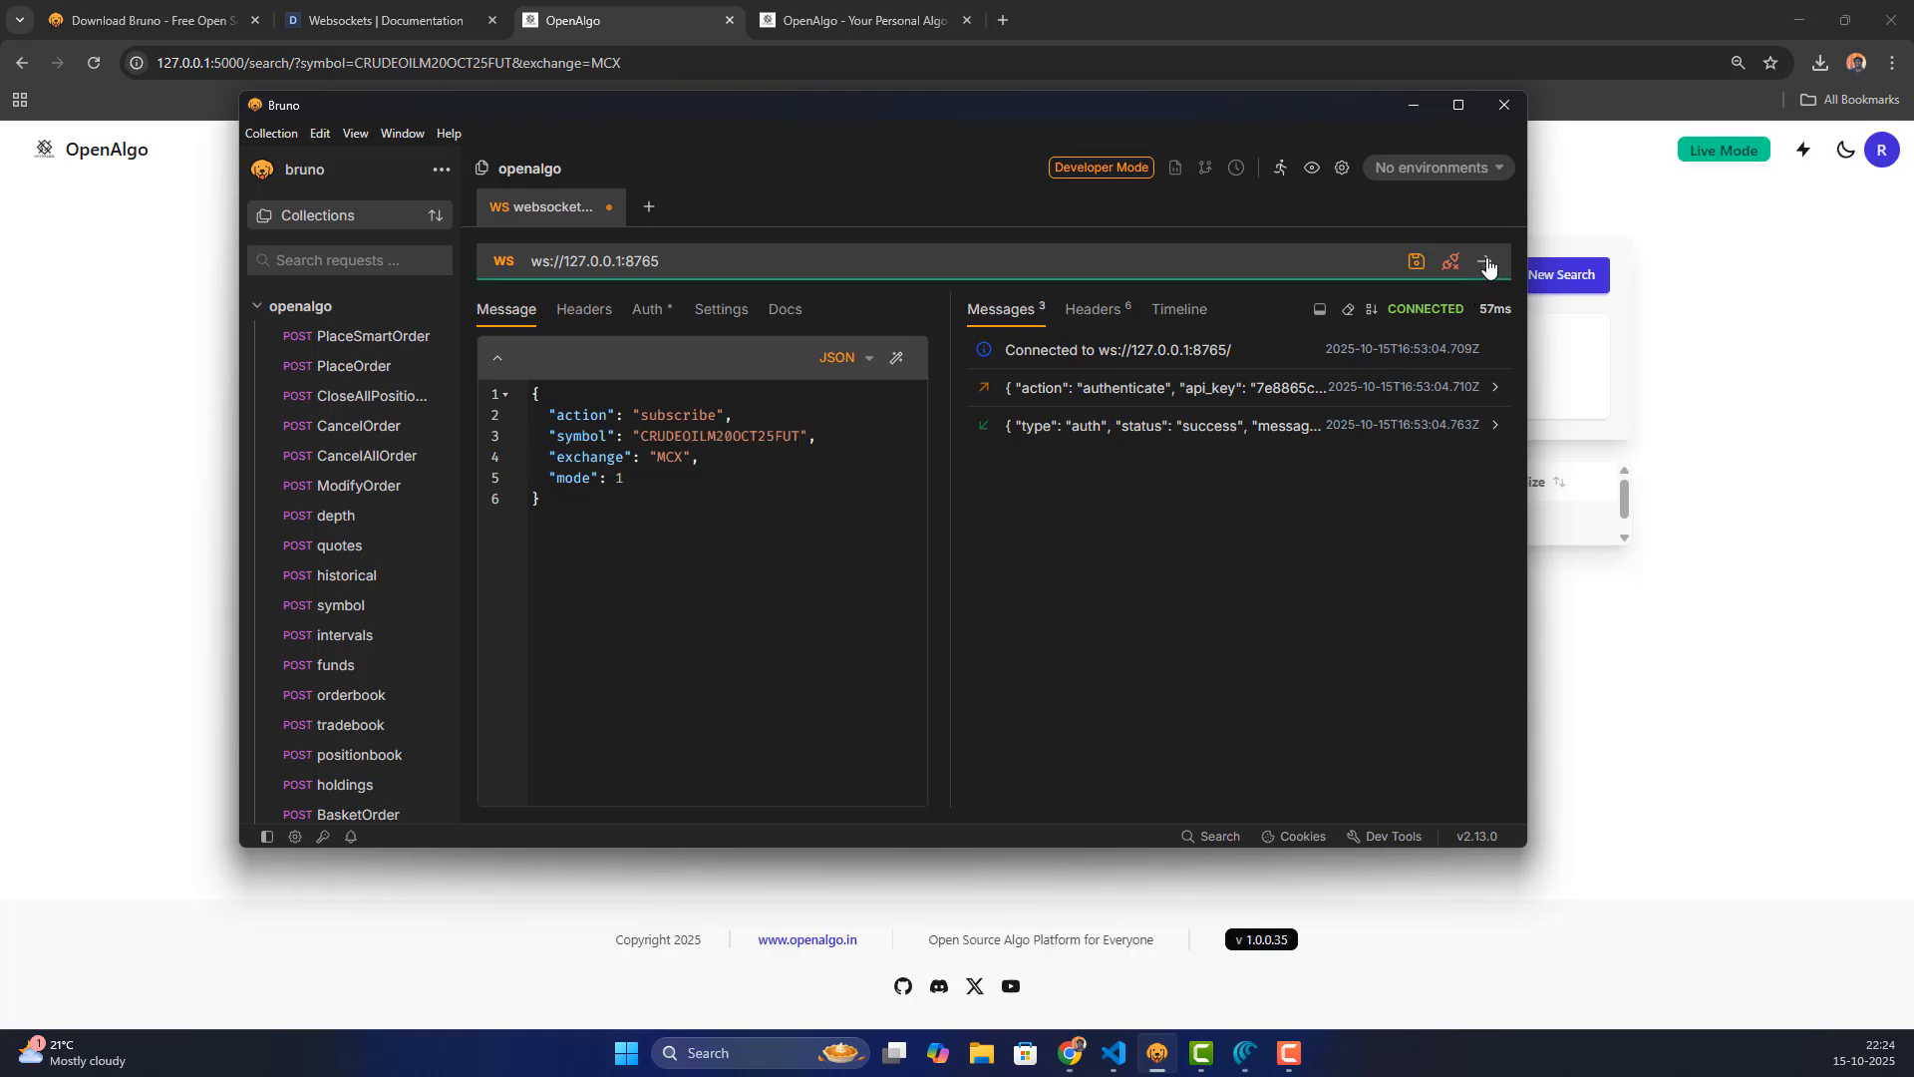
Send the CRUDEOILM20OCT25FUT subscribe and read streaming market_data messages with LTP near 5146, then unsubscribe
{"action": "left_click", "coordinate": [1486, 261]}
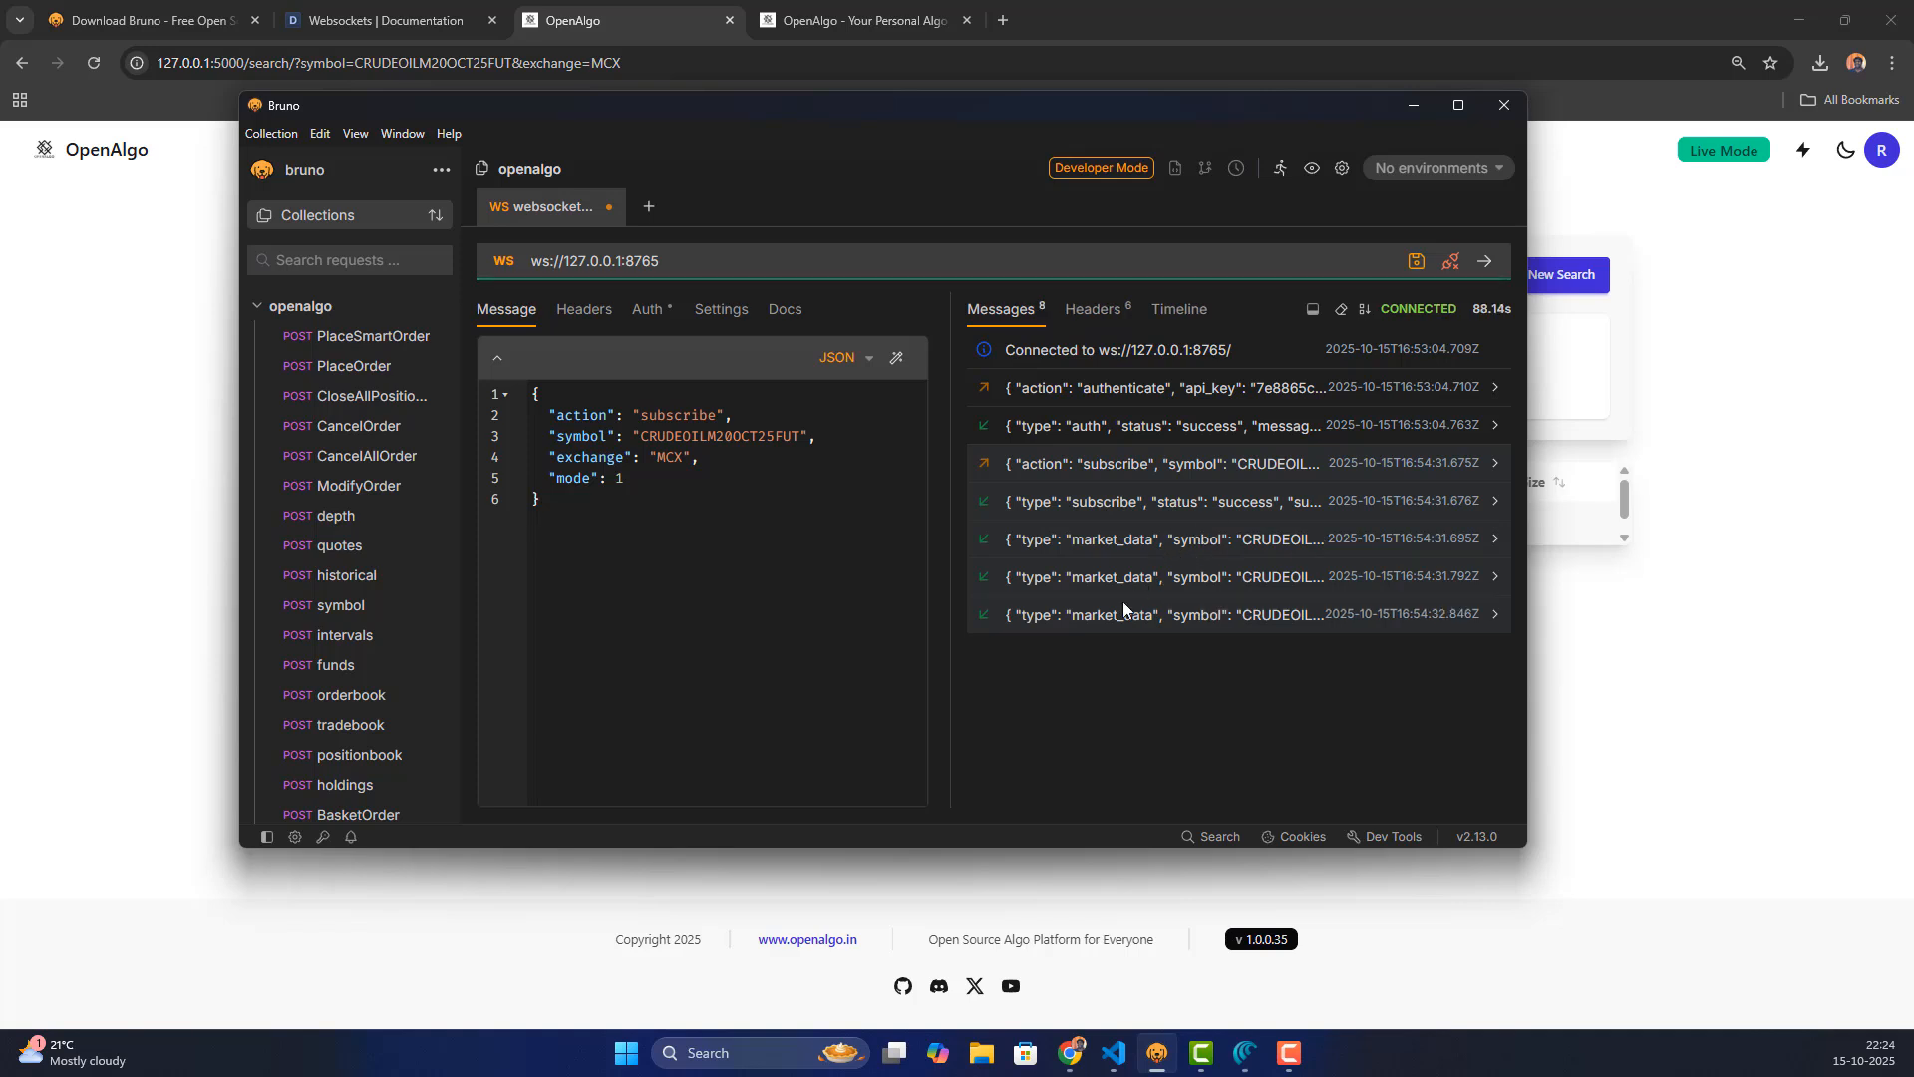
{"action": "left_click", "coordinate": [1234, 613]}
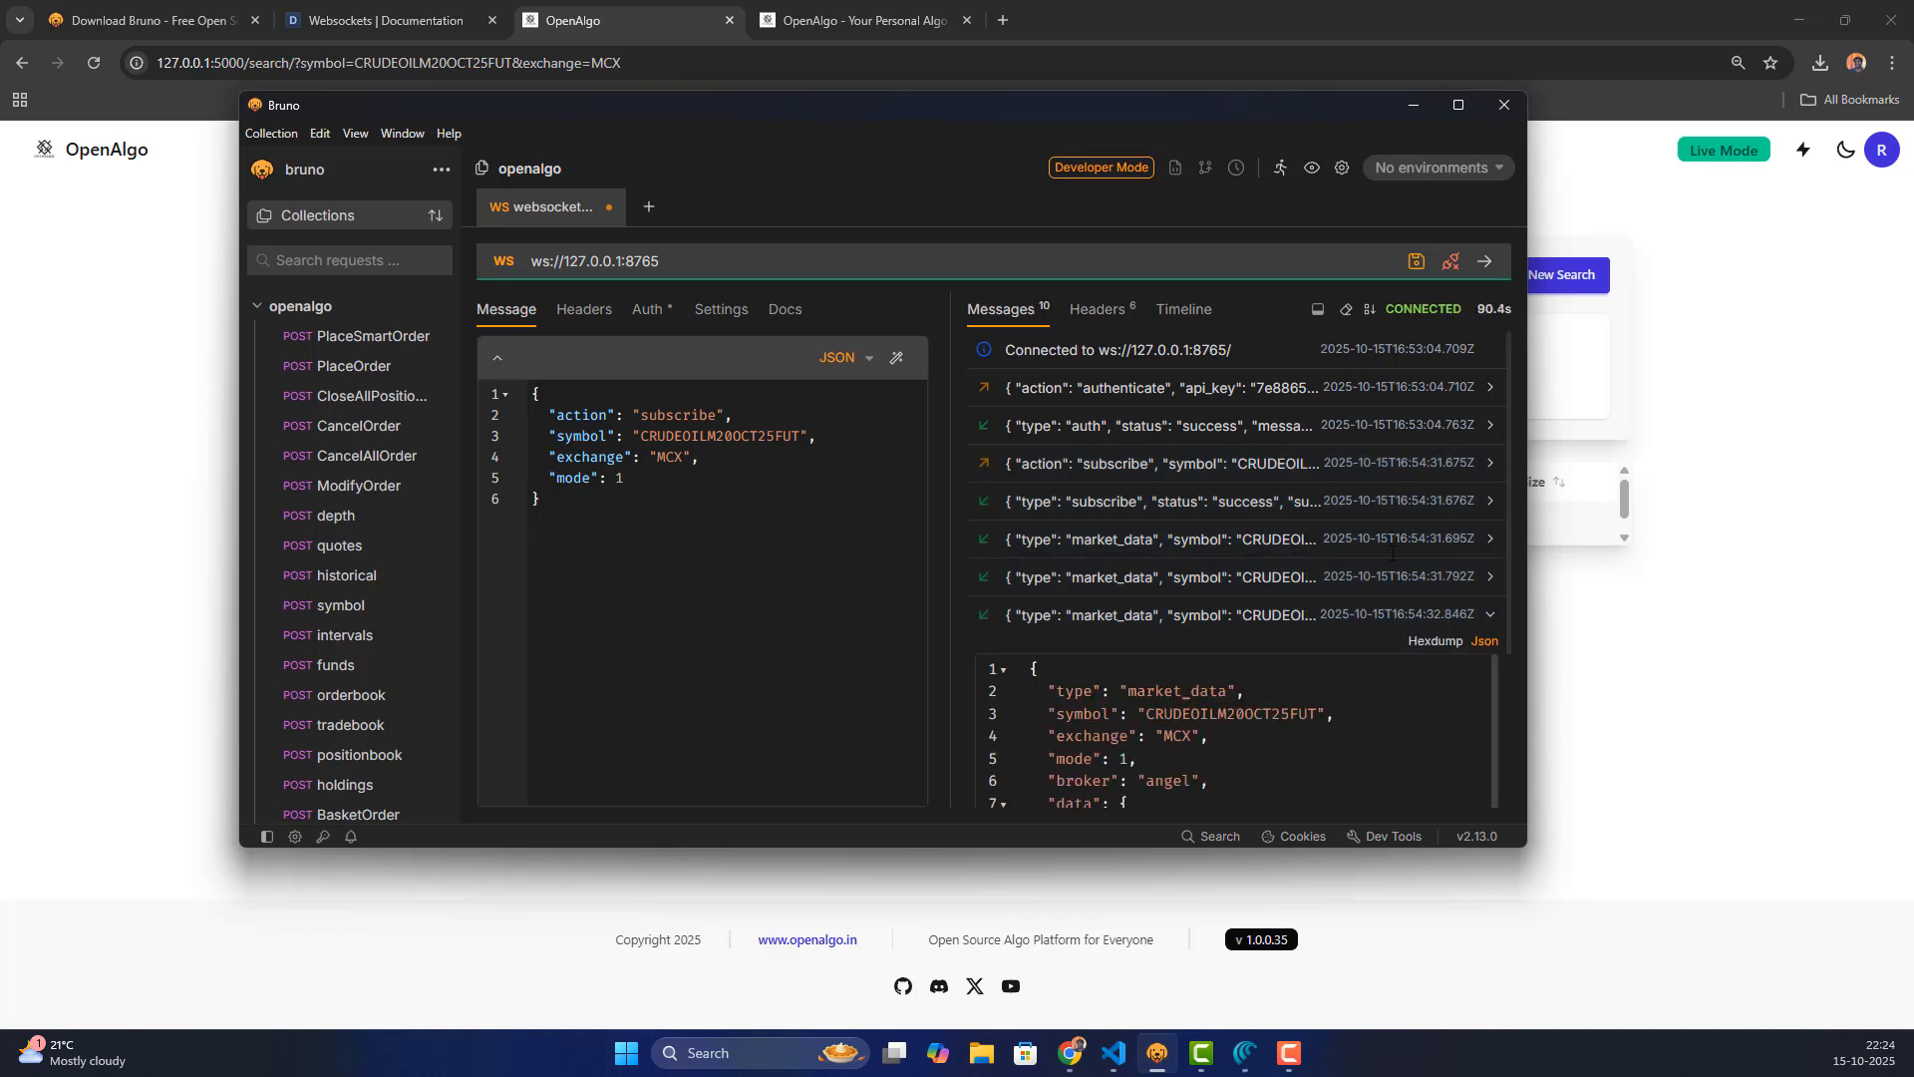
{"action": "scroll", "scroll_direction": "down", "scroll_amount": 3}
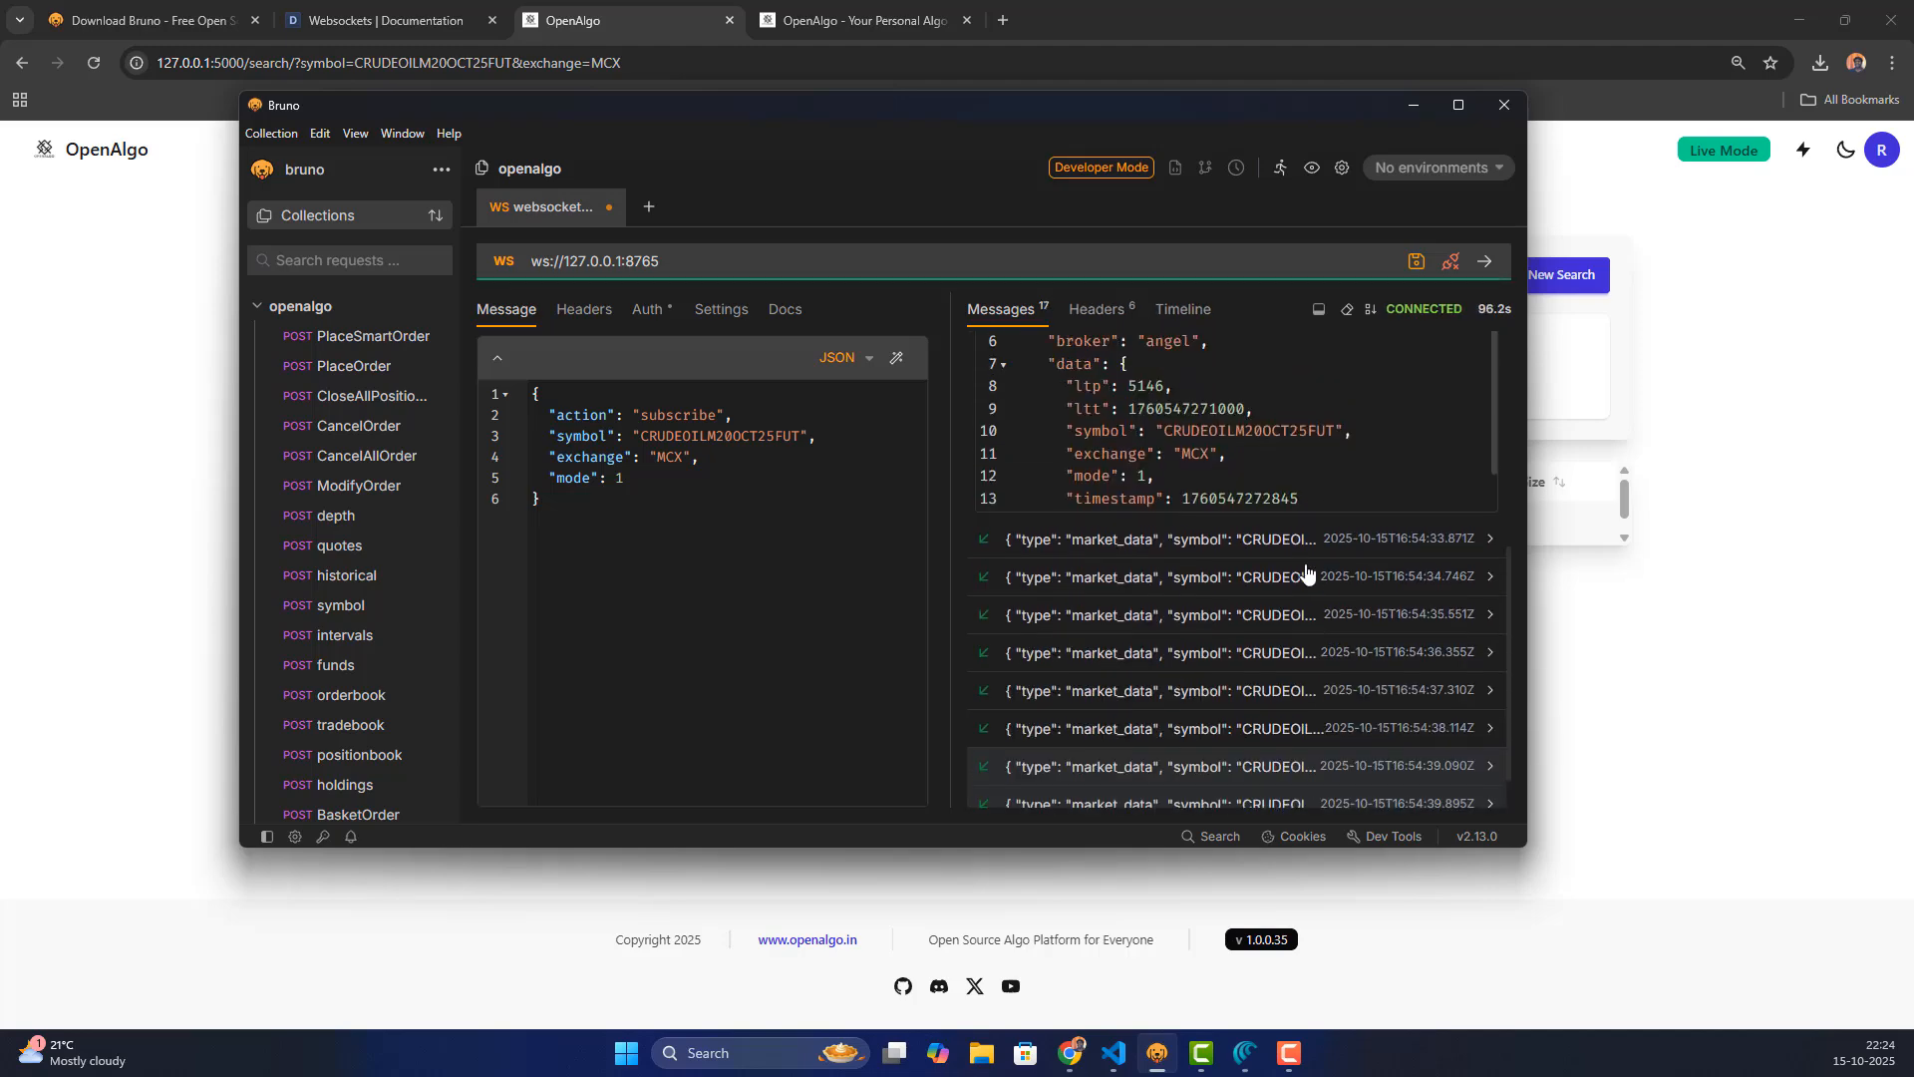
{"action": "left_click", "coordinate": [1220, 421]}
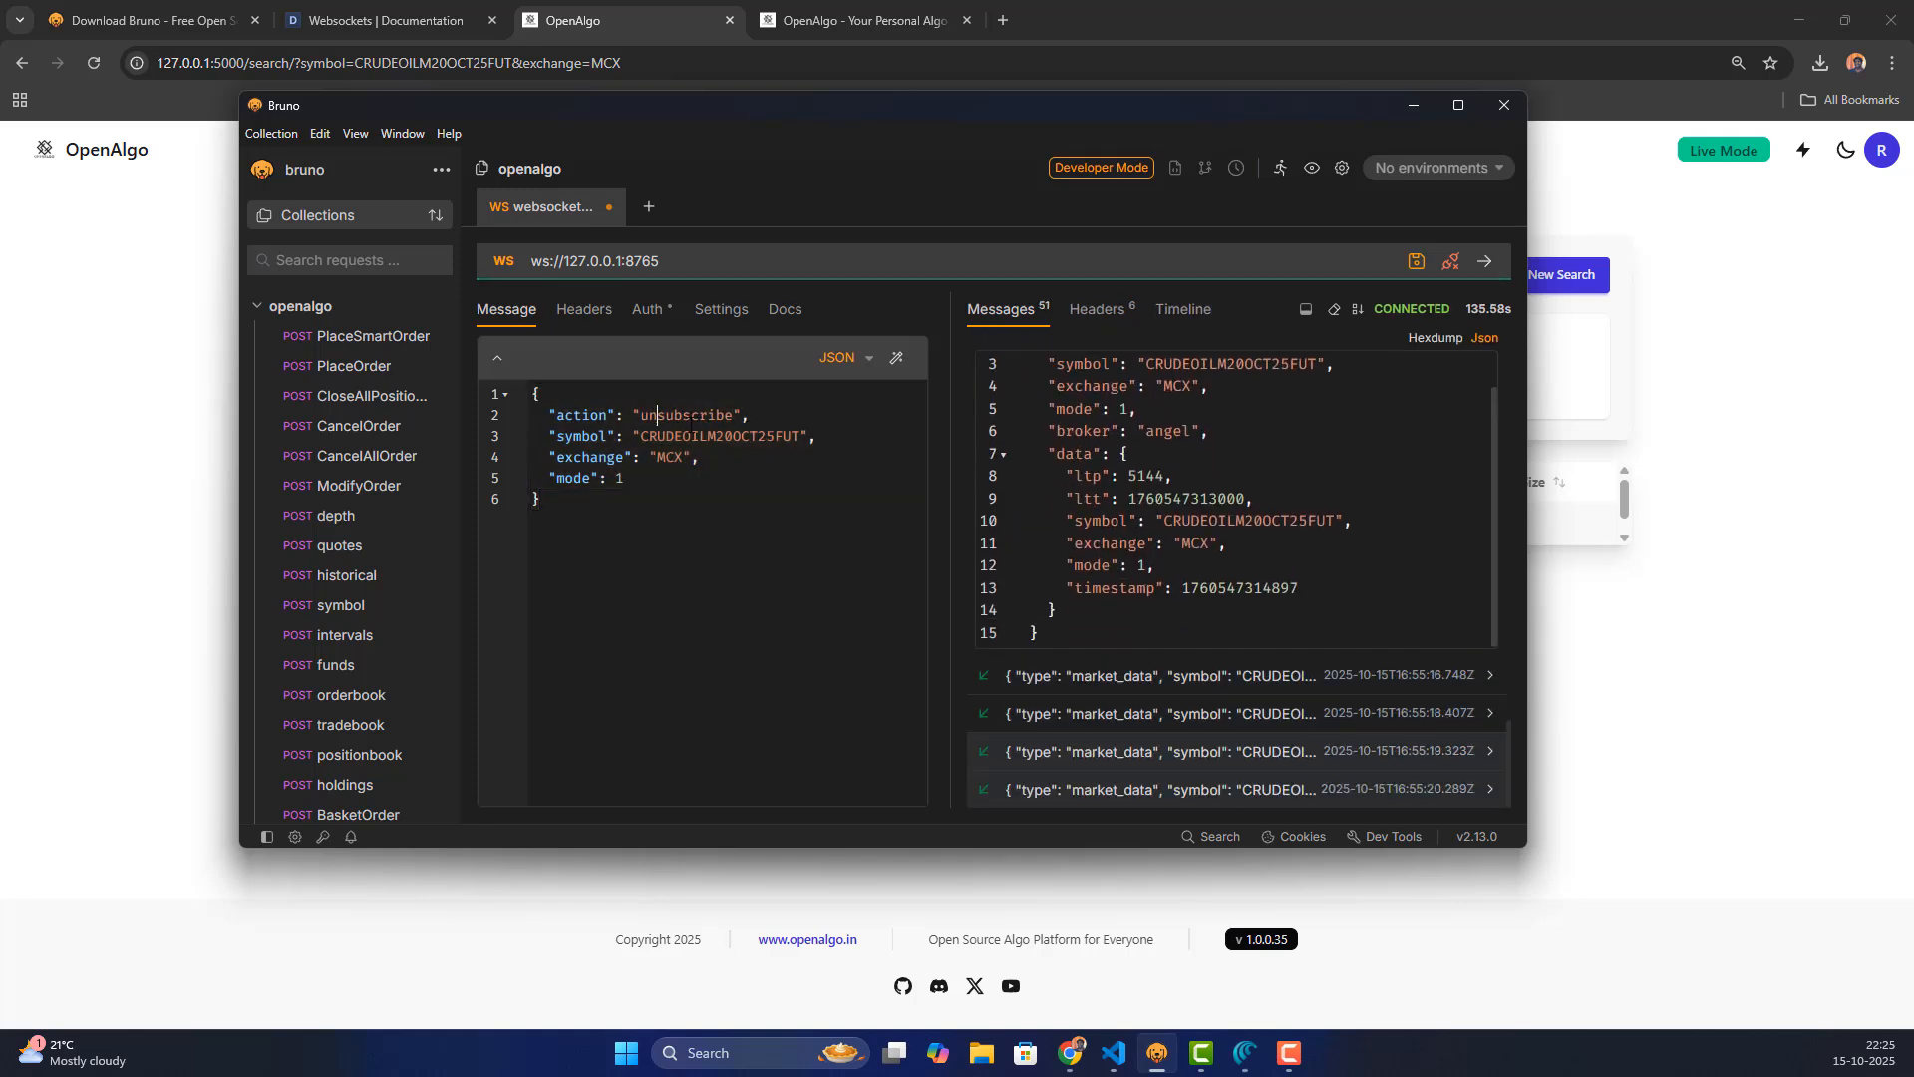
{"action": "left_click", "coordinate": [1484, 261]}
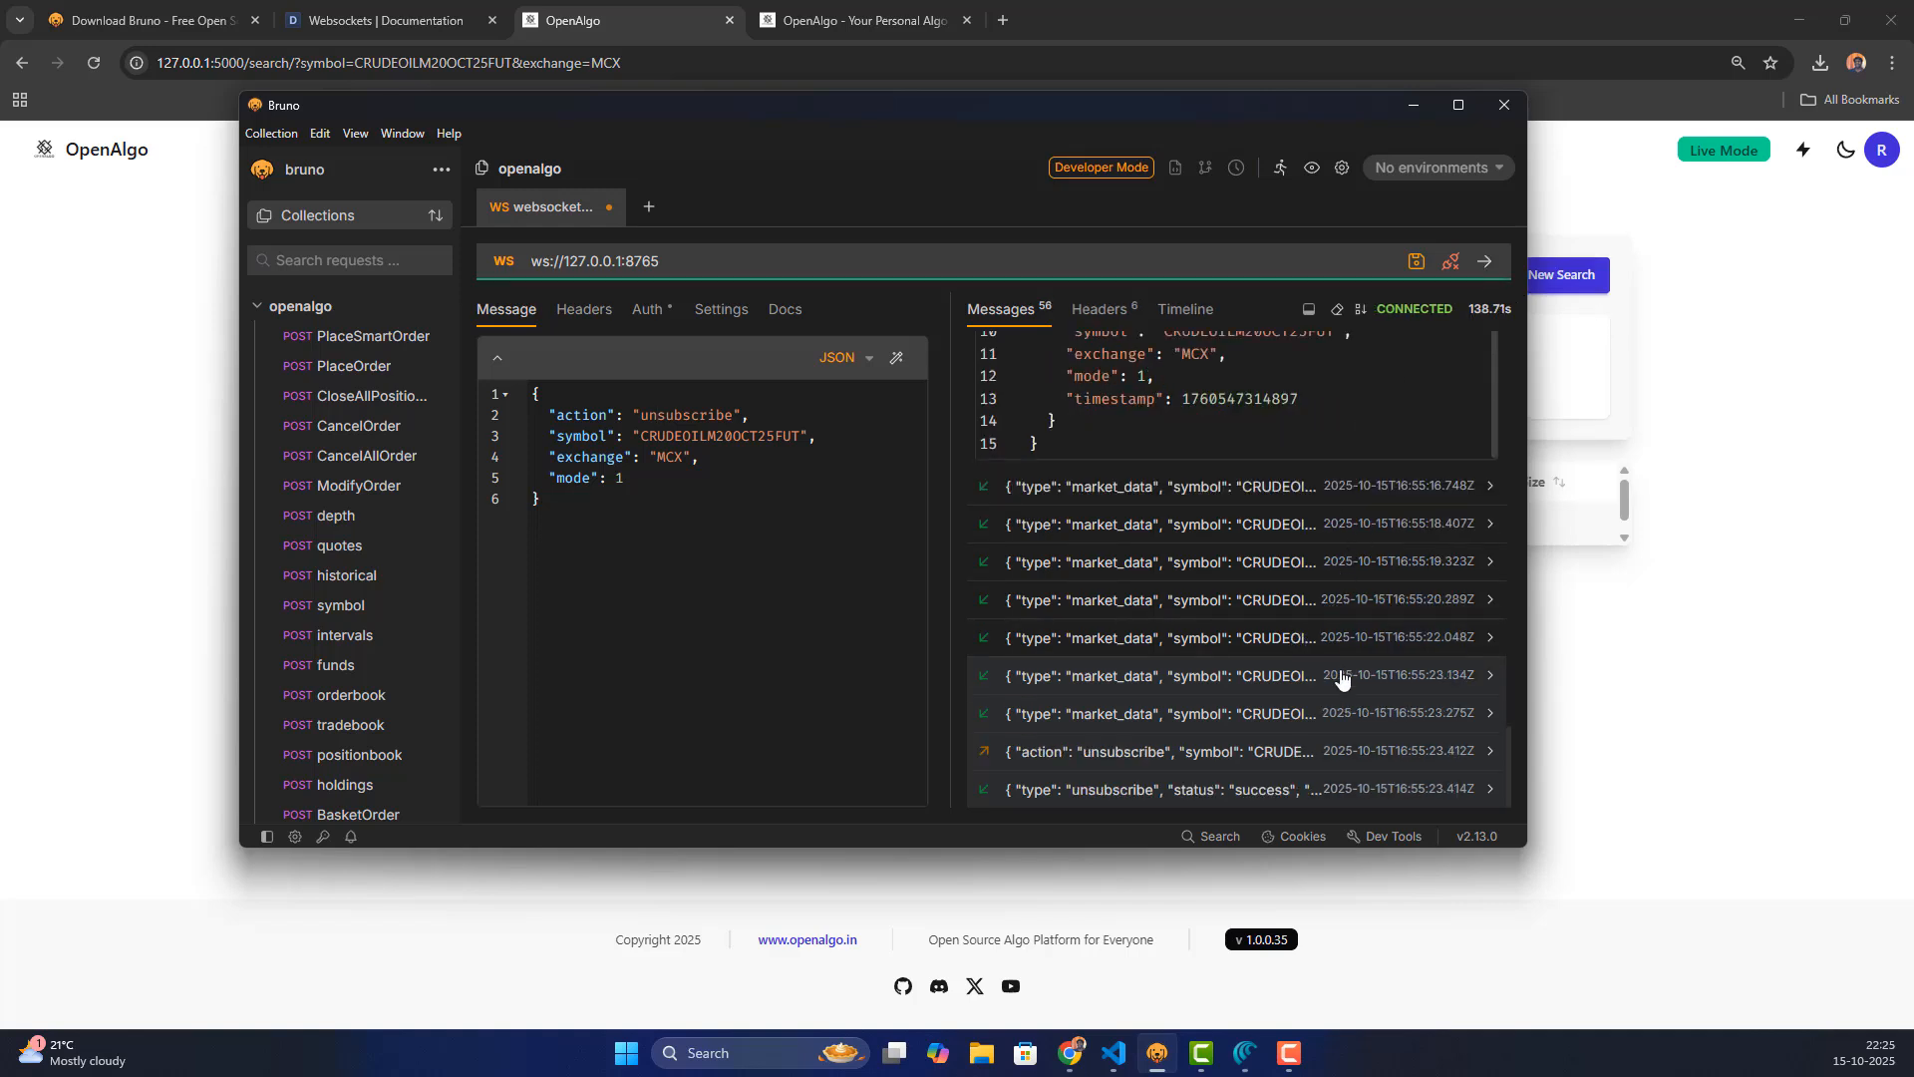
{"action": "mouse_move", "coordinate": [1105, 770]}
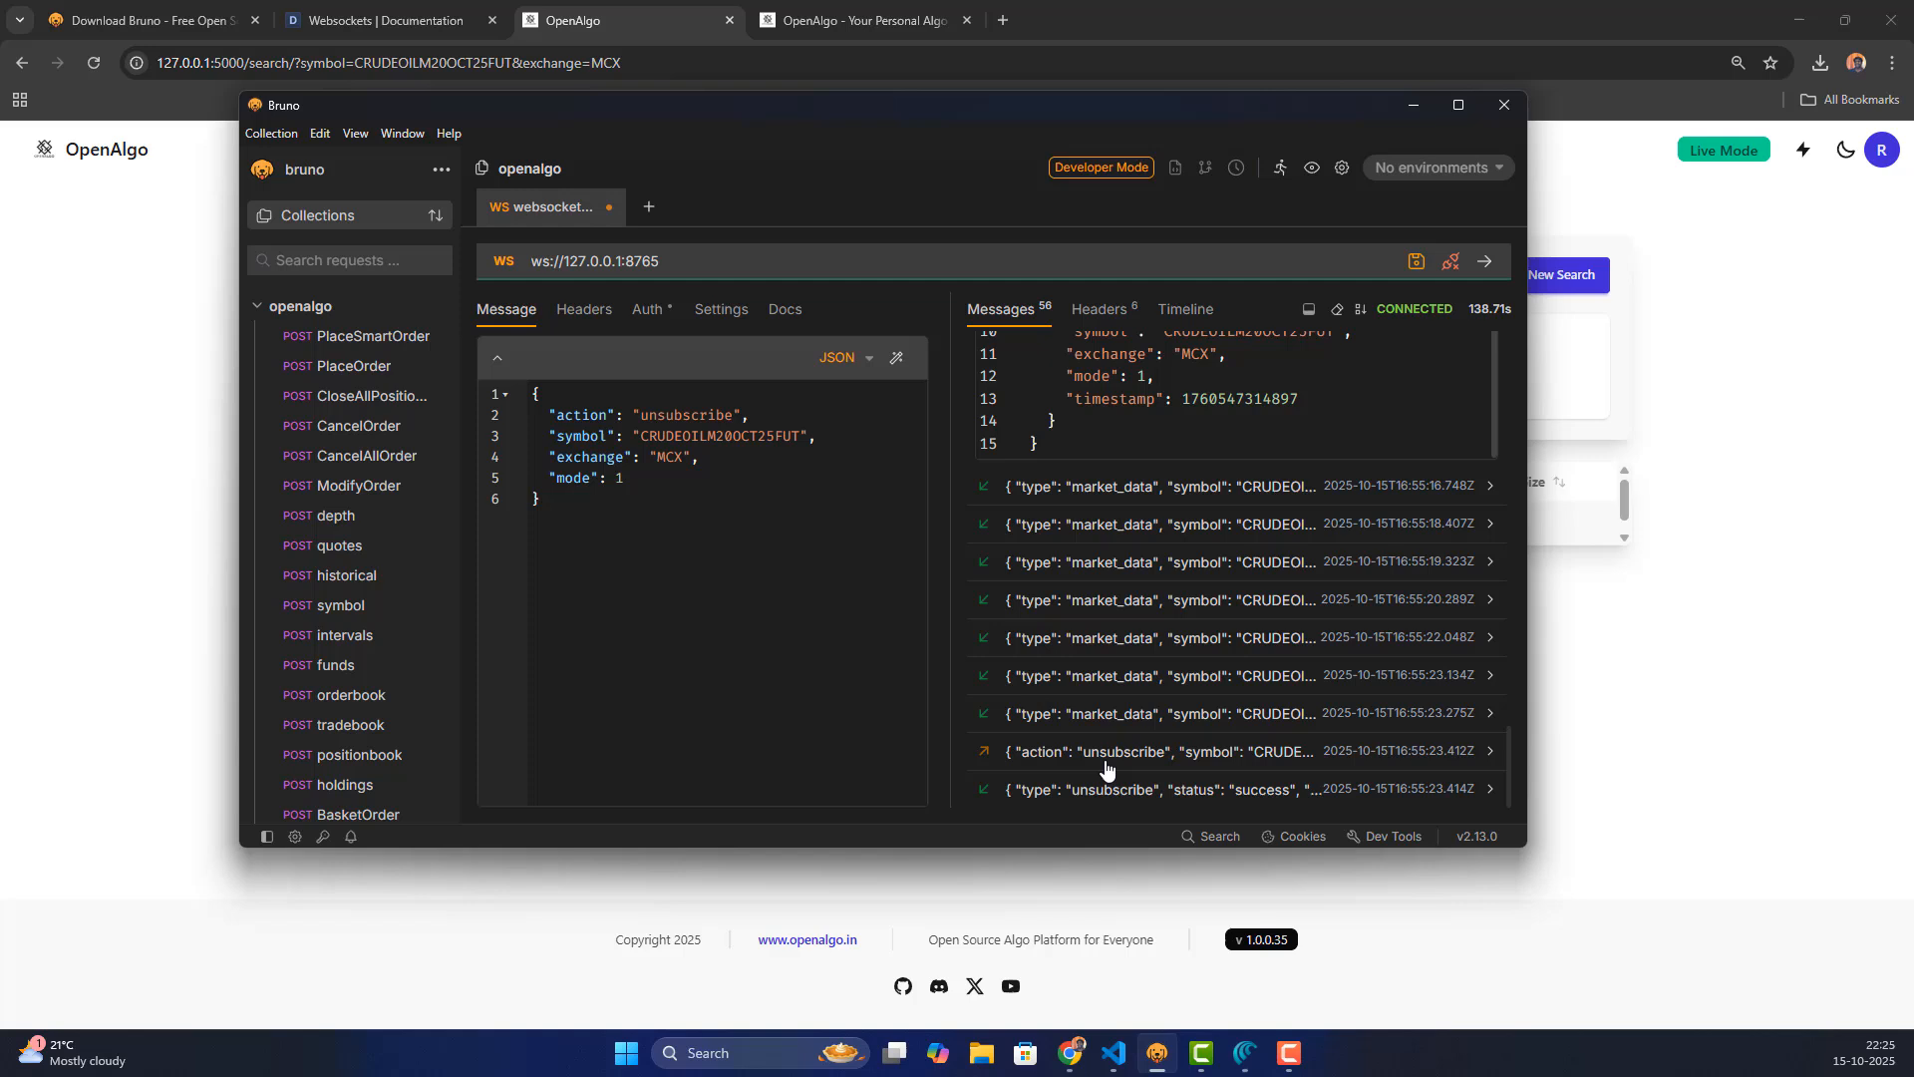
{"action": "mouse_move", "coordinate": [1402, 491]}
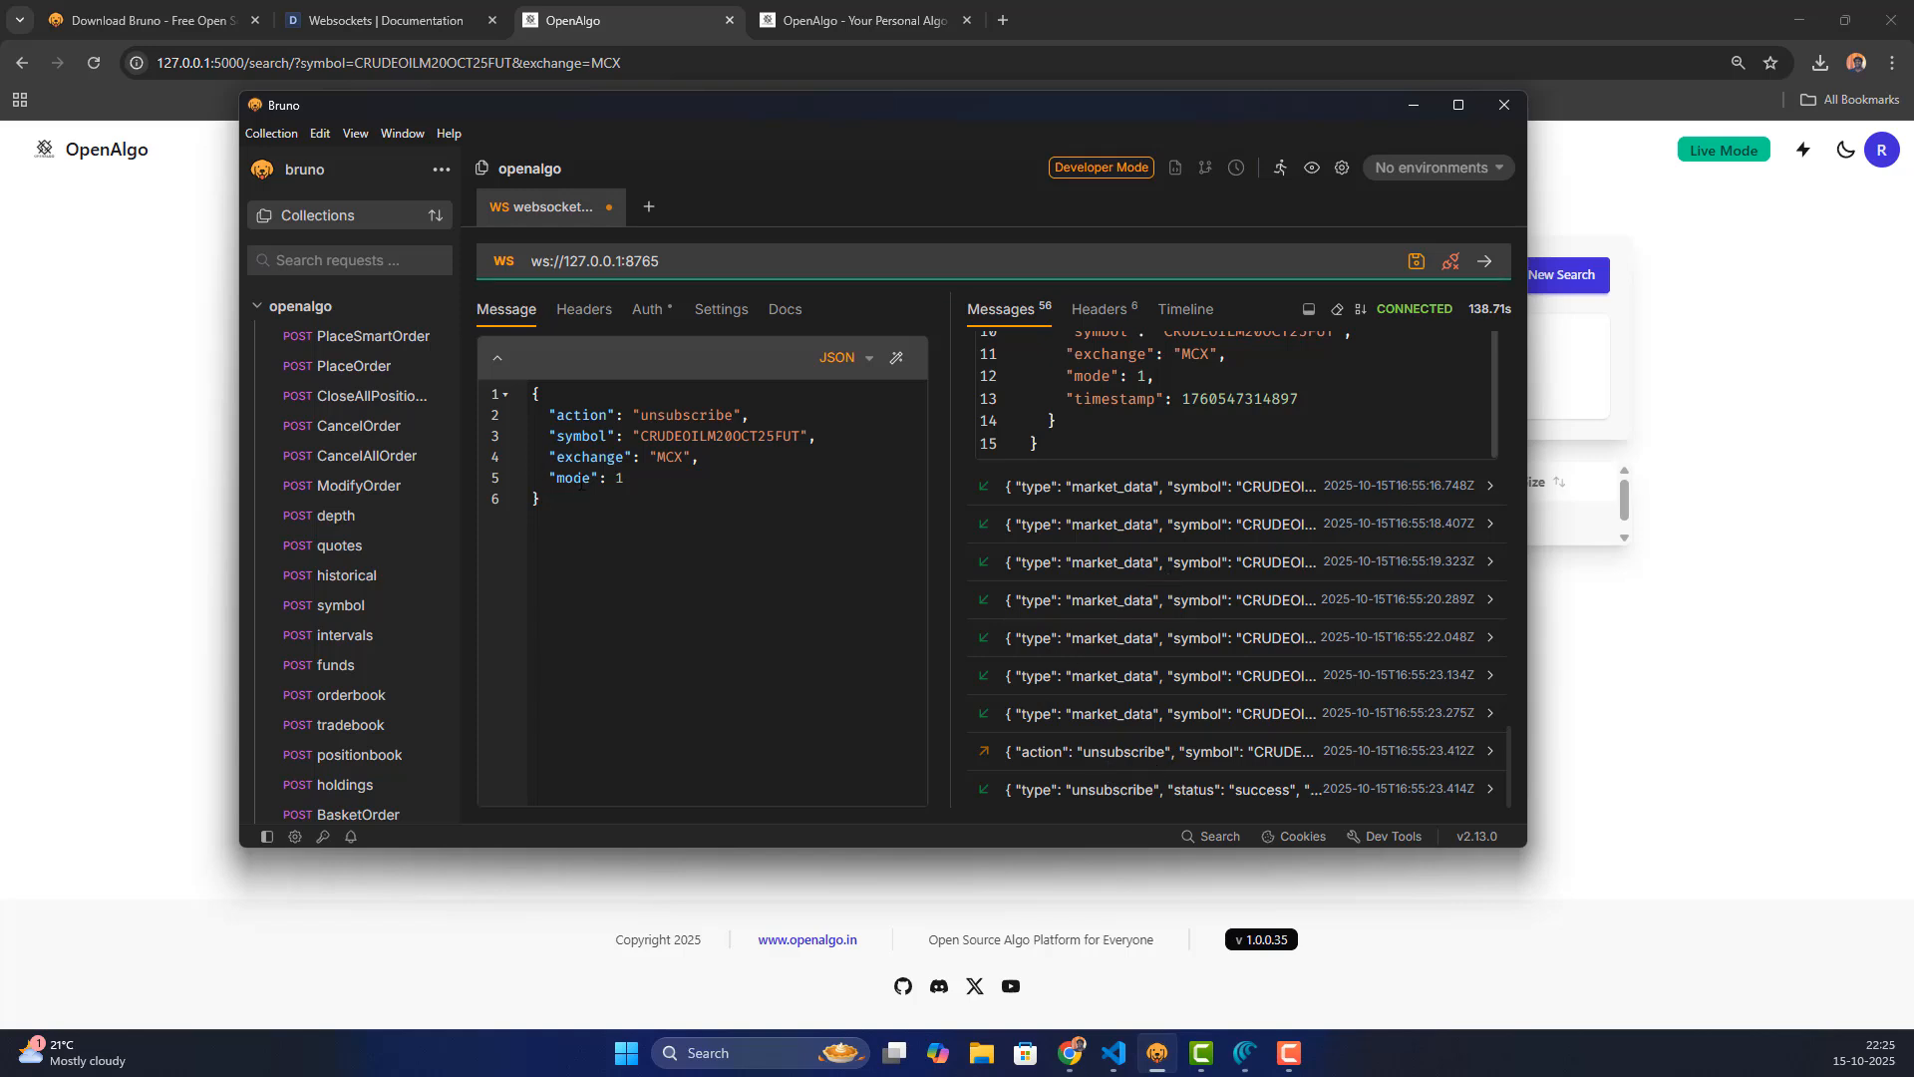
Return to the OpenAlgo WebSockets documentation browser tab
{"action": "left_click", "coordinate": [373, 20]}
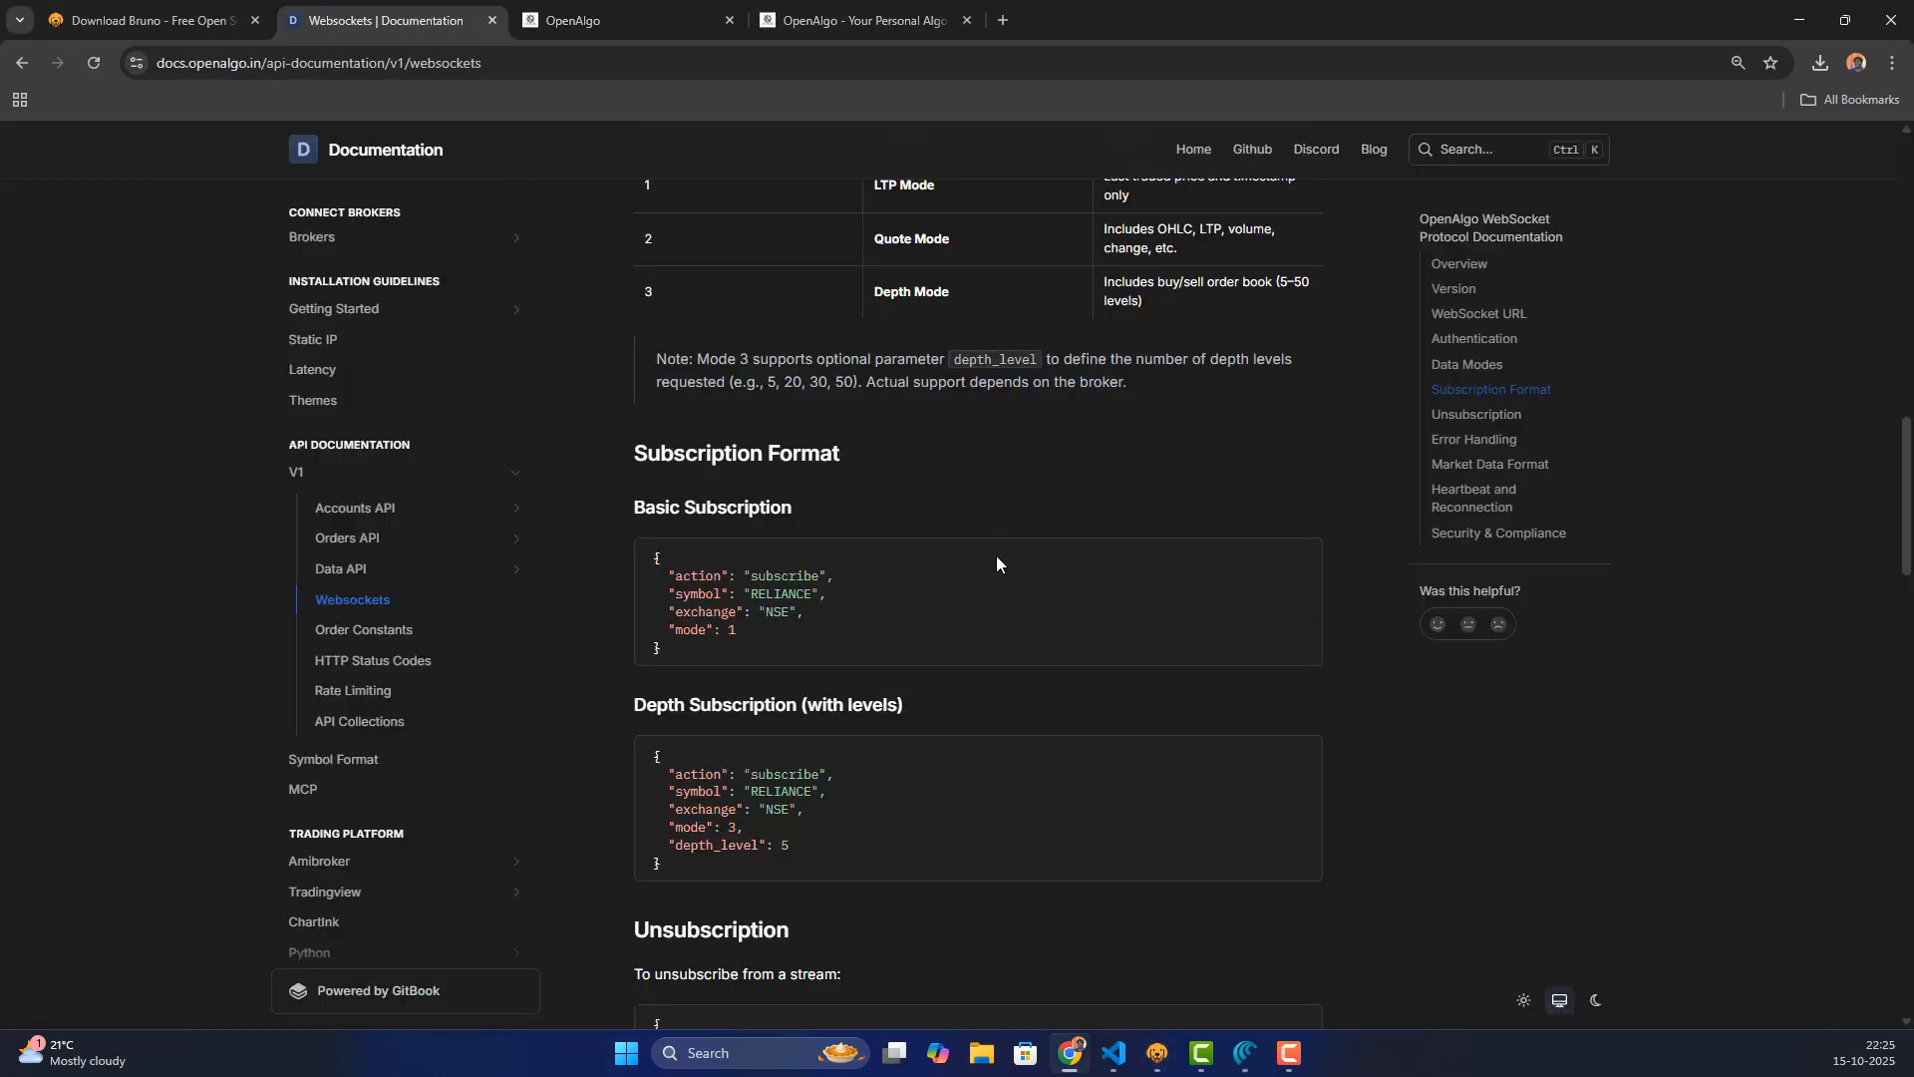
Scroll the WebSockets page down to the depth subscription and unsubscription examples
{"action": "scroll", "scroll_direction": "down", "scroll_amount": 3}
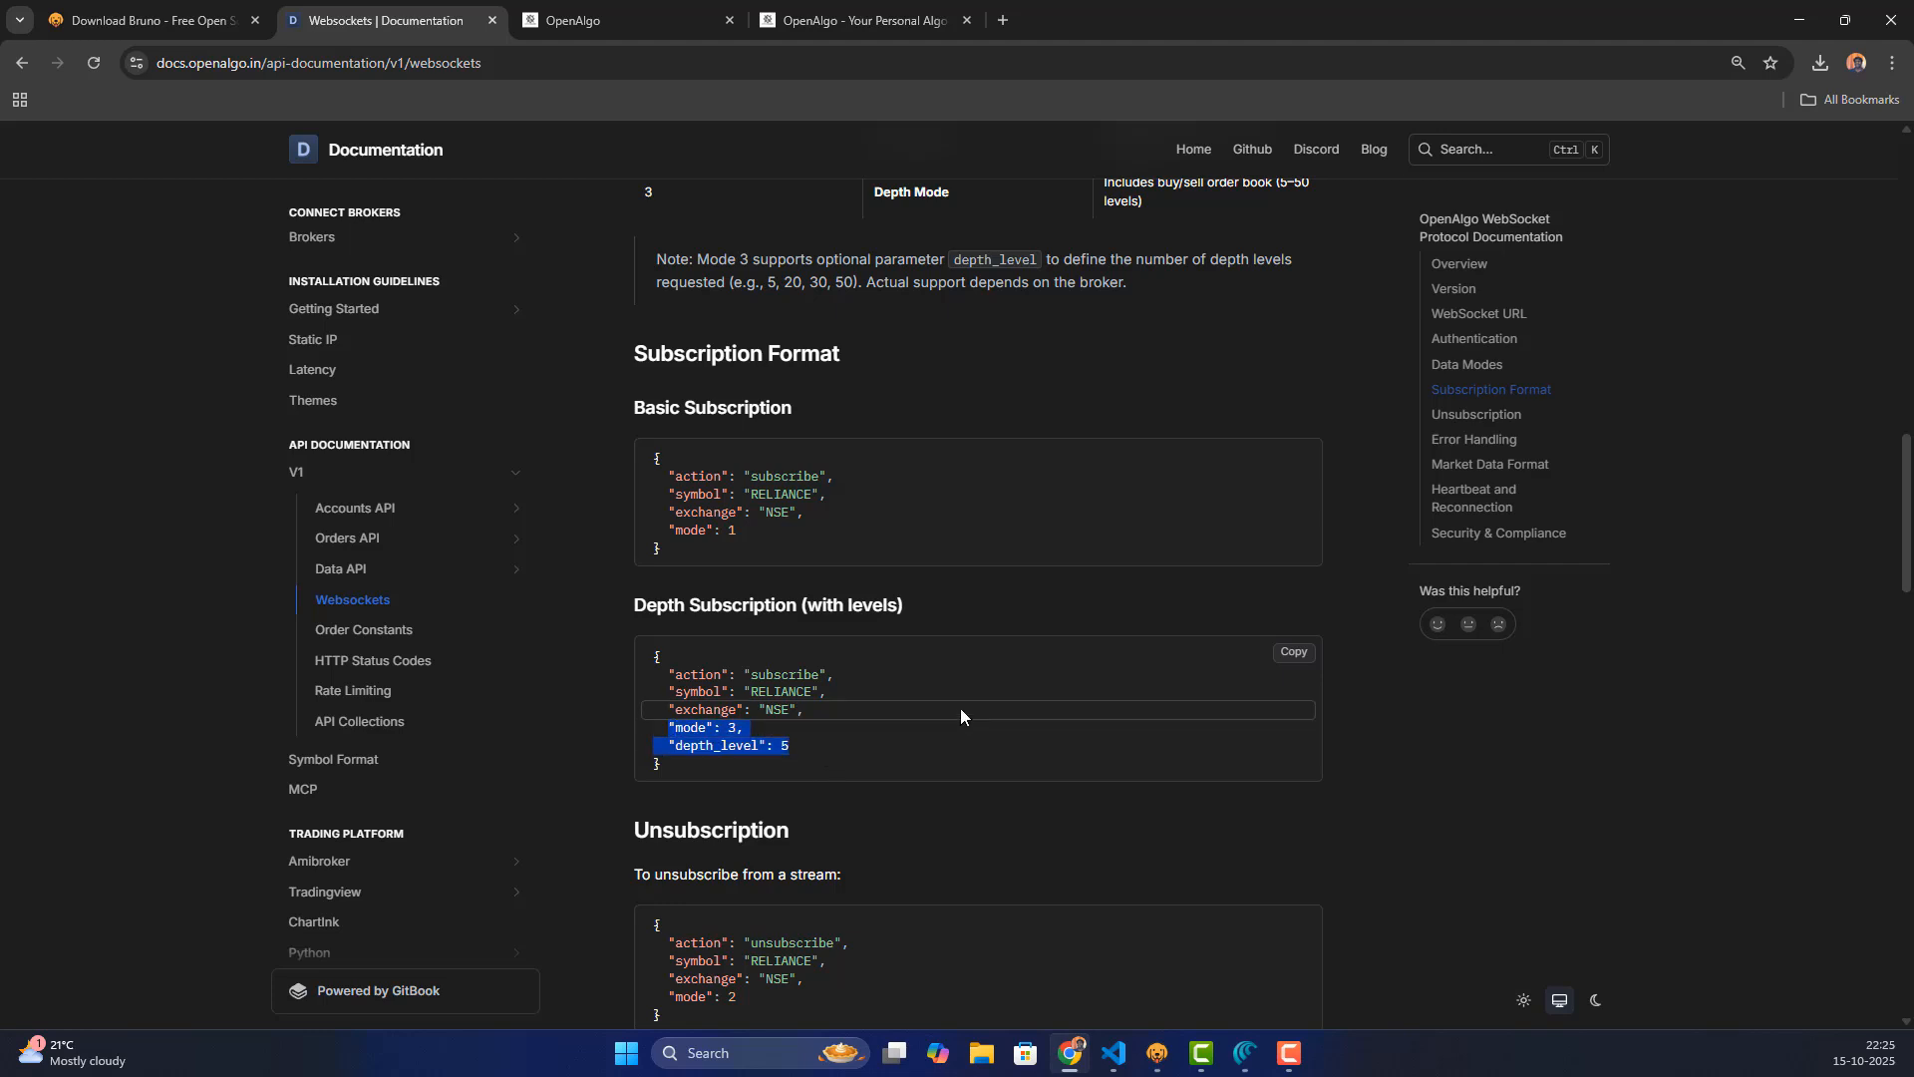
{"action": "mouse_move", "coordinate": [971, 710]}
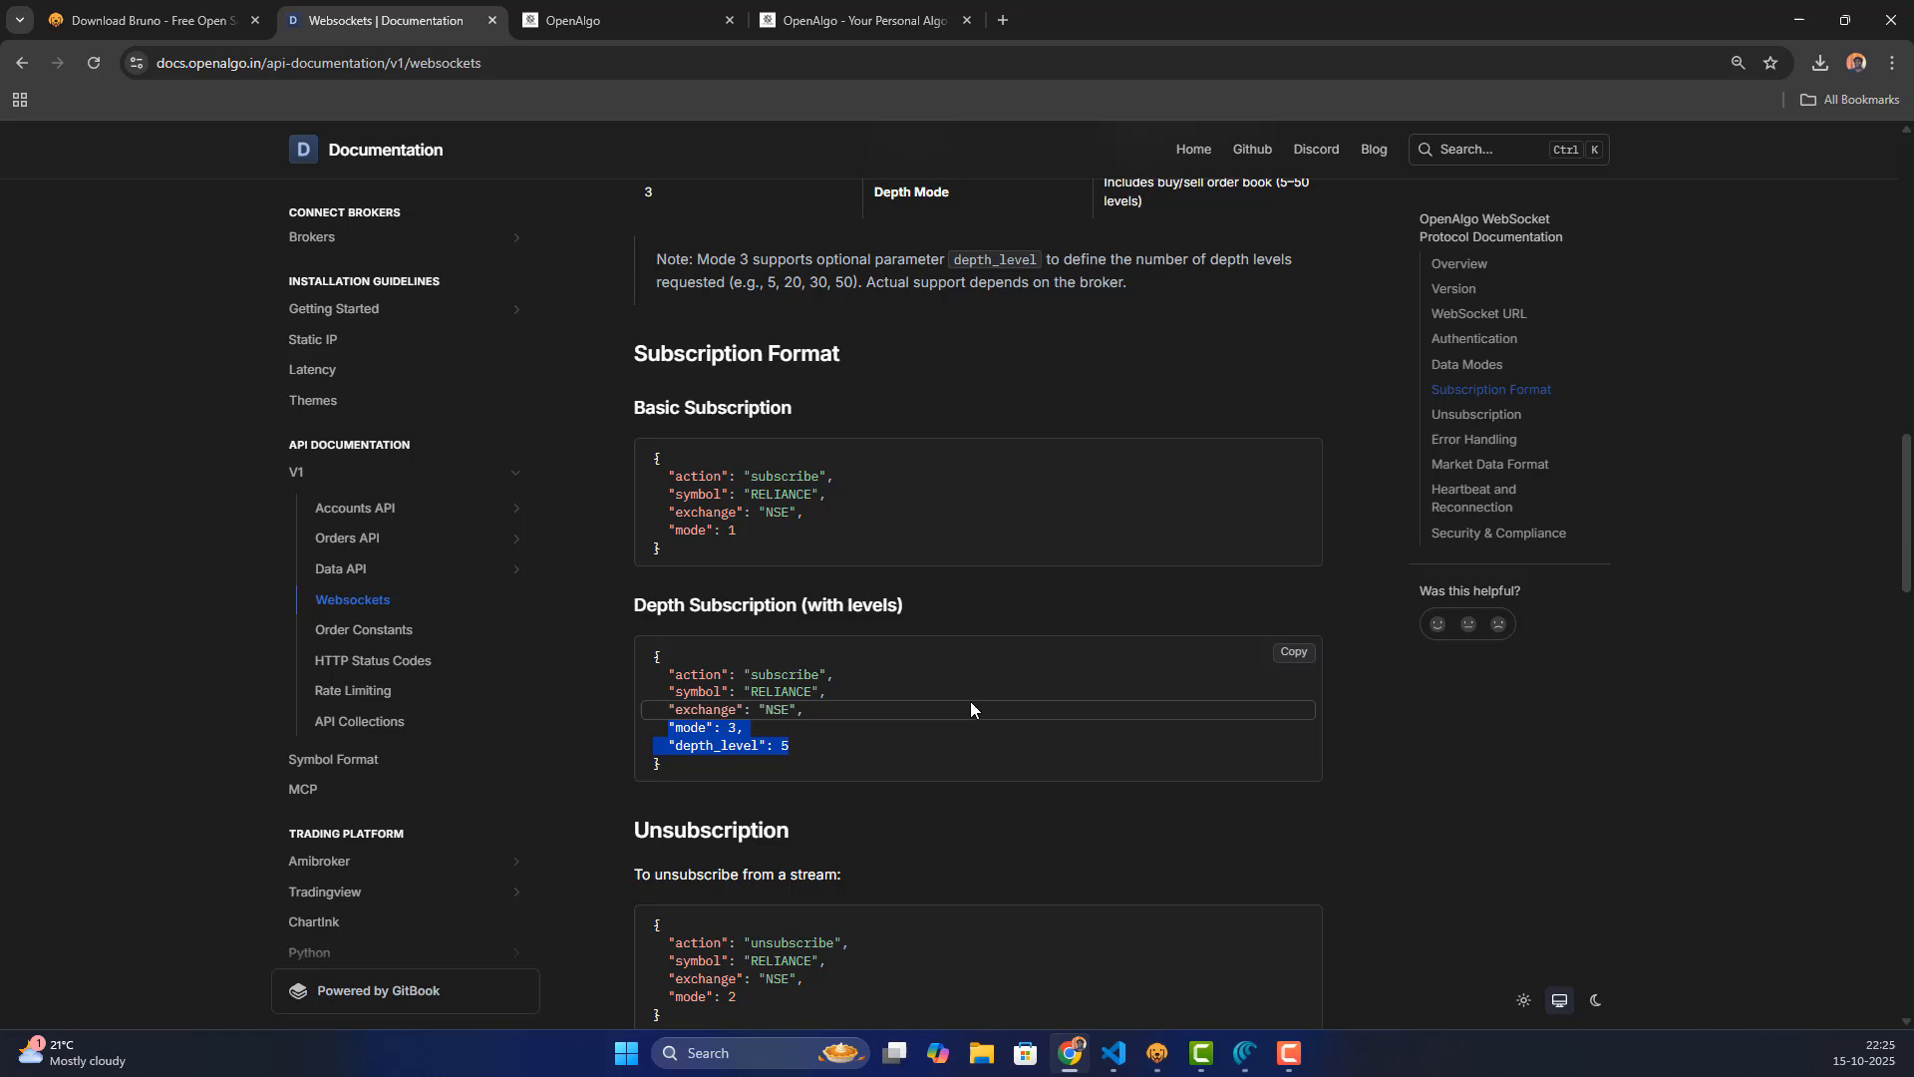